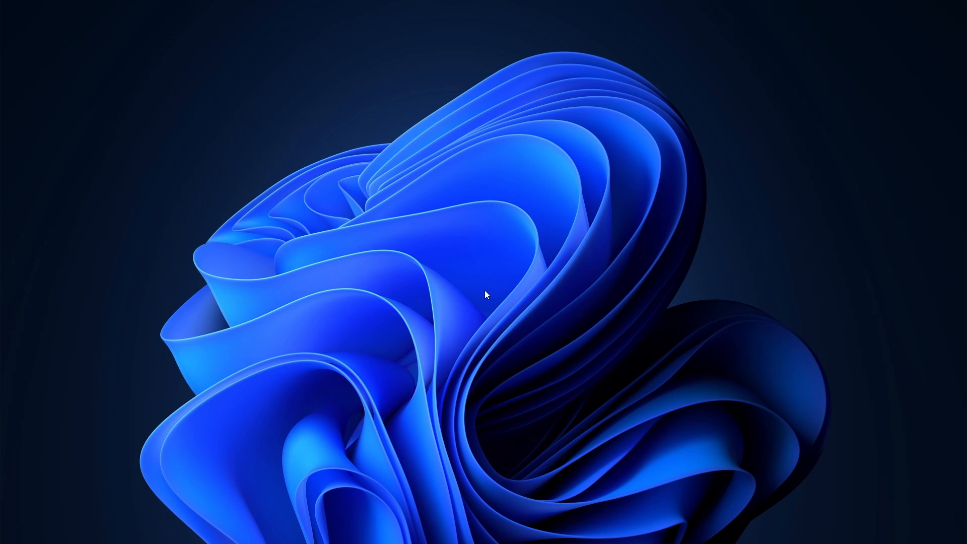
mouse_move(648, 521)
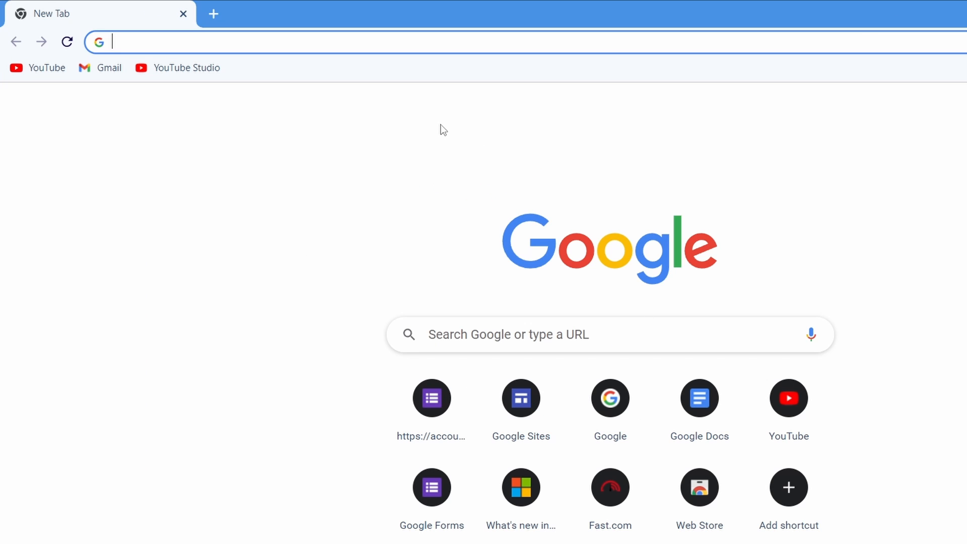
Step: Search Google for 'ticktick' from the Chrome address bar
text(ticktick)
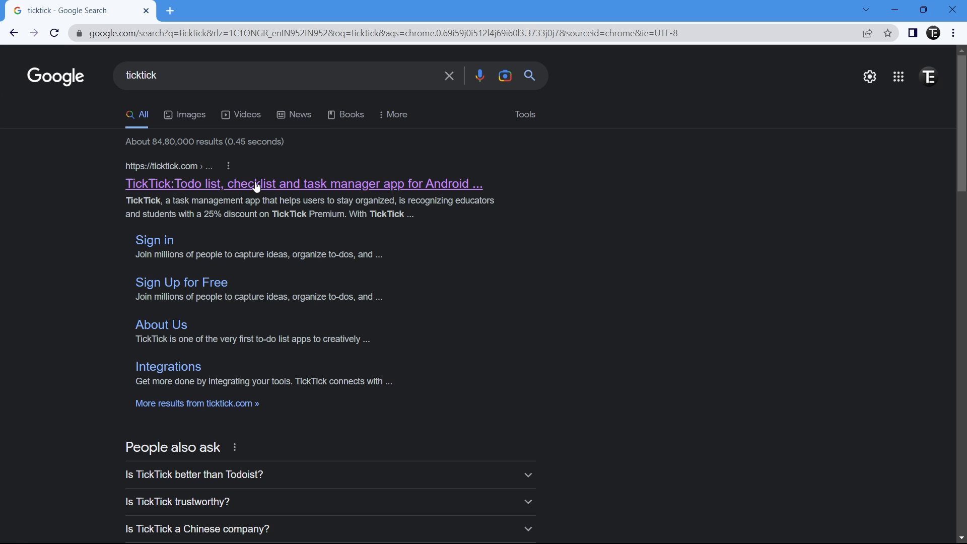
mouse_move(273, 190)
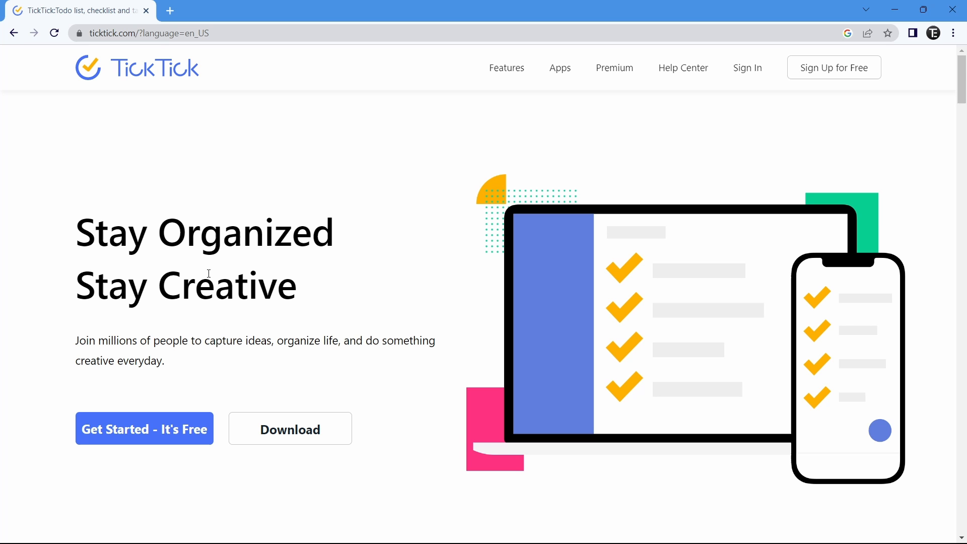
mouse_move(290, 435)
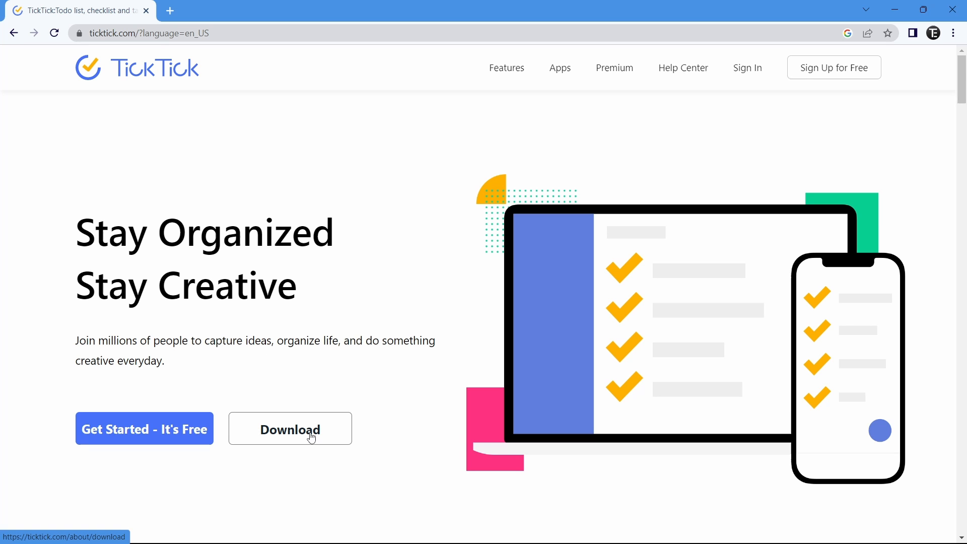
Step: Download the Windows version of TickTick from the download page
click(290, 429)
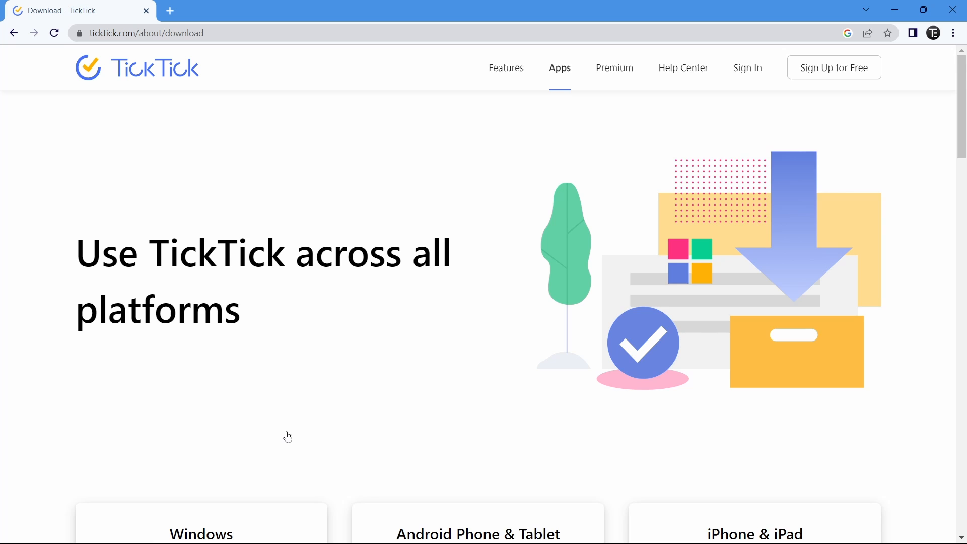
scroll(down, 3)
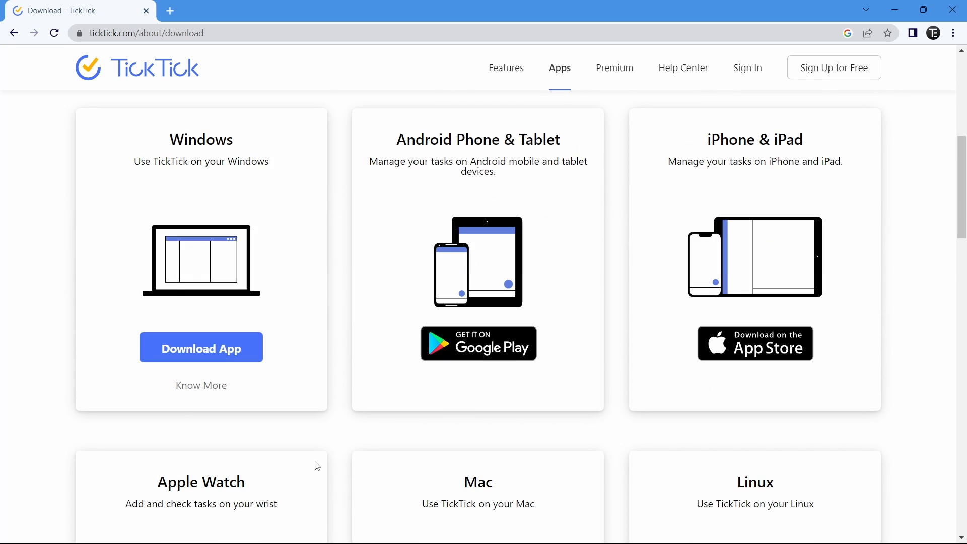
scroll(down, 3)
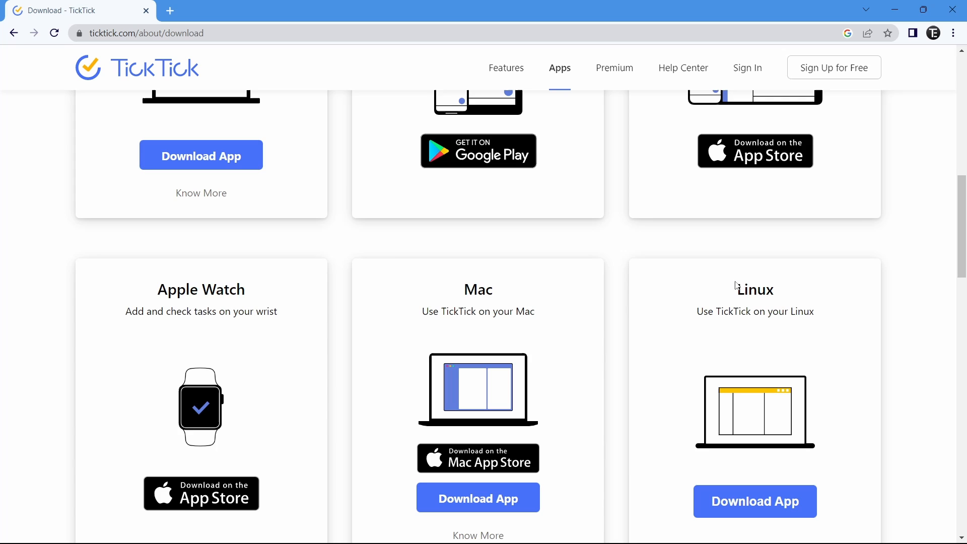
scroll(up, 3)
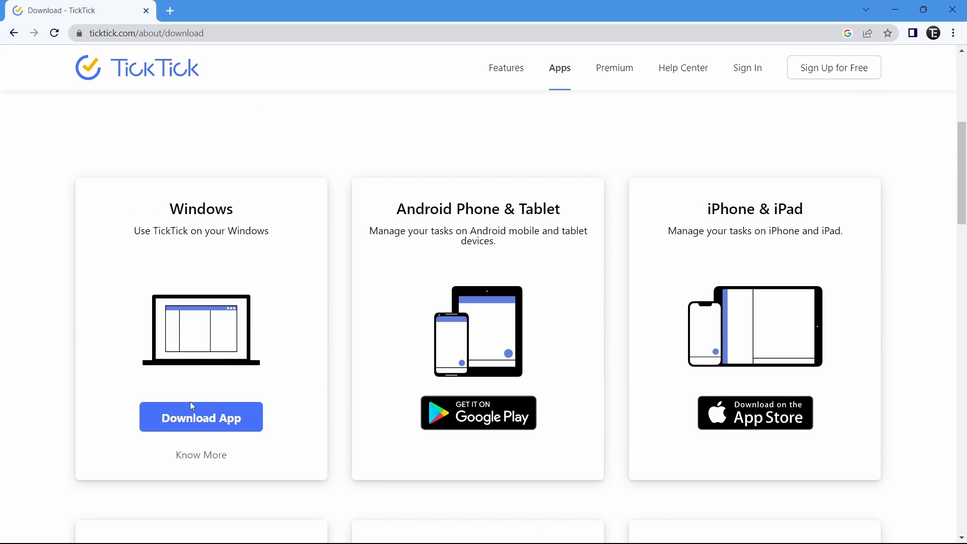
mouse_move(201, 417)
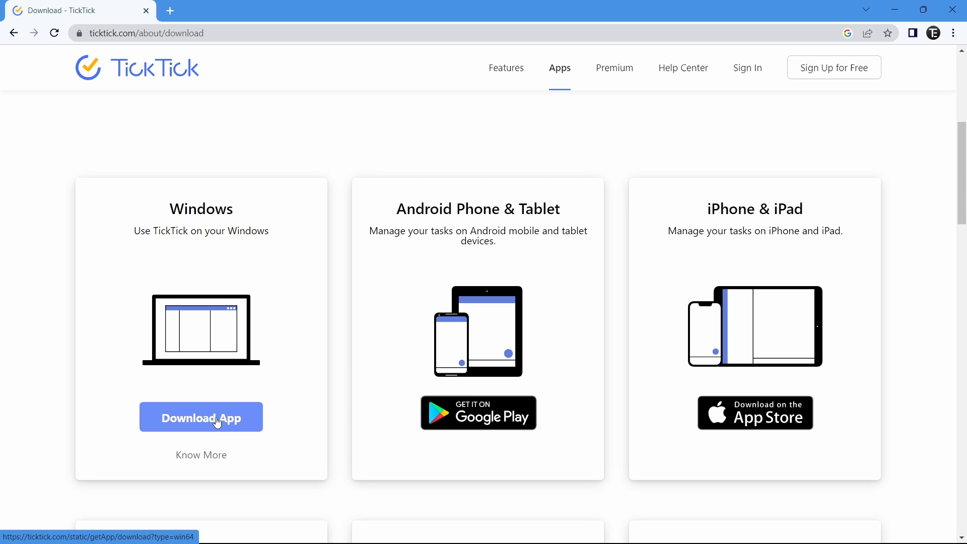
click(201, 417)
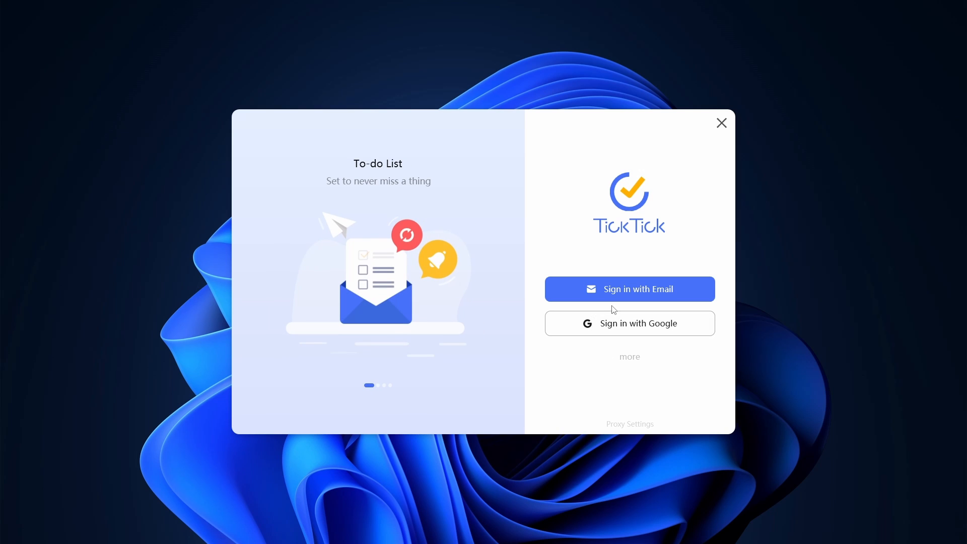
Step: Sign in to TickTick with an email account from the welcome window
click(629, 357)
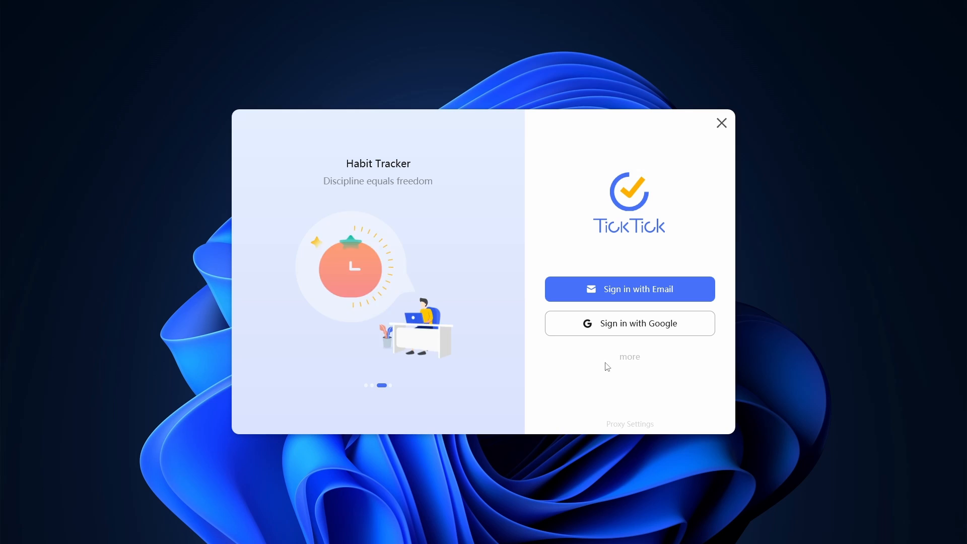
click(629, 324)
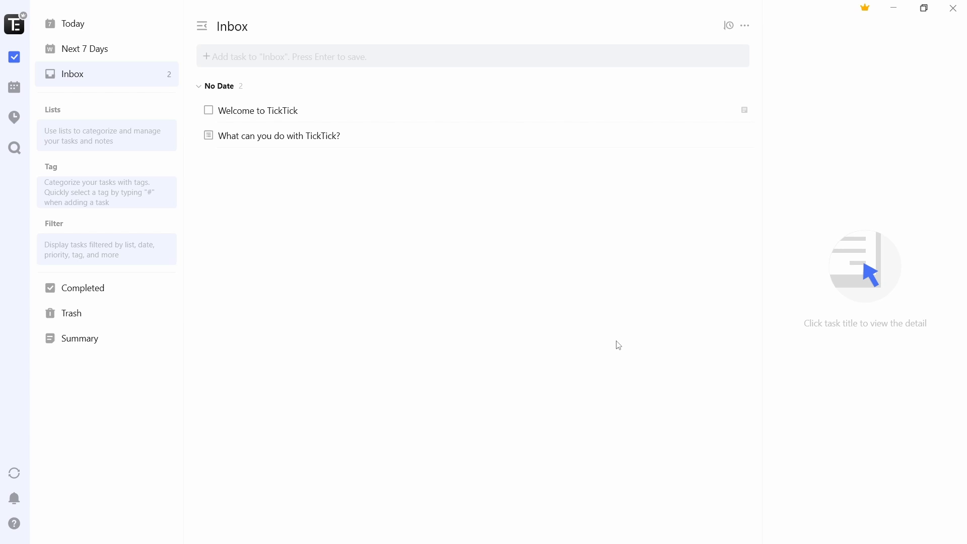
mouse_move(291, 391)
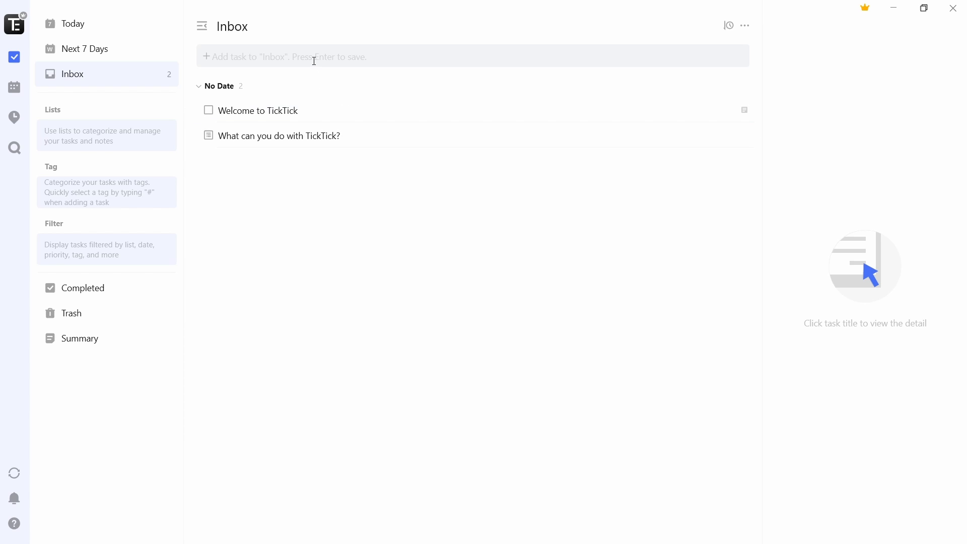
mouse_move(237, 361)
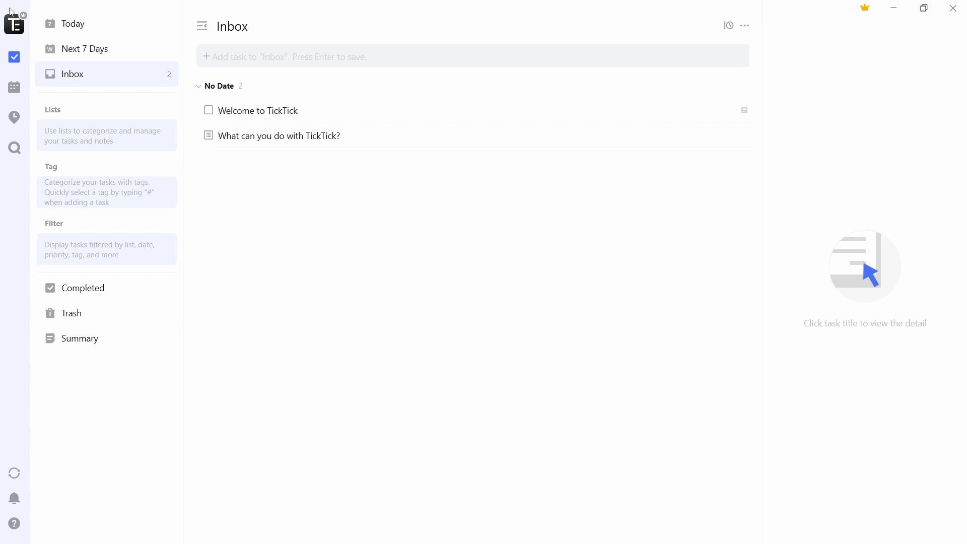
mouse_move(364, 275)
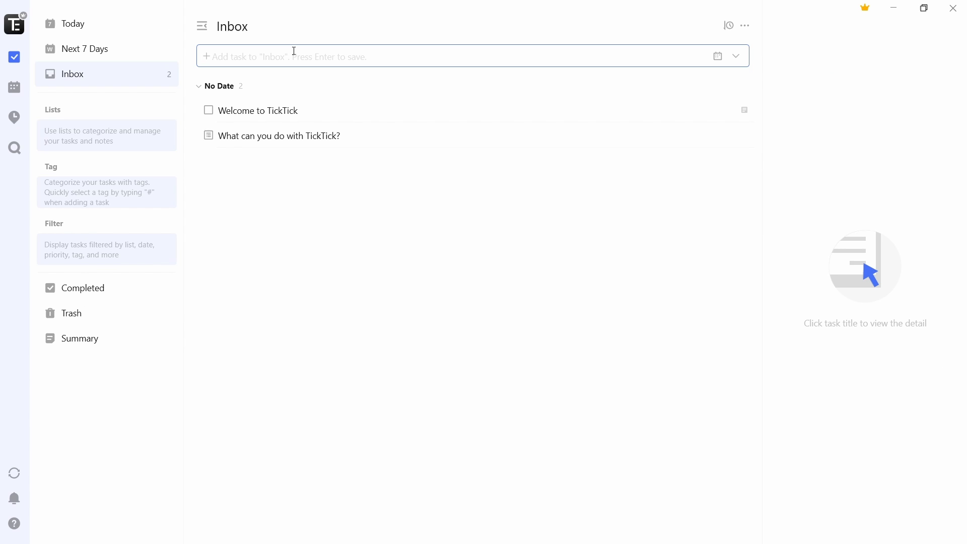
Step: Enter 'Buy groceries' as a new Inbox task title
text(B)
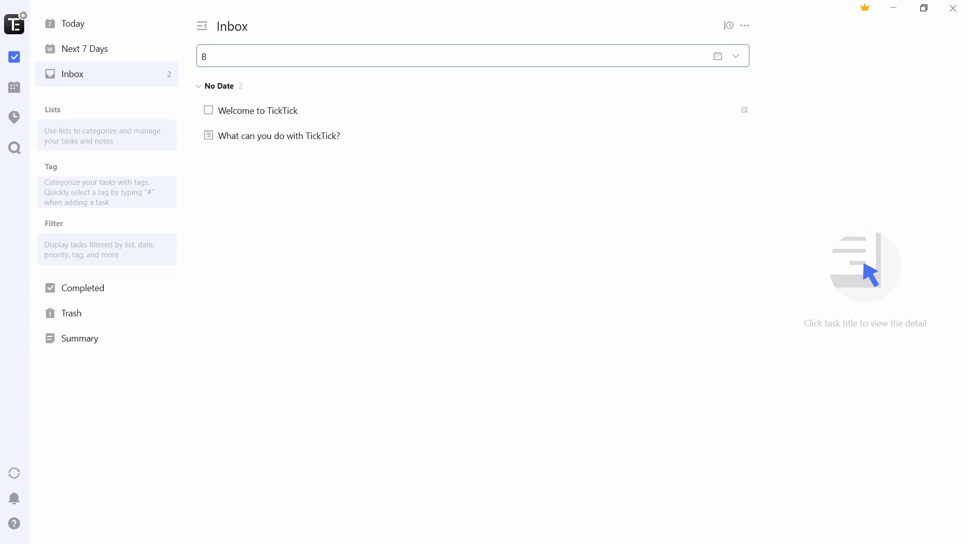
text(uy groceries)
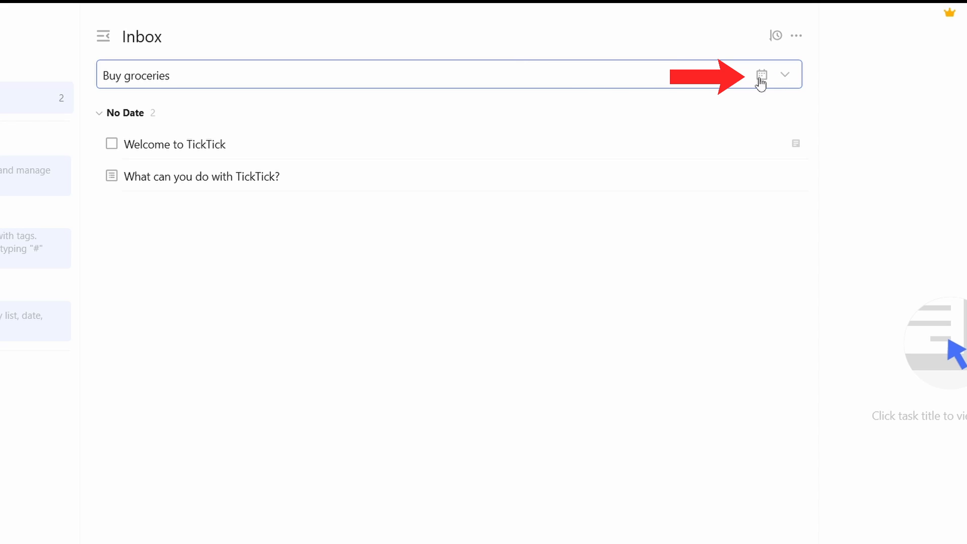
Step: Set the task due December 8 at 11:00 and bring up its reminder options
click(762, 75)
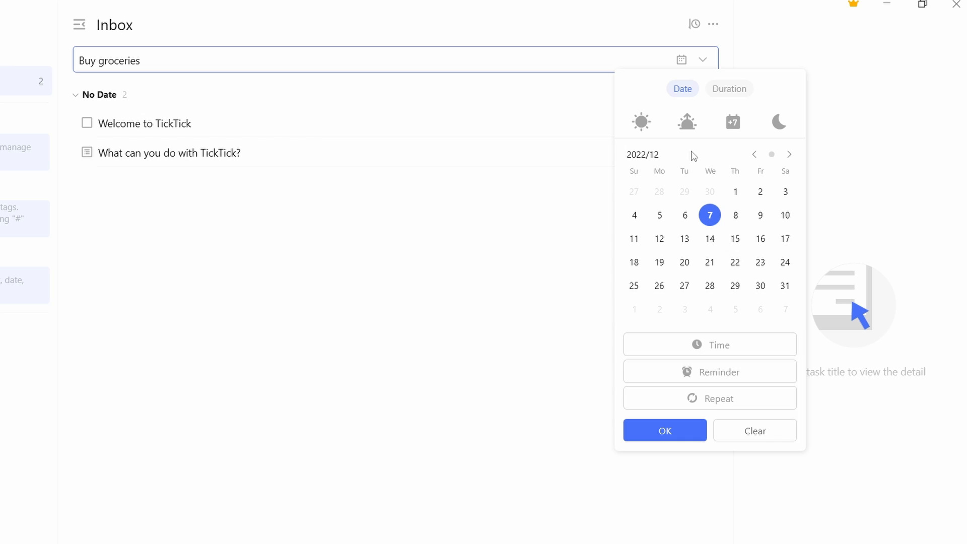
mouse_move(735, 215)
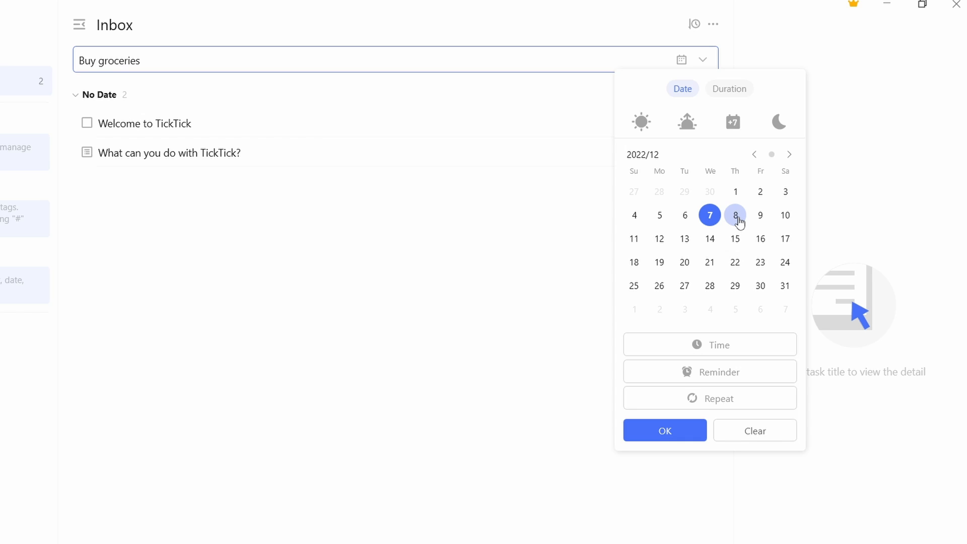
click(735, 215)
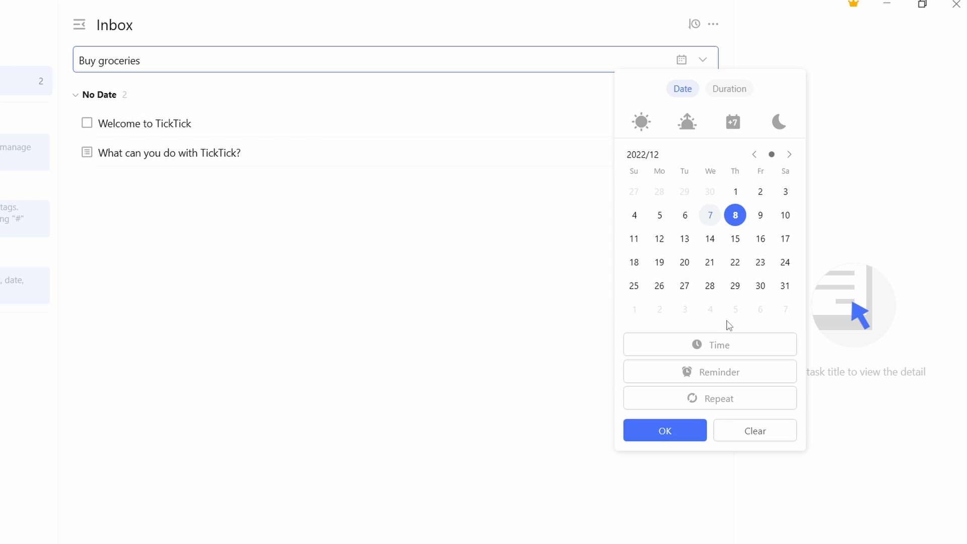
mouse_move(653, 344)
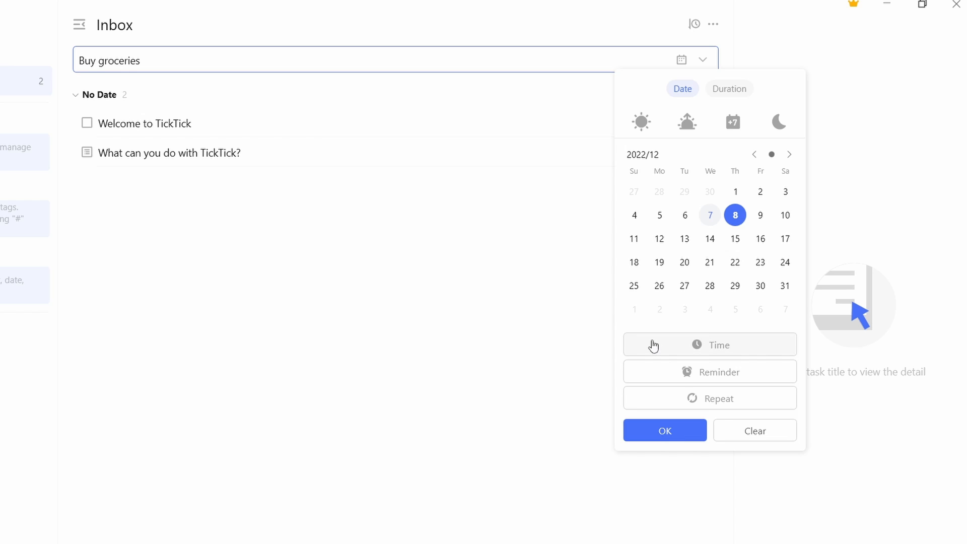
click(709, 345)
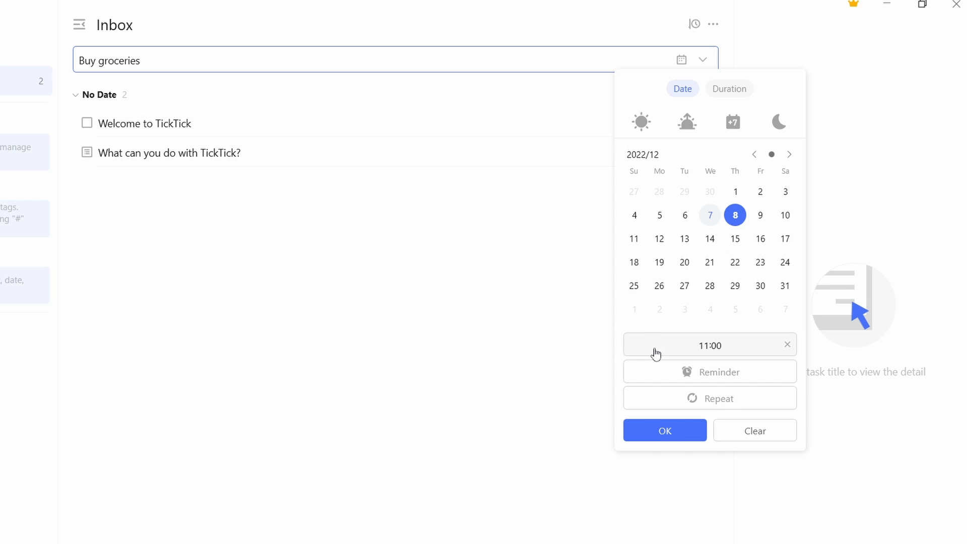
click(708, 372)
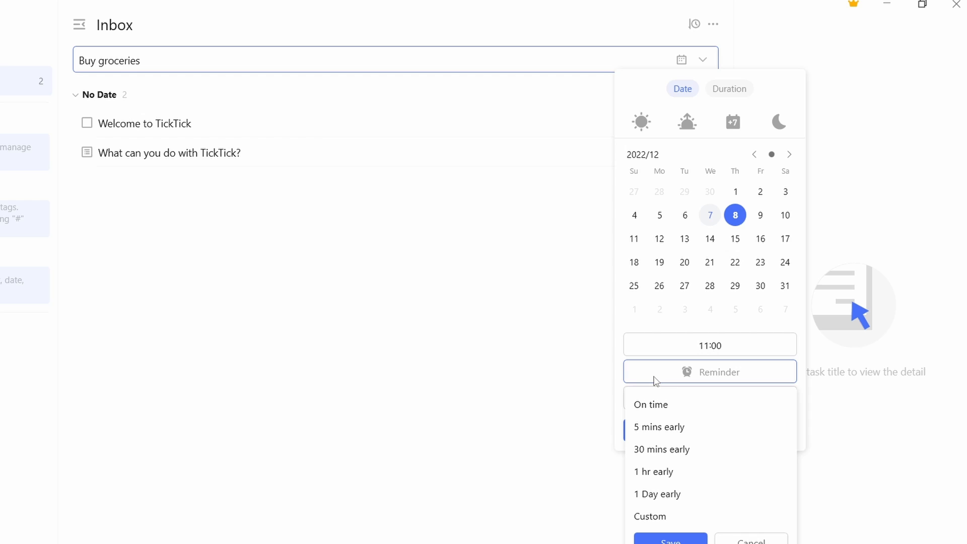
mouse_move(650, 427)
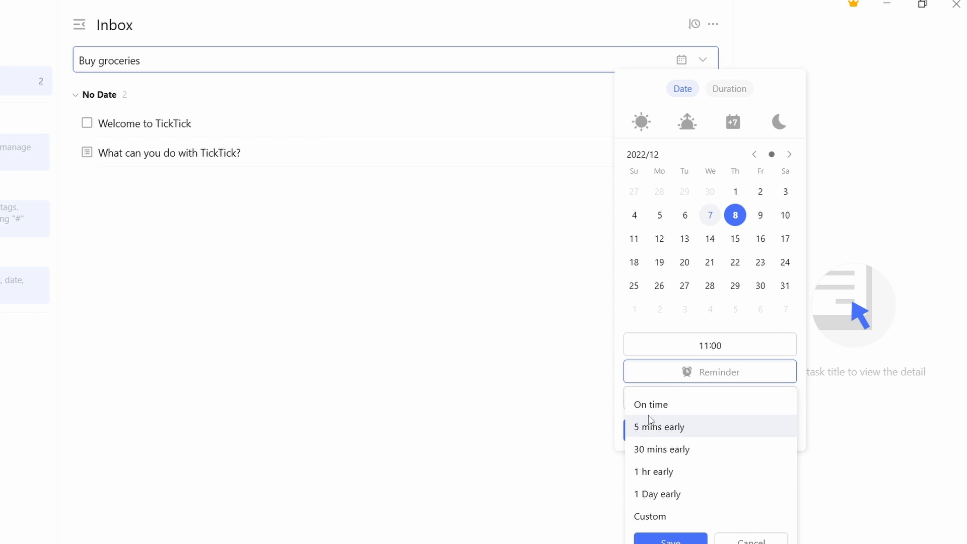
mouse_move(659, 472)
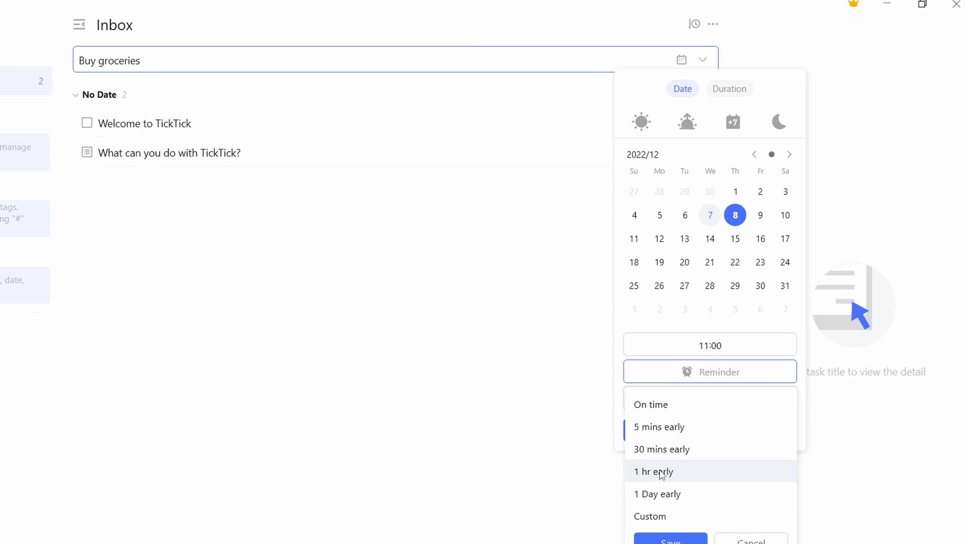
mouse_move(708, 536)
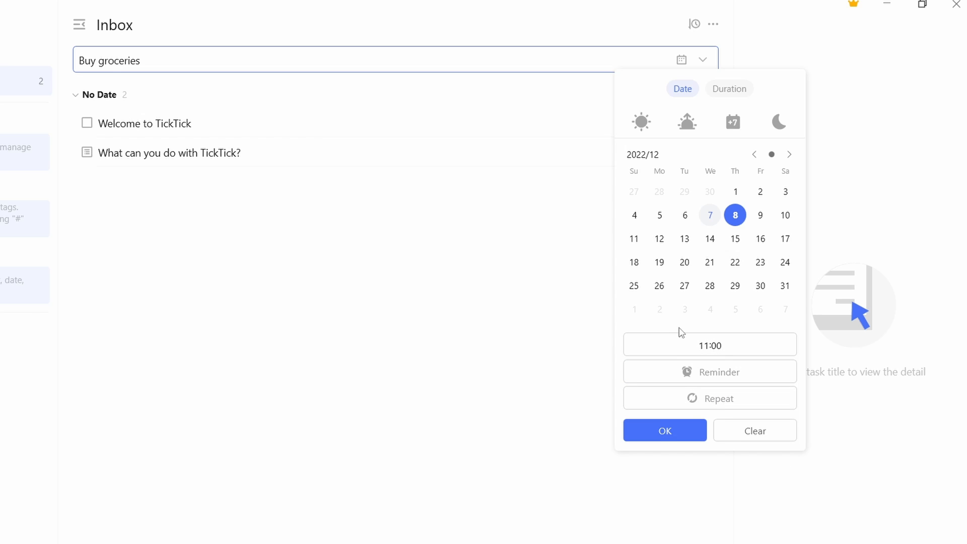
mouse_move(698, 401)
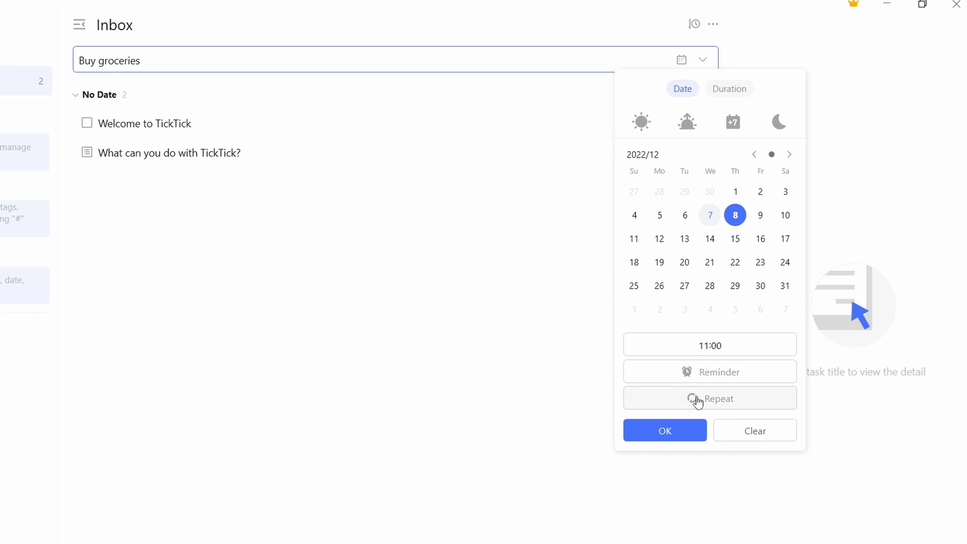
mouse_move(692, 399)
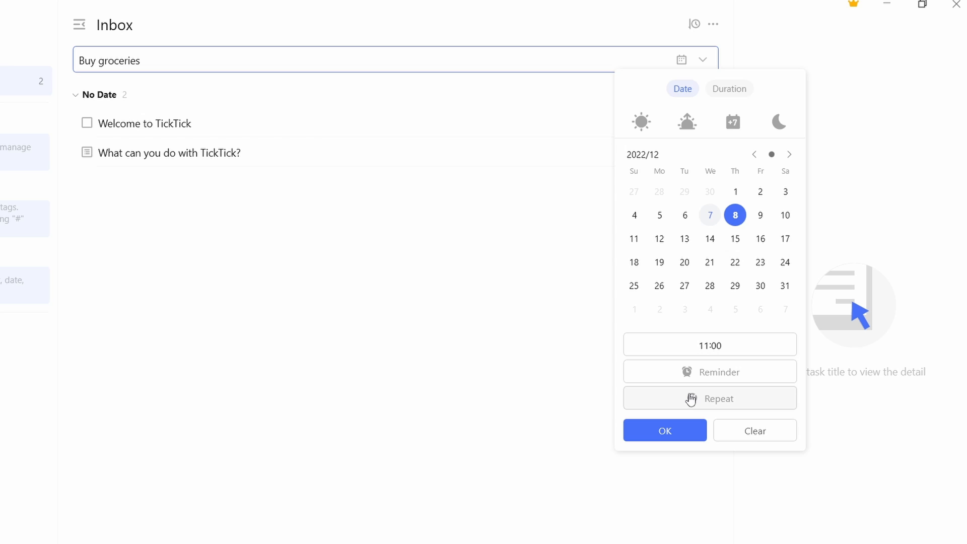
mouse_move(691, 402)
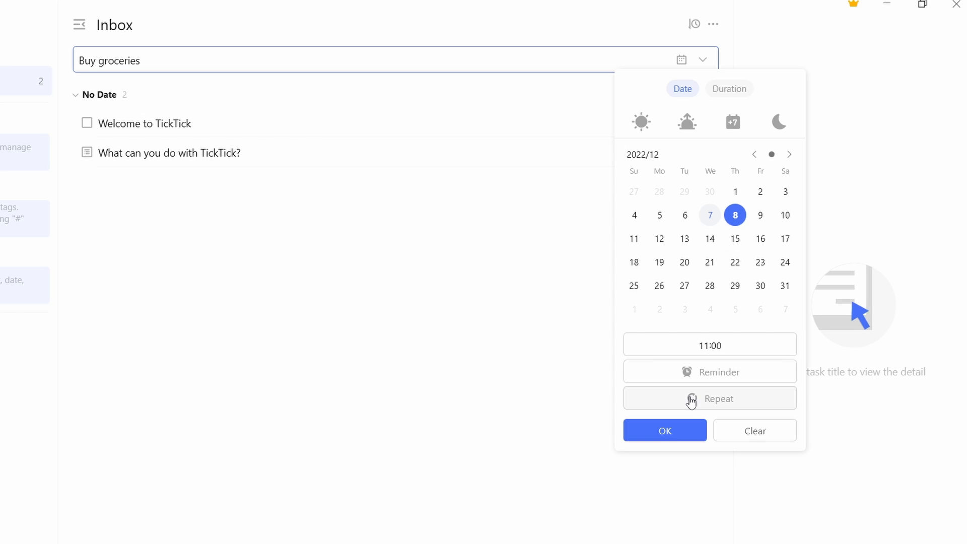
Step: Apply a weekly Monday, Wednesday, Friday repeat at 11:00 to the task
click(710, 398)
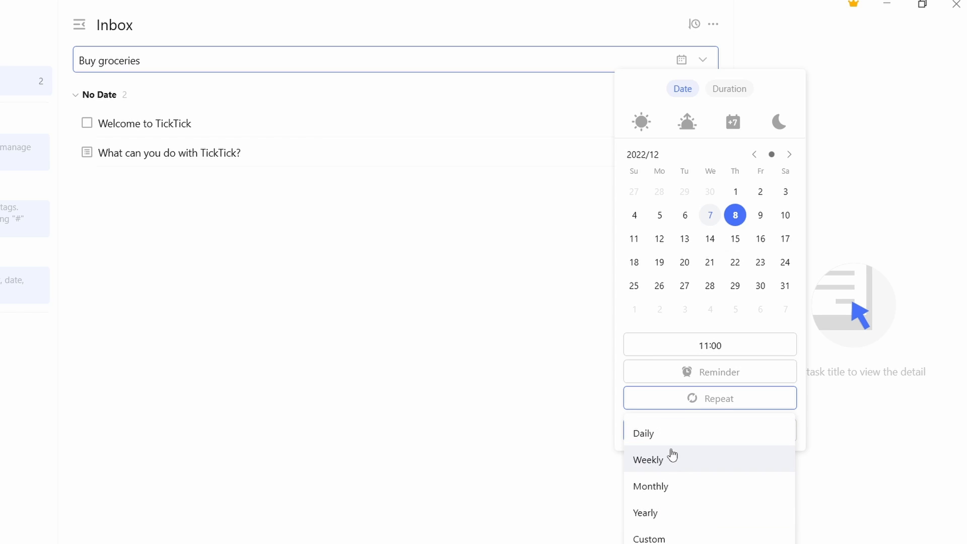
mouse_move(660, 535)
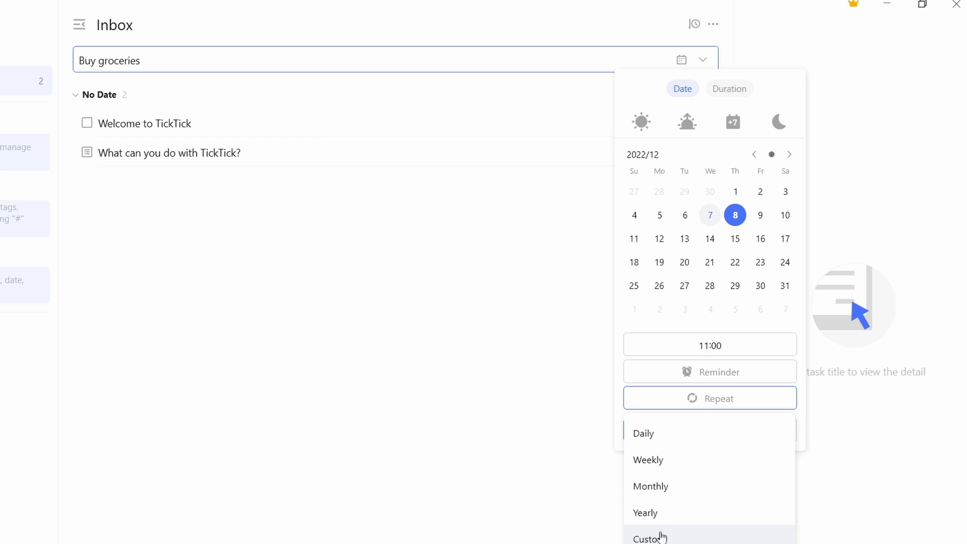
mouse_move(661, 486)
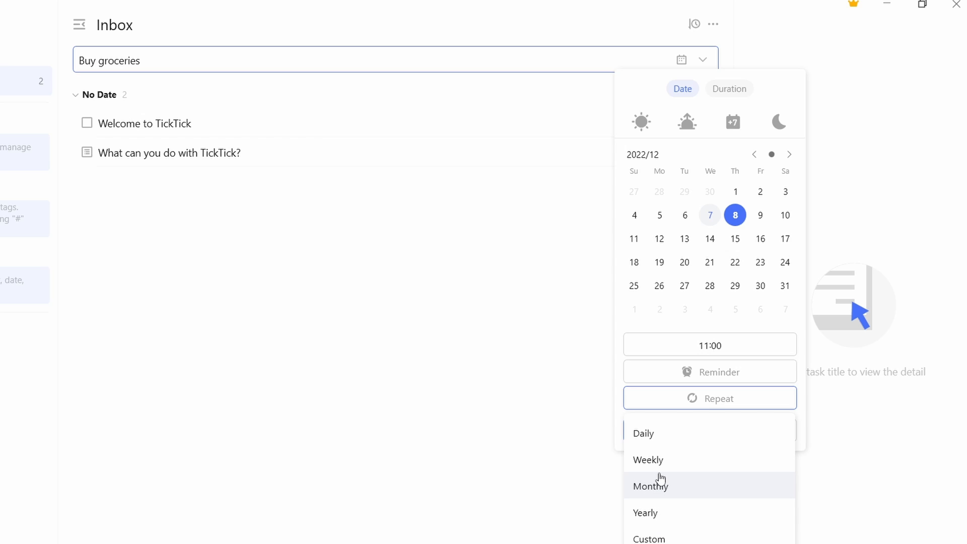
click(647, 460)
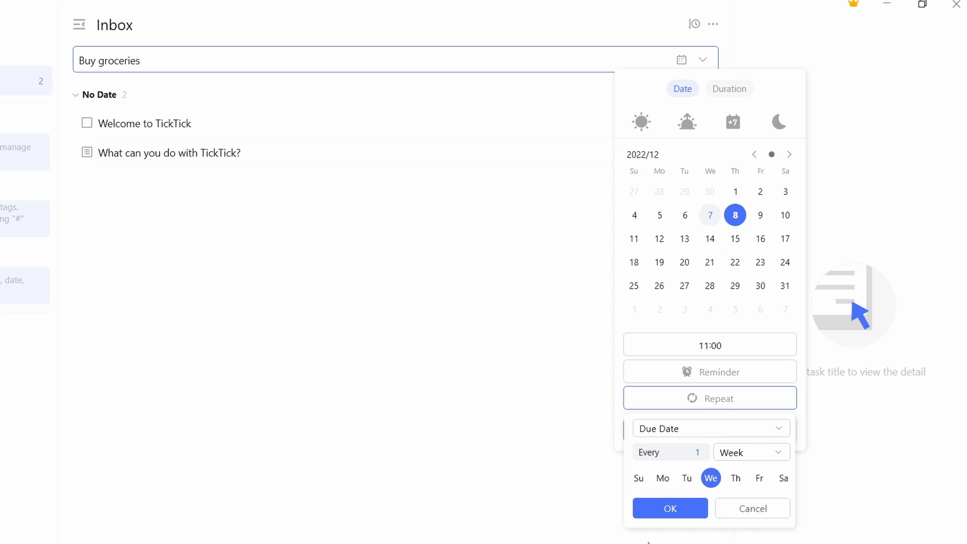
mouse_move(710, 477)
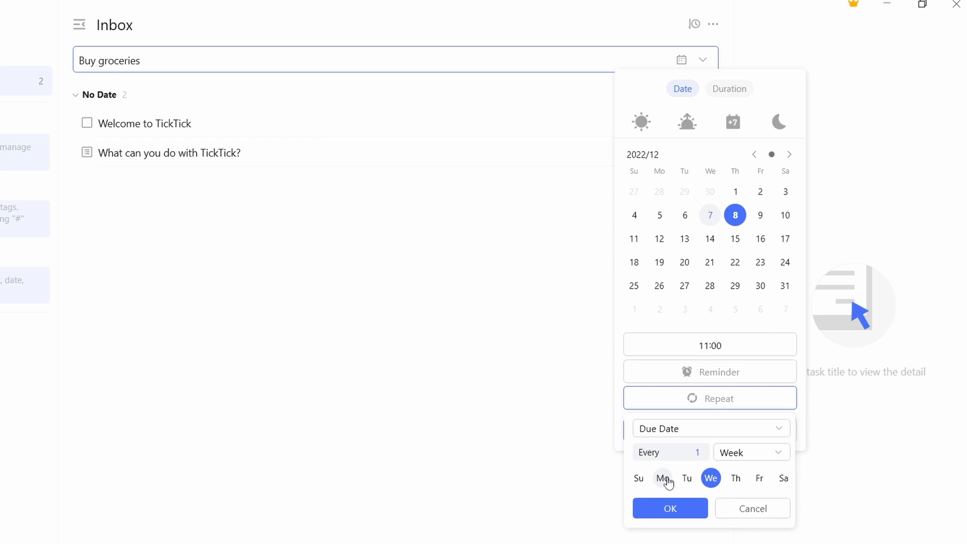
click(662, 478)
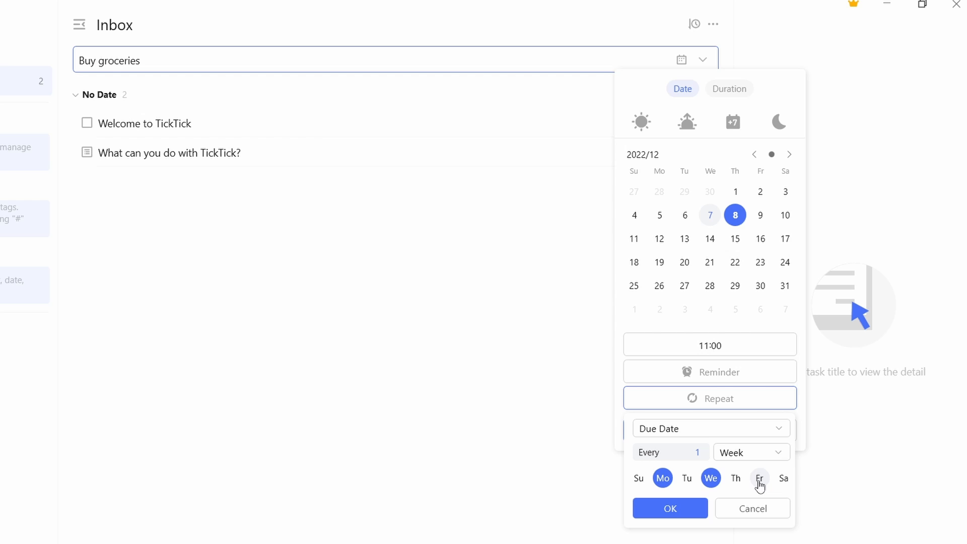
click(759, 477)
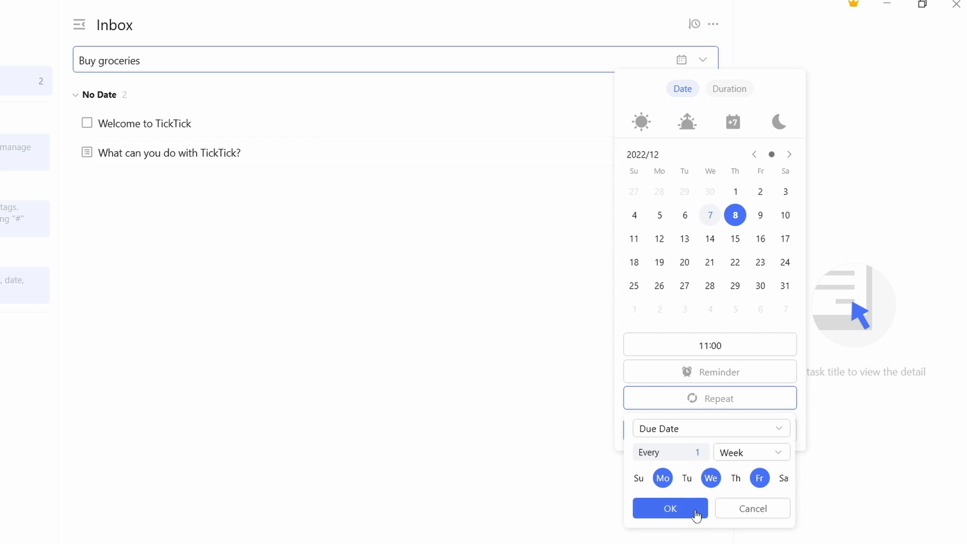
click(669, 508)
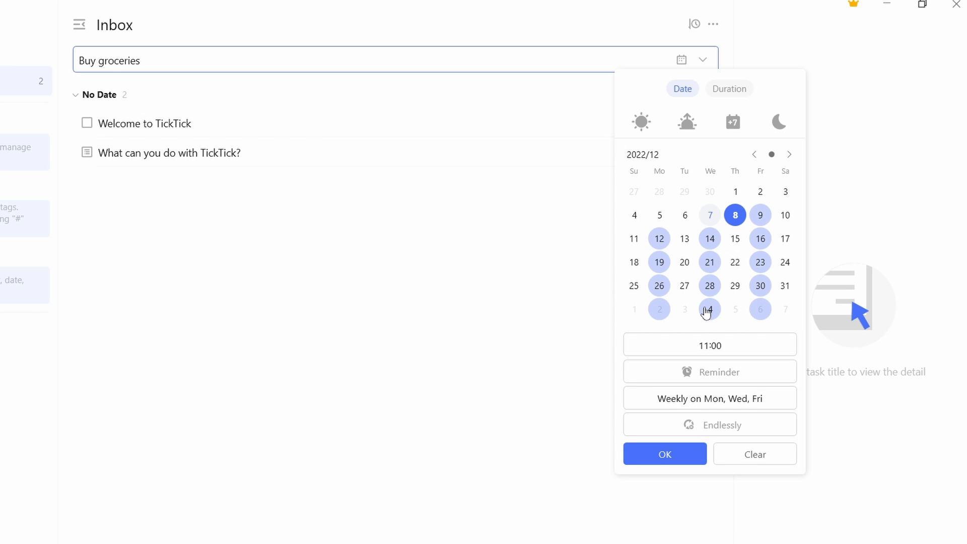
mouse_move(735, 310)
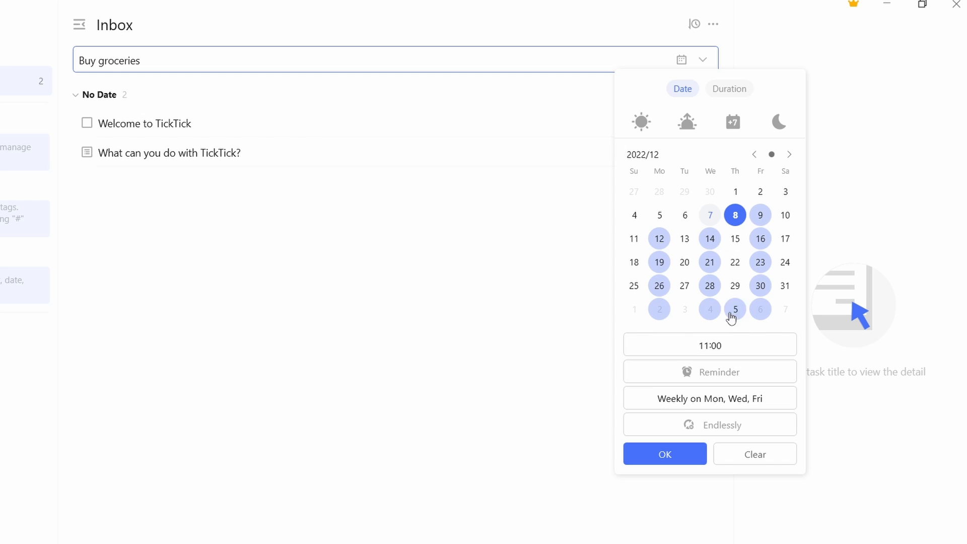
mouse_move(667, 404)
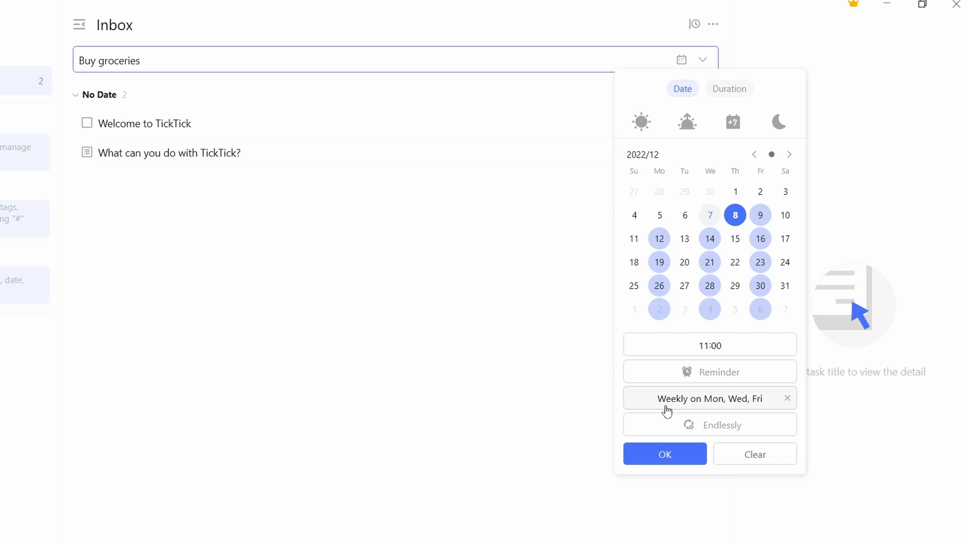
mouse_move(728, 414)
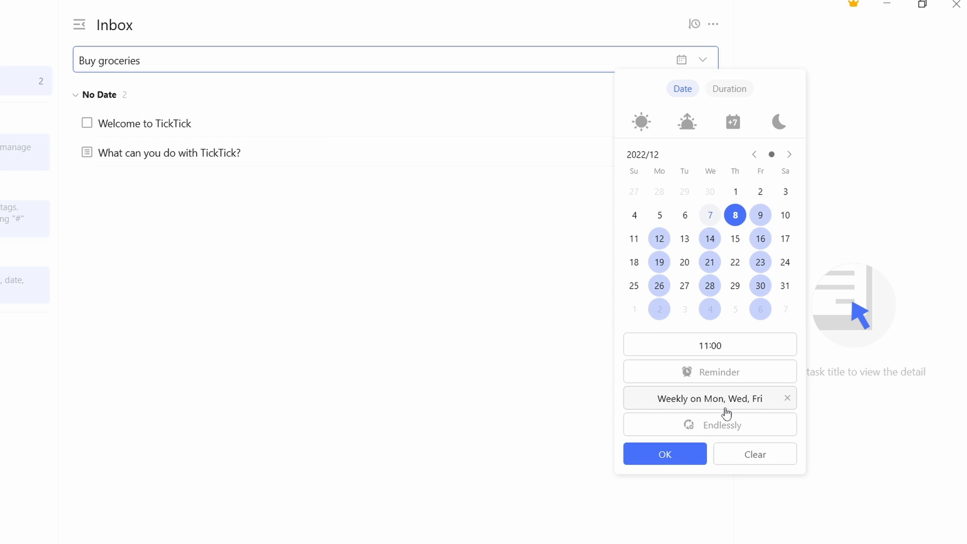
mouse_move(664, 454)
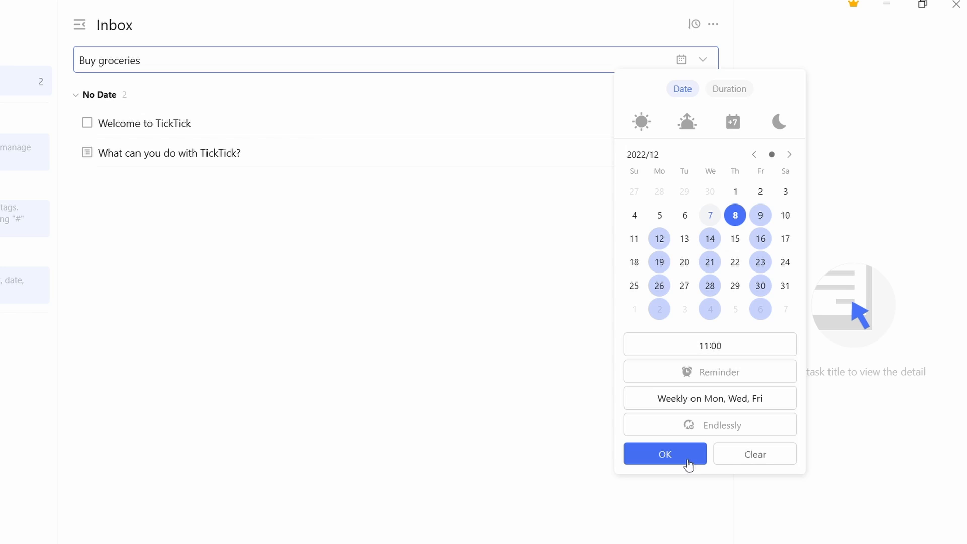
click(664, 455)
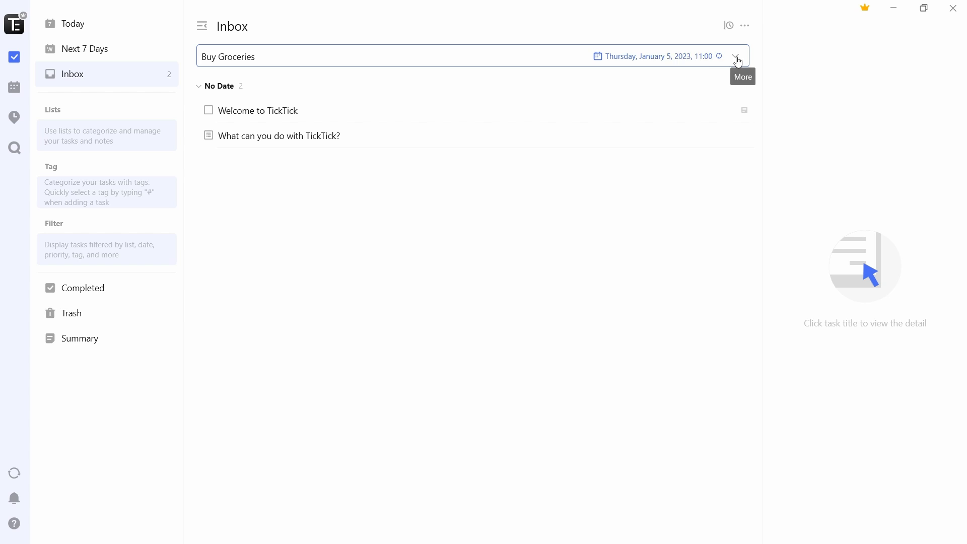
Step: Reach the tag field for the task from the More options menu
click(736, 57)
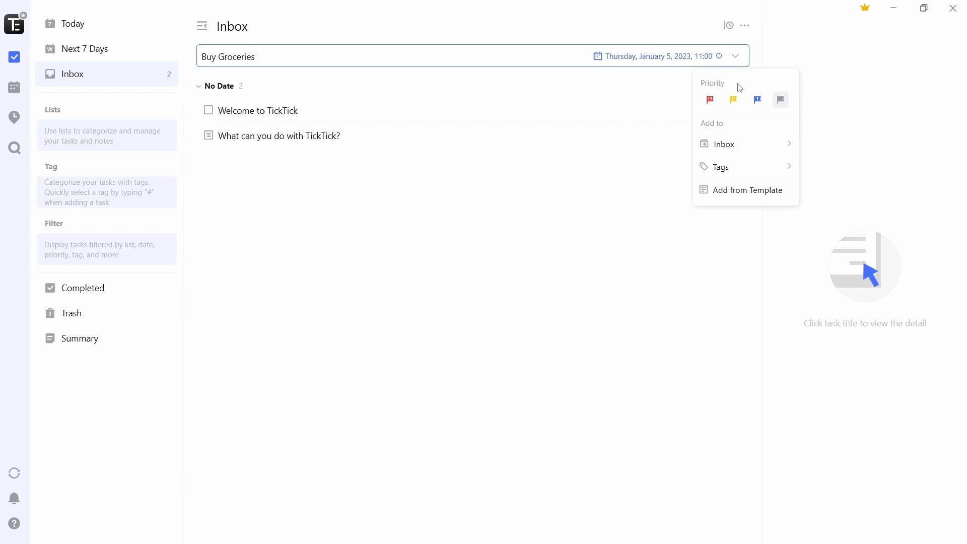
mouse_move(720, 87)
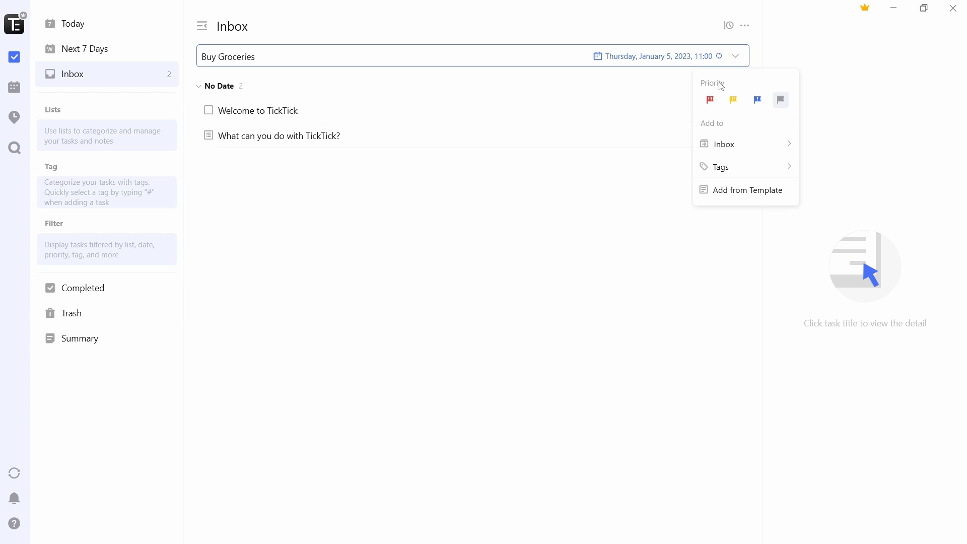
mouse_move(710, 100)
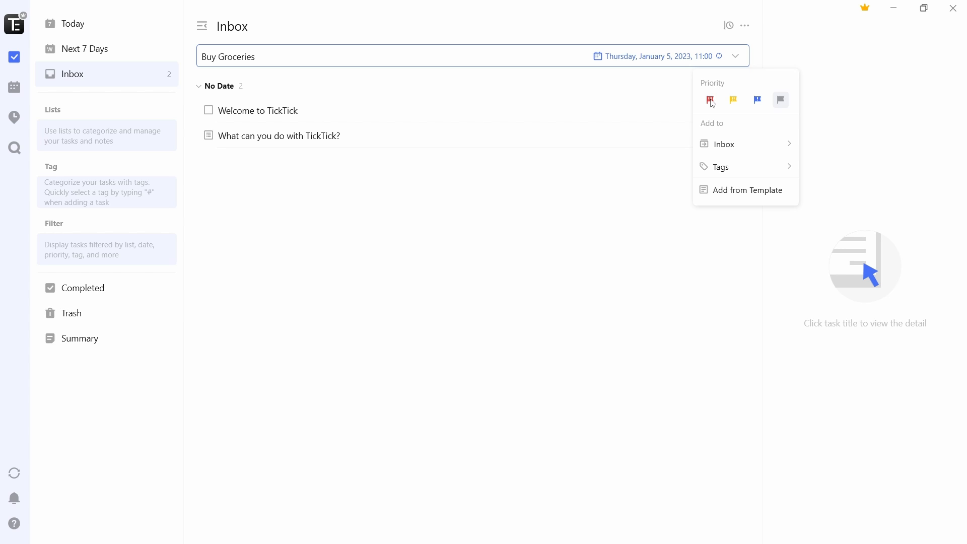
mouse_move(781, 106)
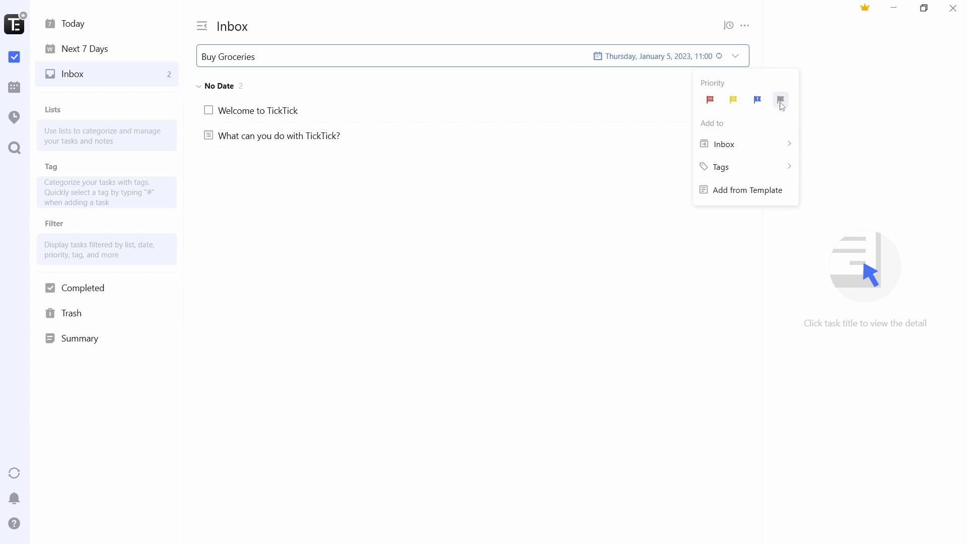
mouse_move(716, 132)
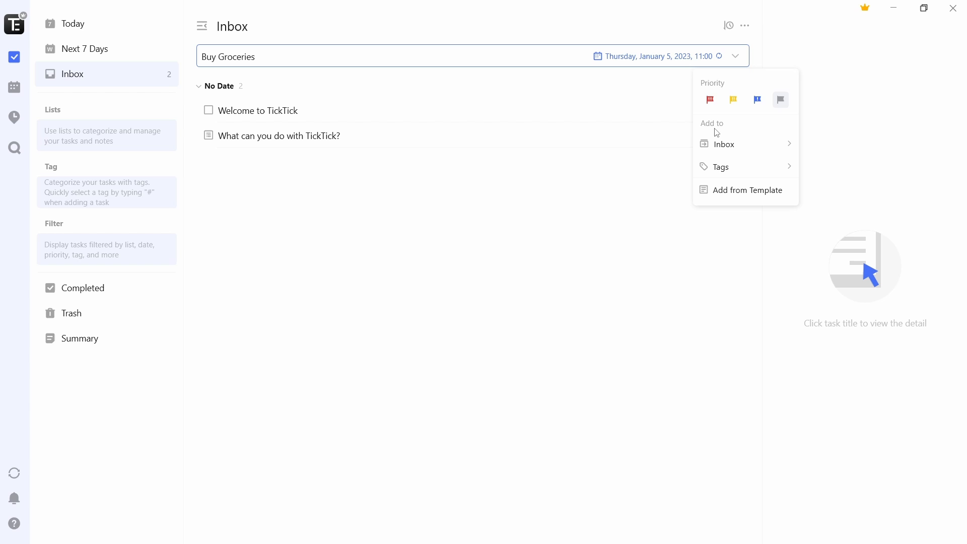
click(720, 166)
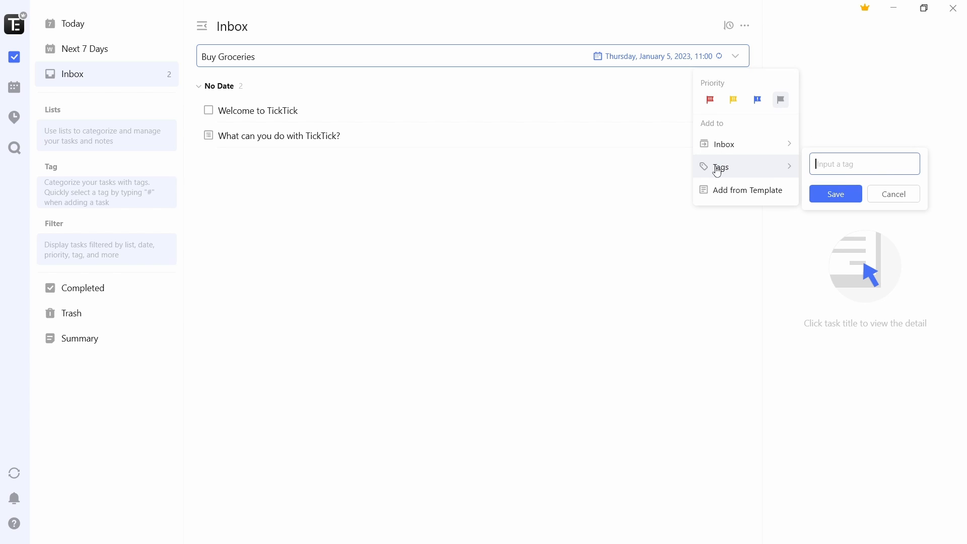
click(893, 193)
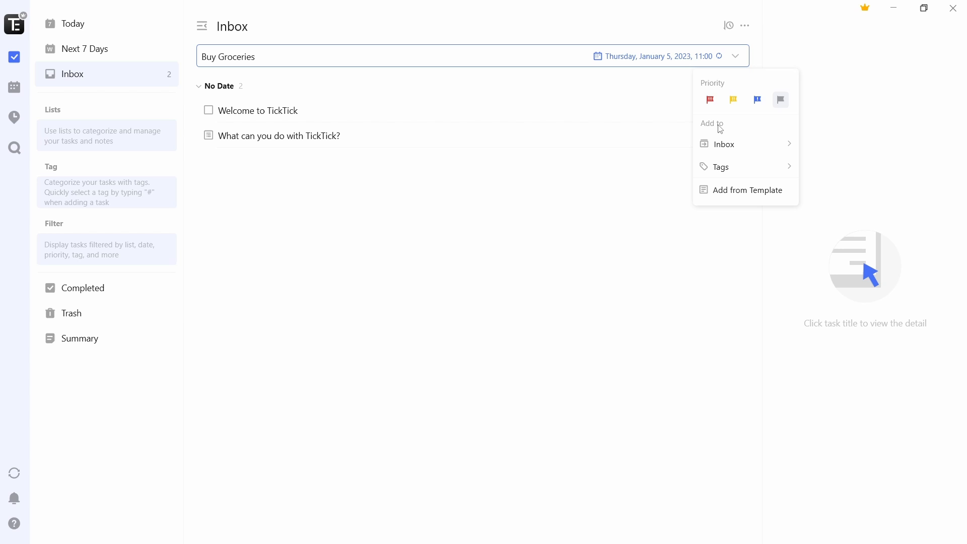
click(719, 166)
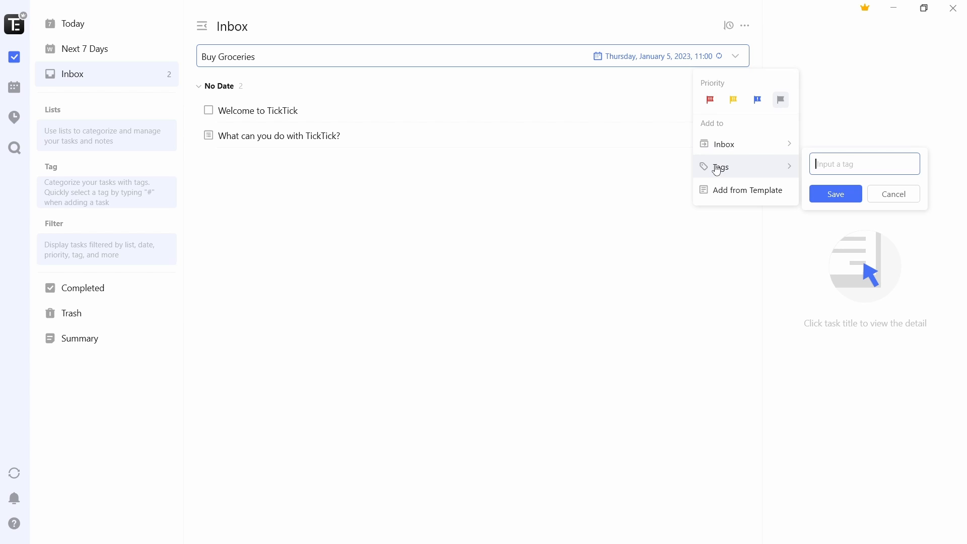
Step: Create a new 'home' tag and attach it to Buy Groceries
text(ho)
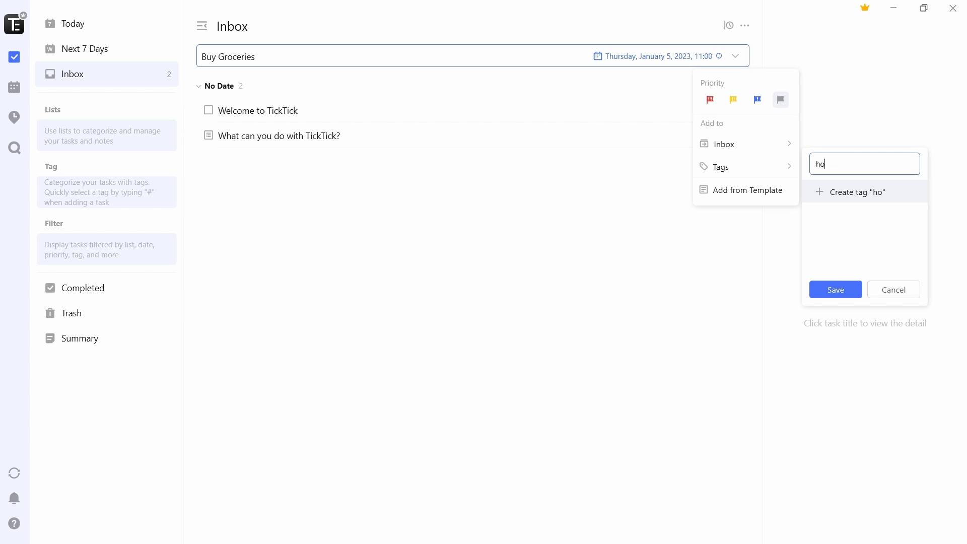
text(me)
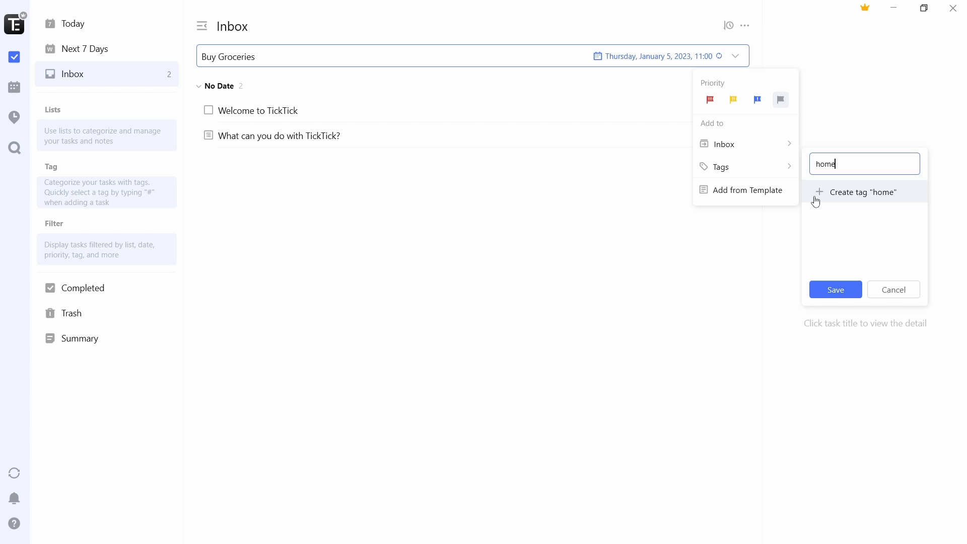
click(857, 191)
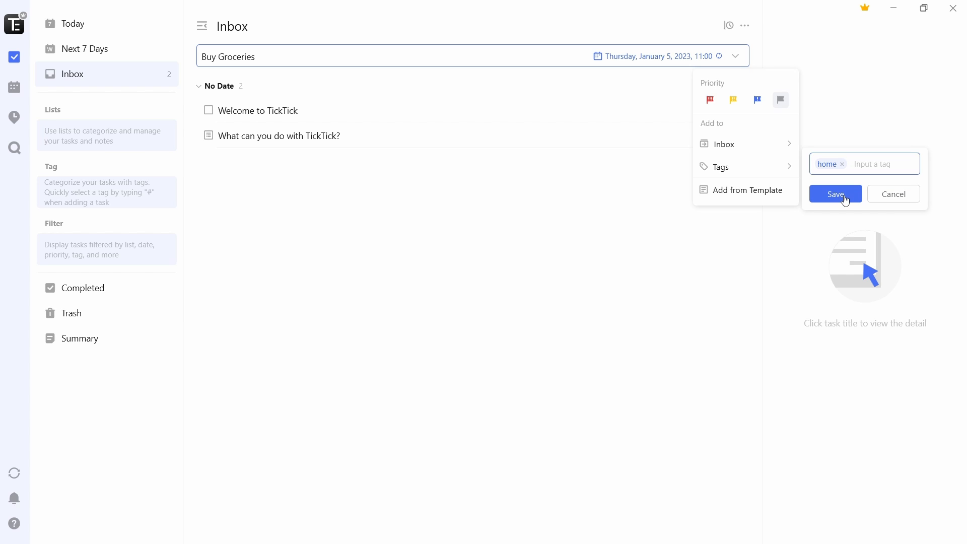
click(835, 194)
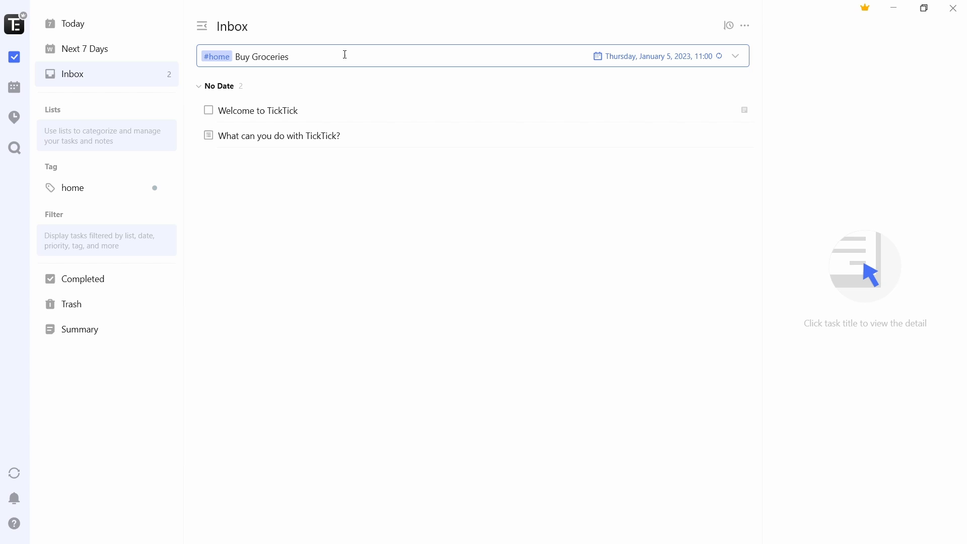
Step: Save Buy Groceries, mark it completed in Today, then undo the completion
click(288, 56)
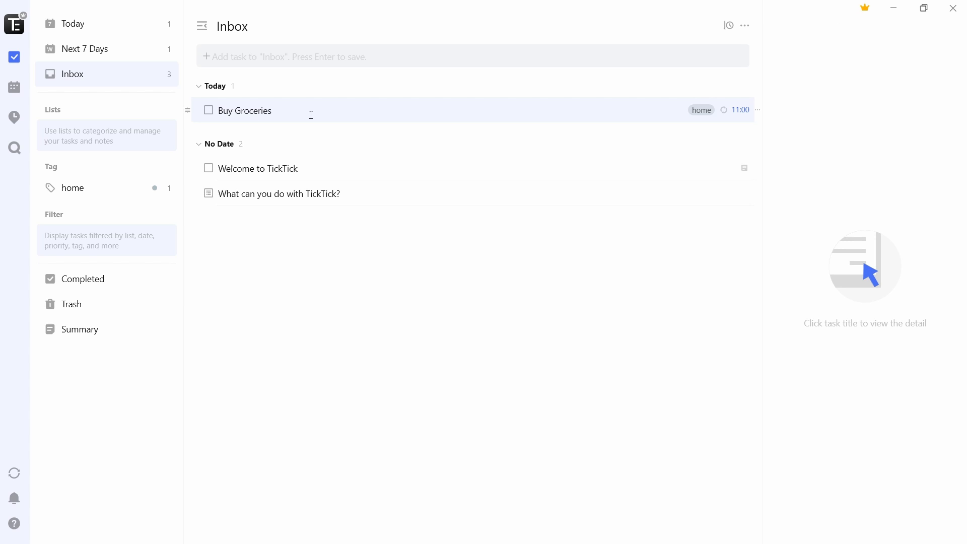
mouse_move(274, 240)
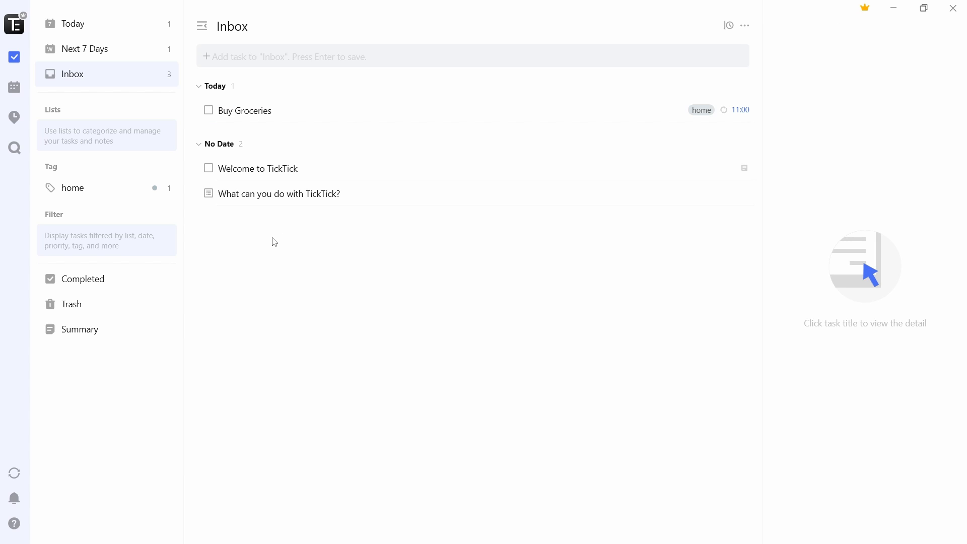
mouse_move(293, 56)
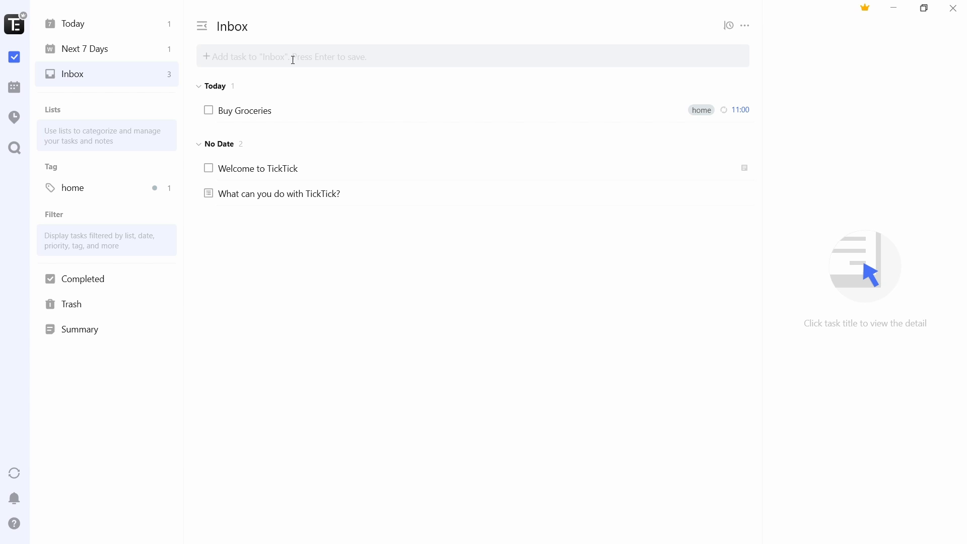
click(72, 23)
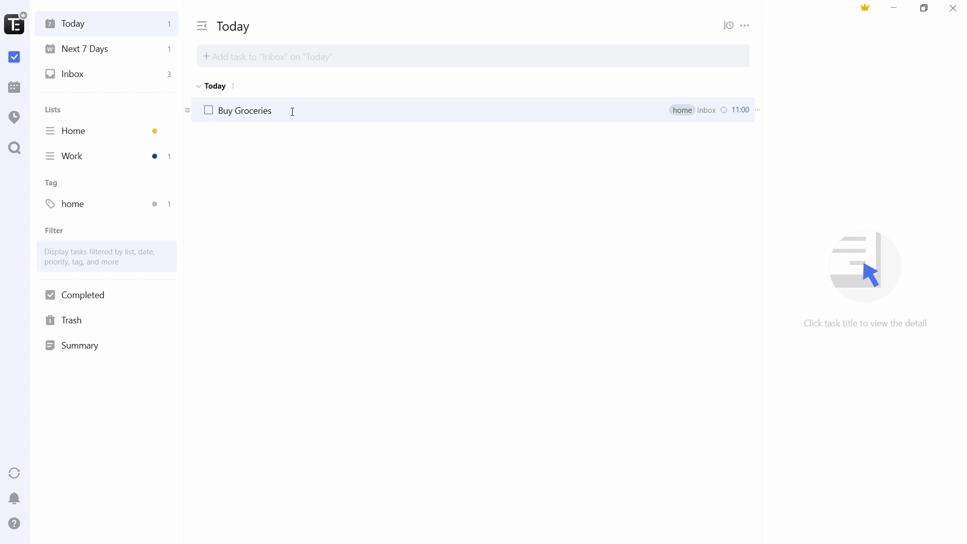
click(245, 110)
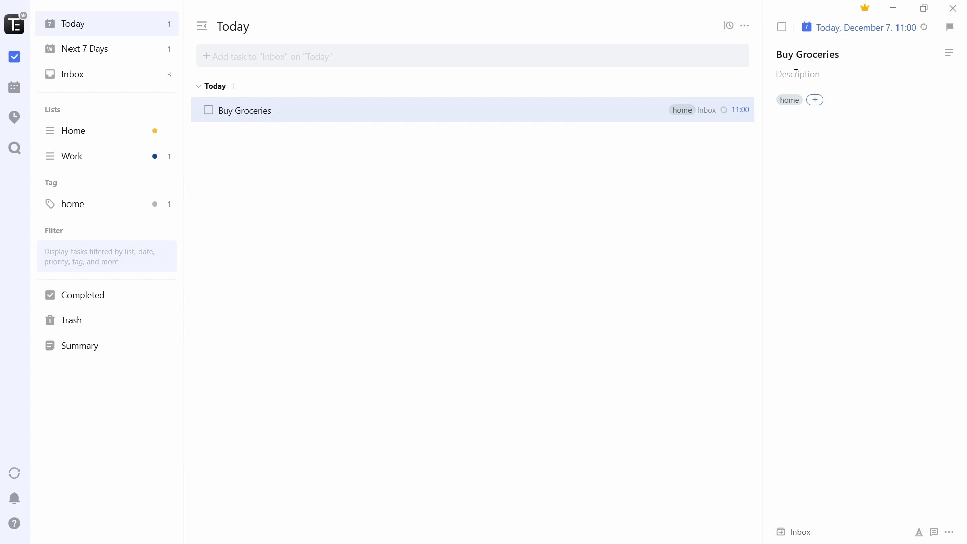
mouse_move(270, 156)
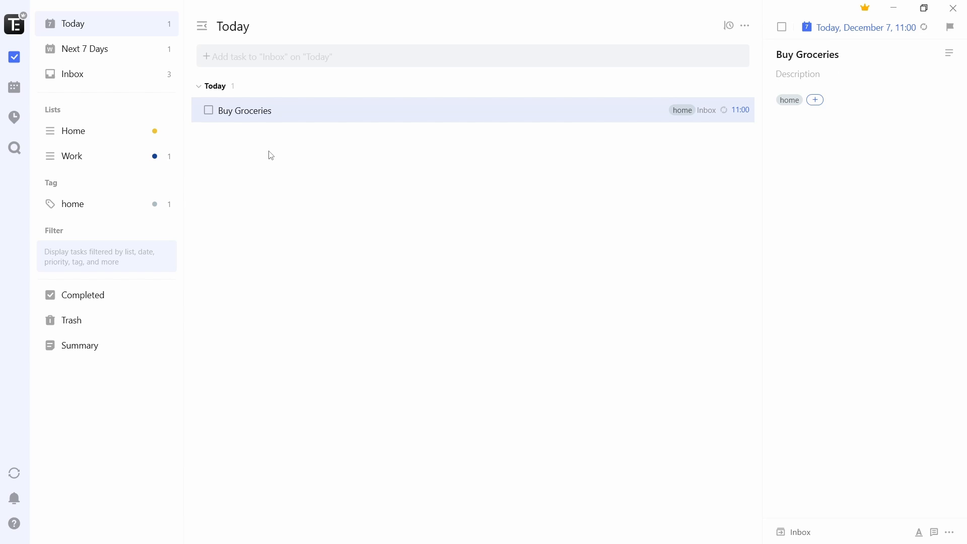
mouse_move(236, 132)
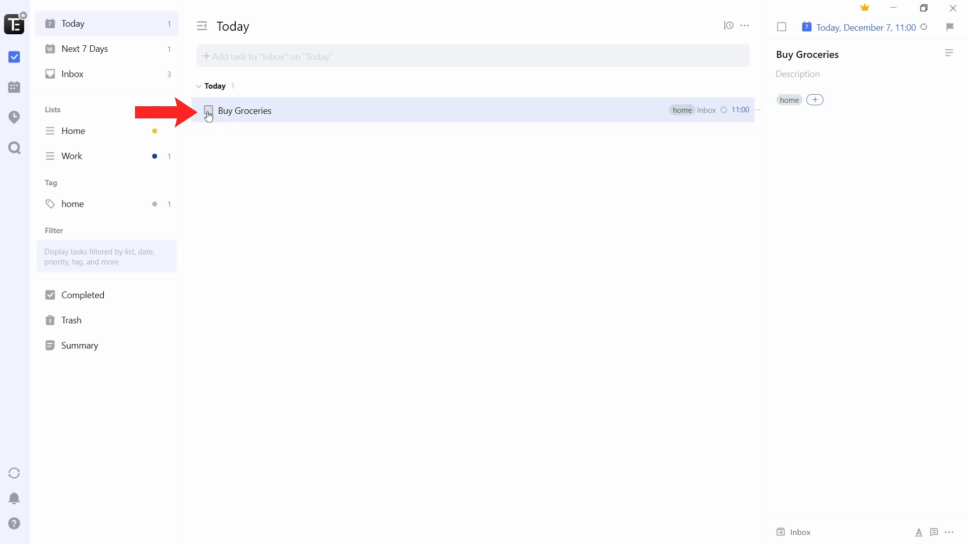
click(209, 111)
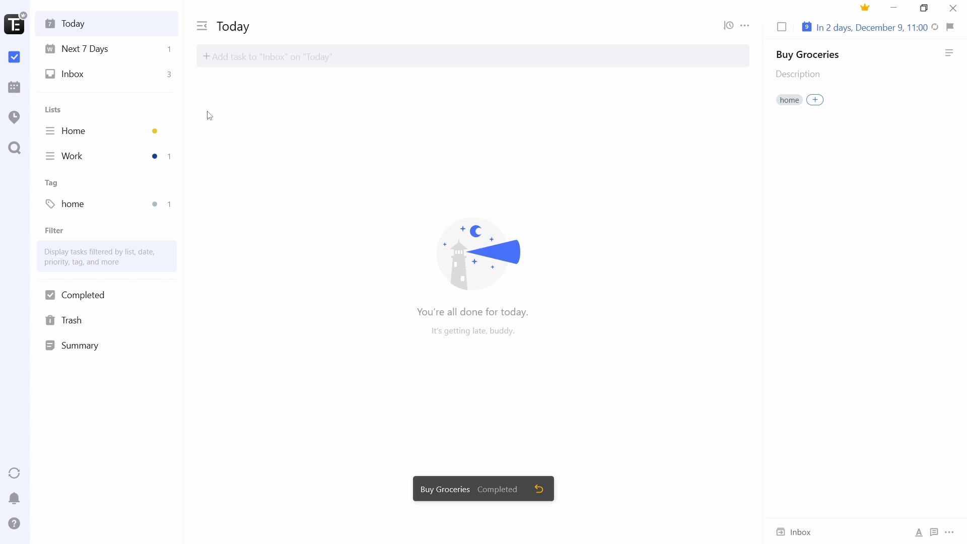
click(73, 74)
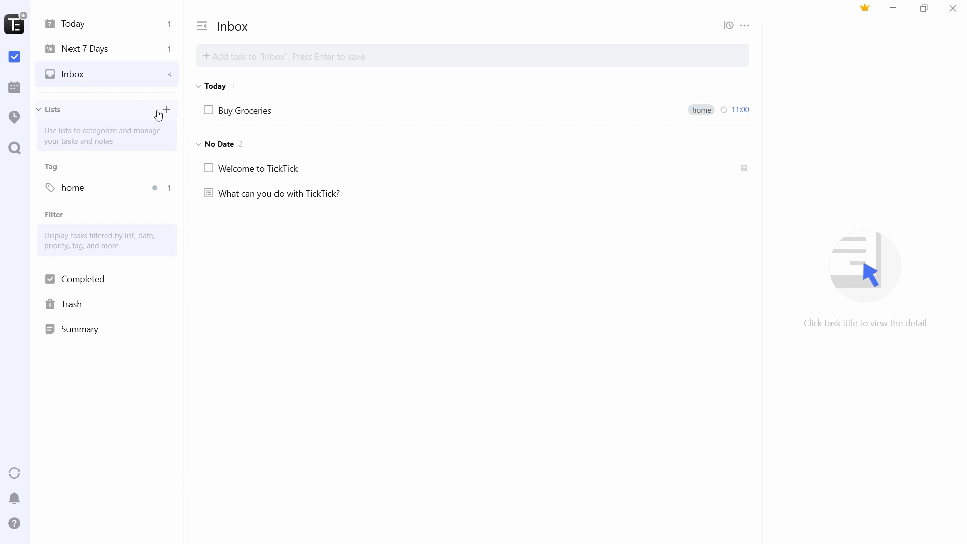
Step: Create and save a dark blue list named 'Work'
click(165, 110)
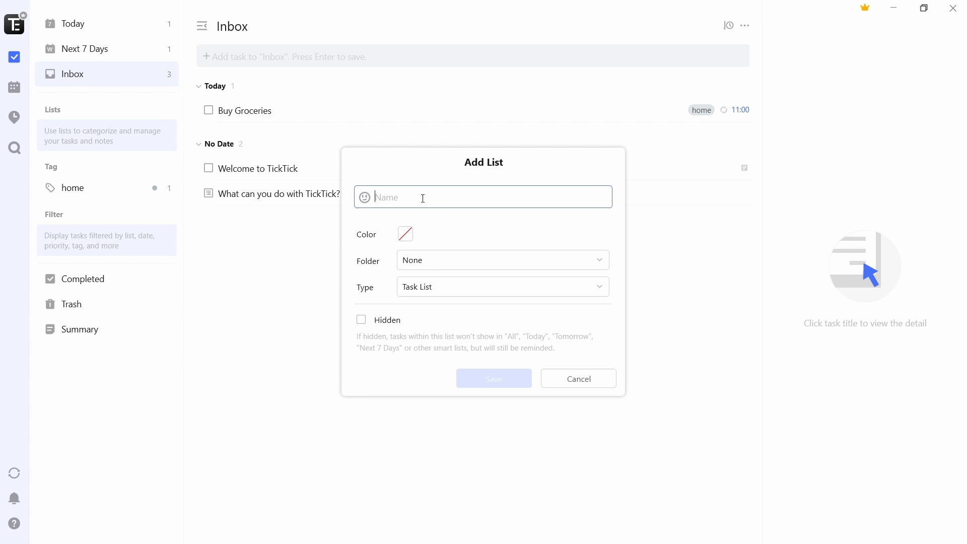
text(Work)
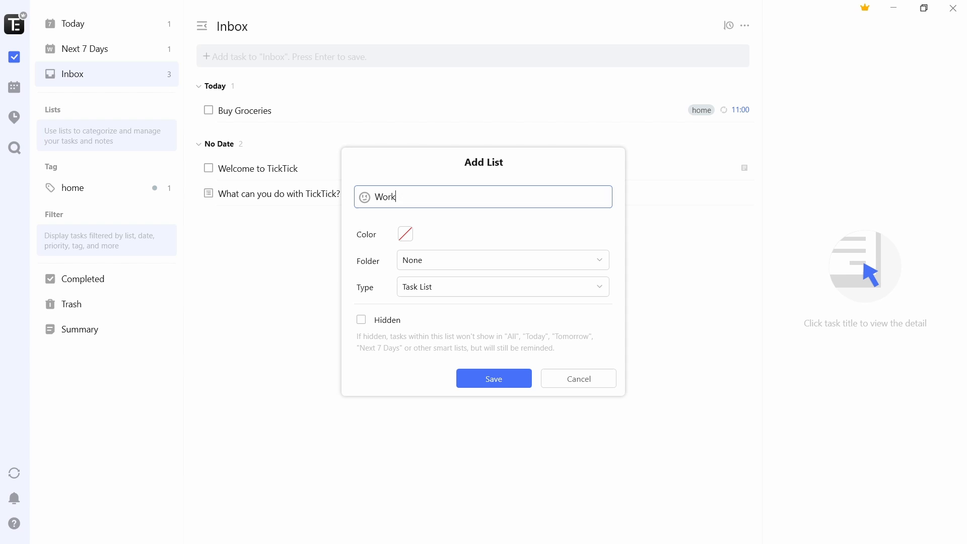
click(405, 233)
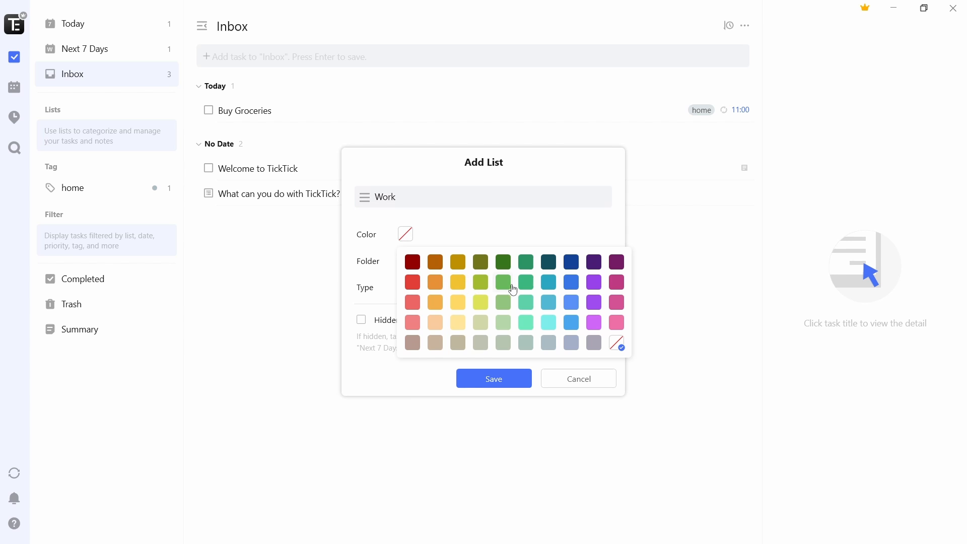
click(570, 262)
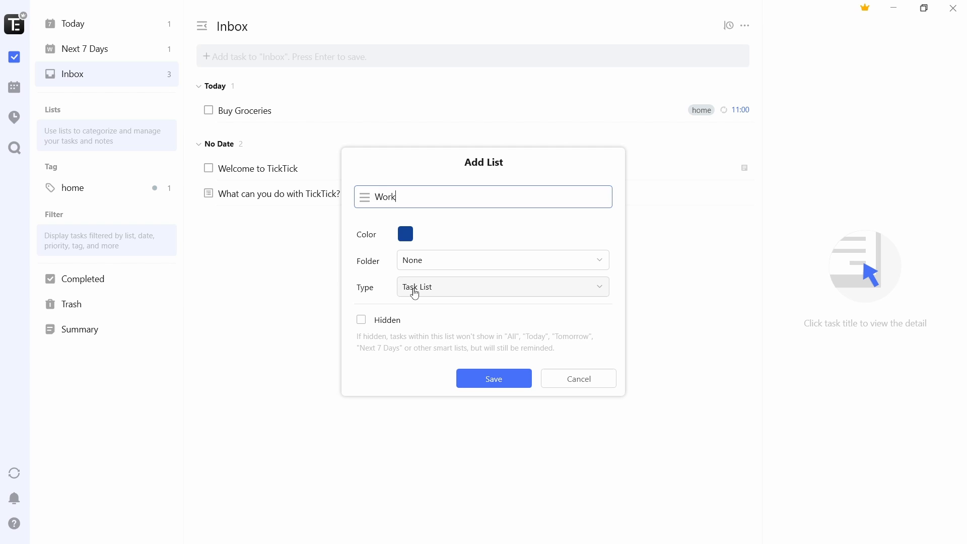
click(502, 286)
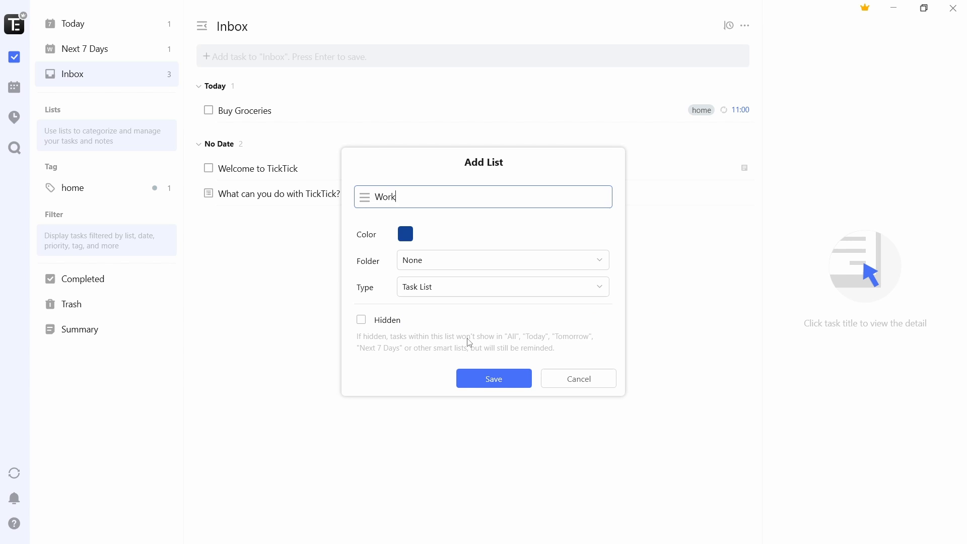
click(493, 378)
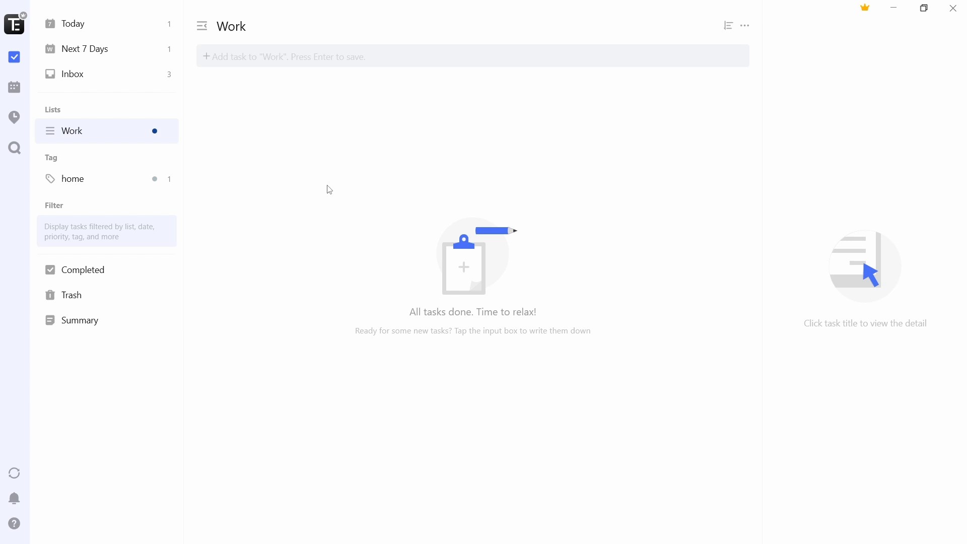
mouse_move(273, 181)
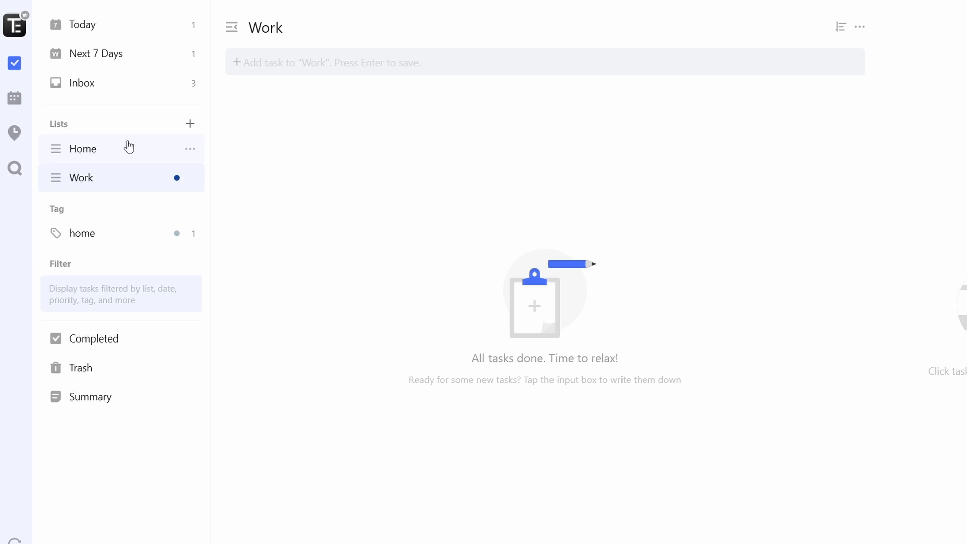
mouse_move(232, 185)
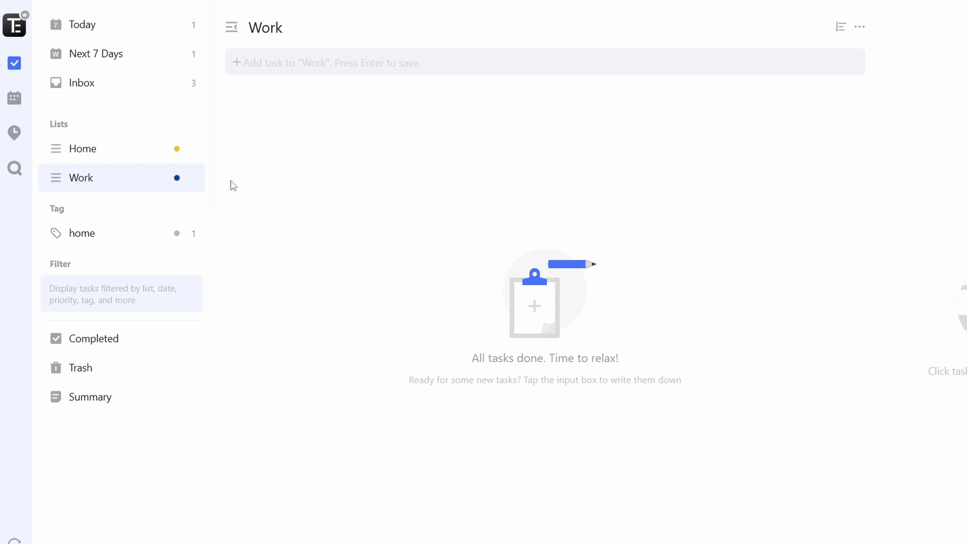
mouse_move(351, 92)
text(Meeting)
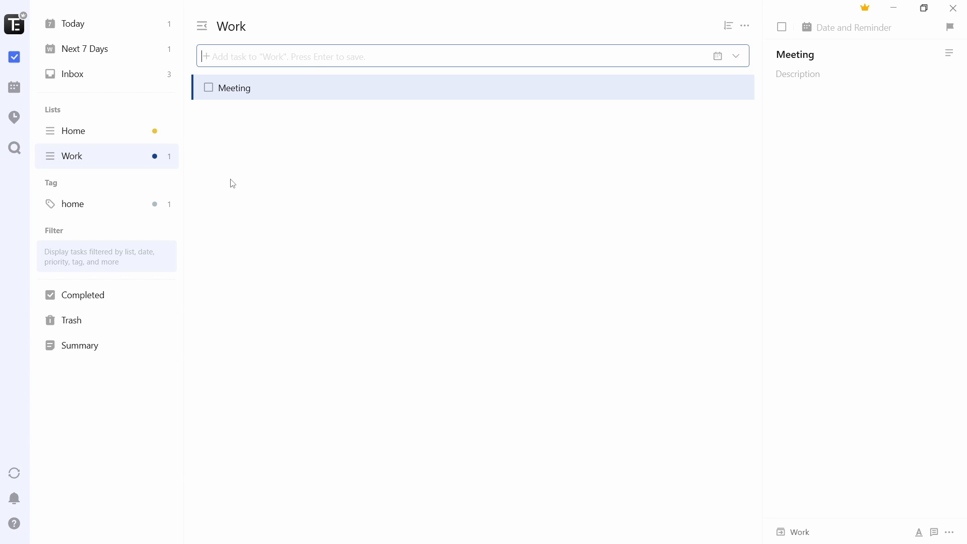
mouse_move(250, 101)
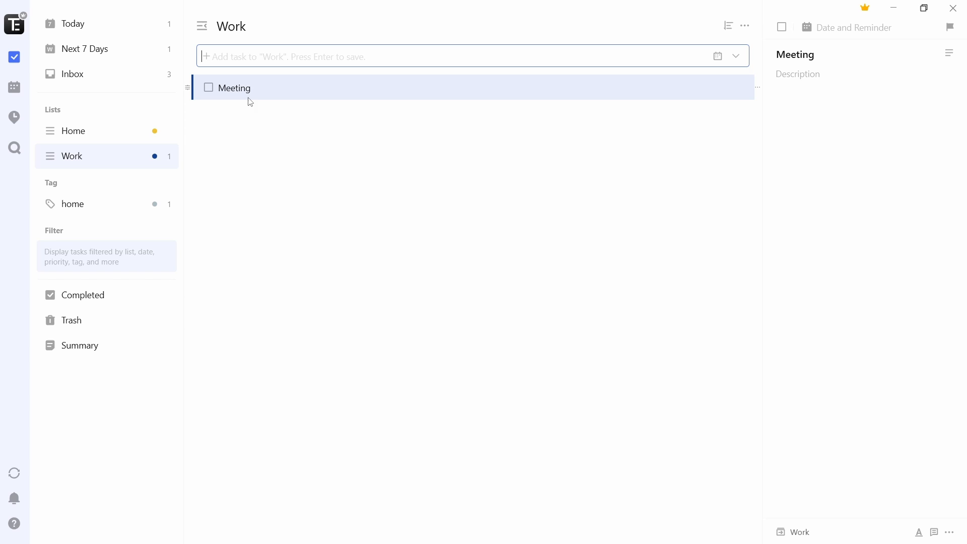
Step: Return to the Today view from the sidebar
click(73, 24)
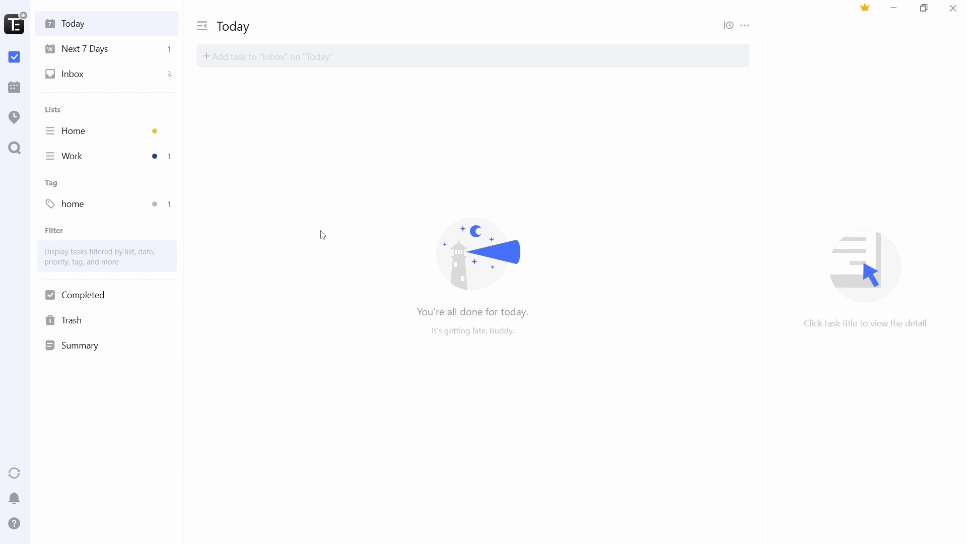
mouse_move(300, 231)
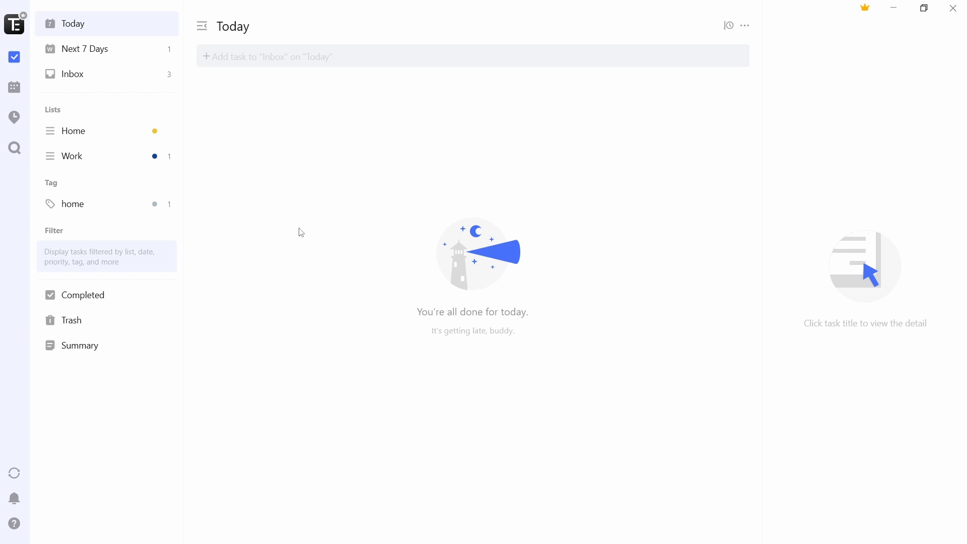
mouse_move(313, 165)
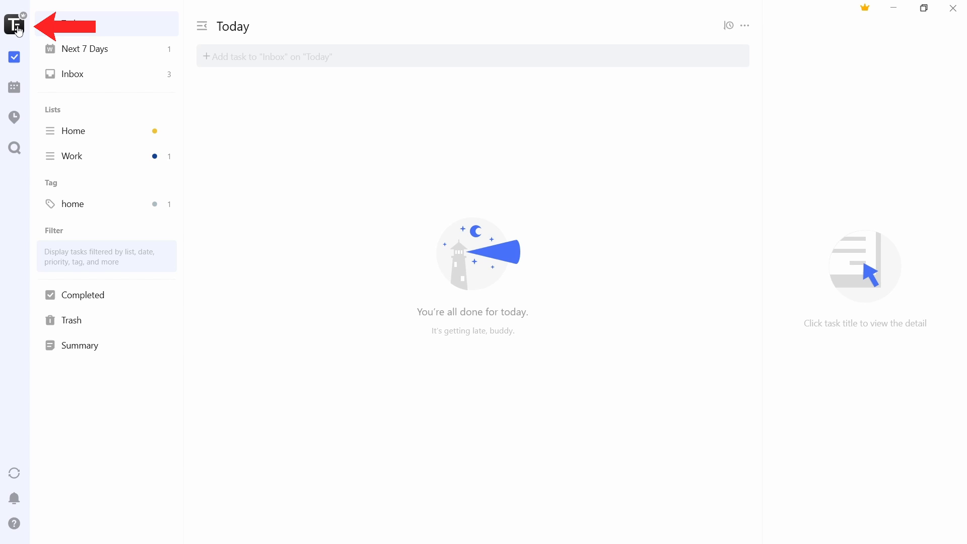
Step: Reach the Focus Timer page in Settings > Features from the avatar menu
click(15, 24)
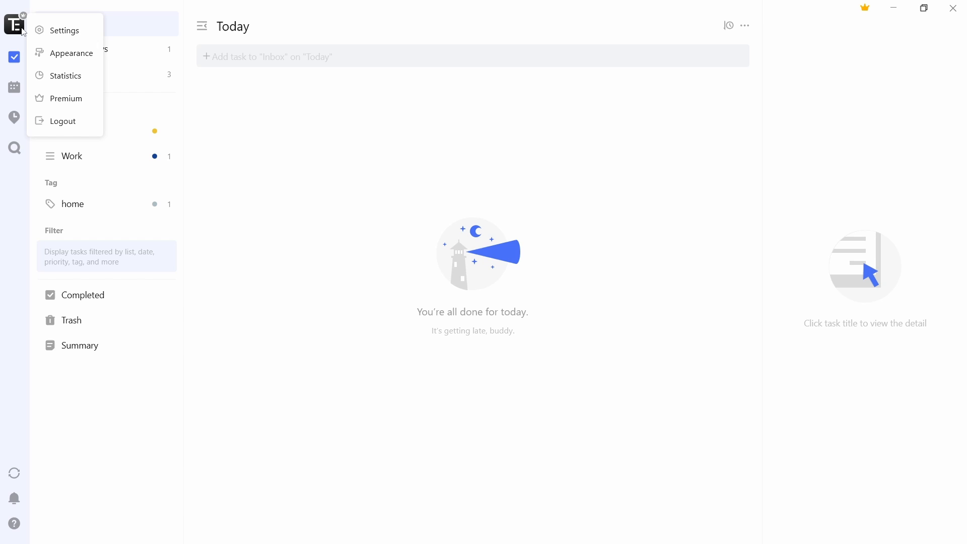
mouse_move(64, 30)
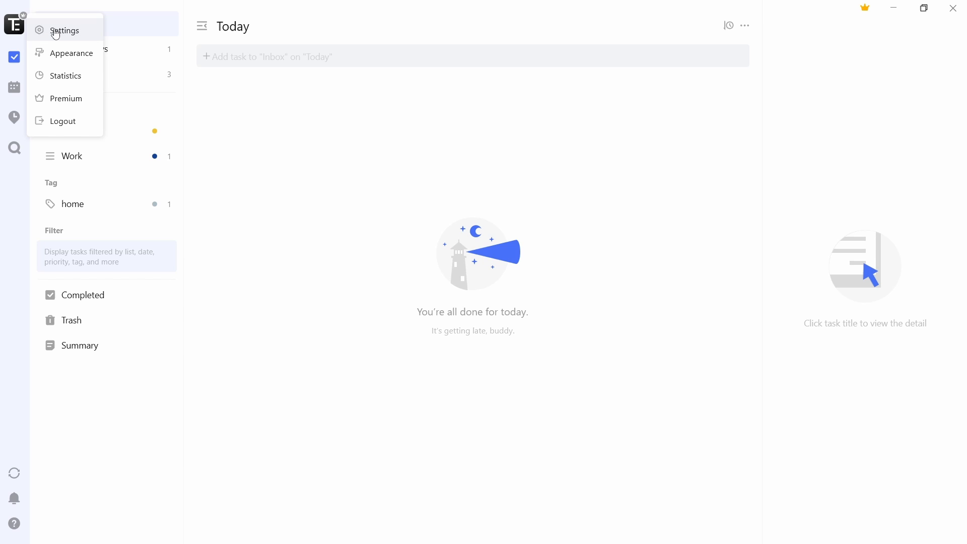
click(64, 30)
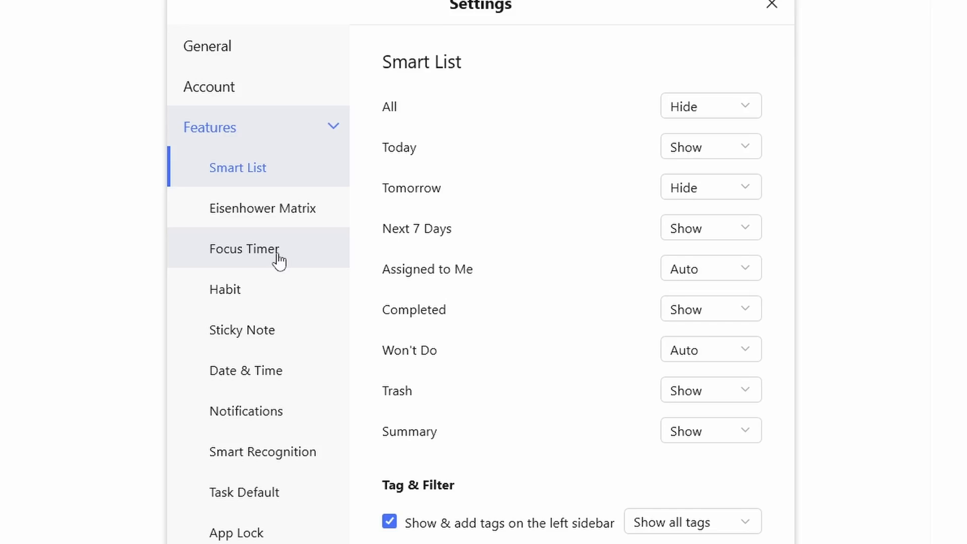
click(242, 249)
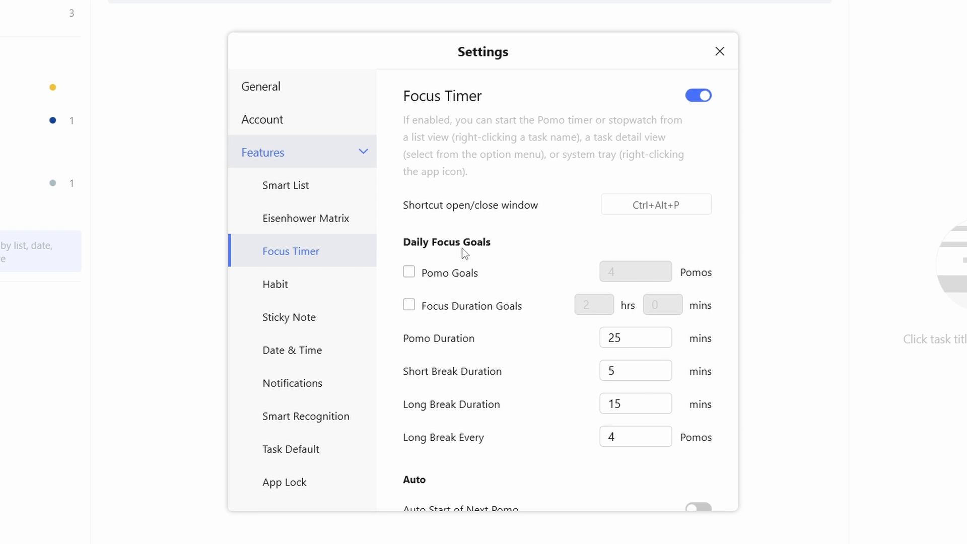
mouse_move(410, 273)
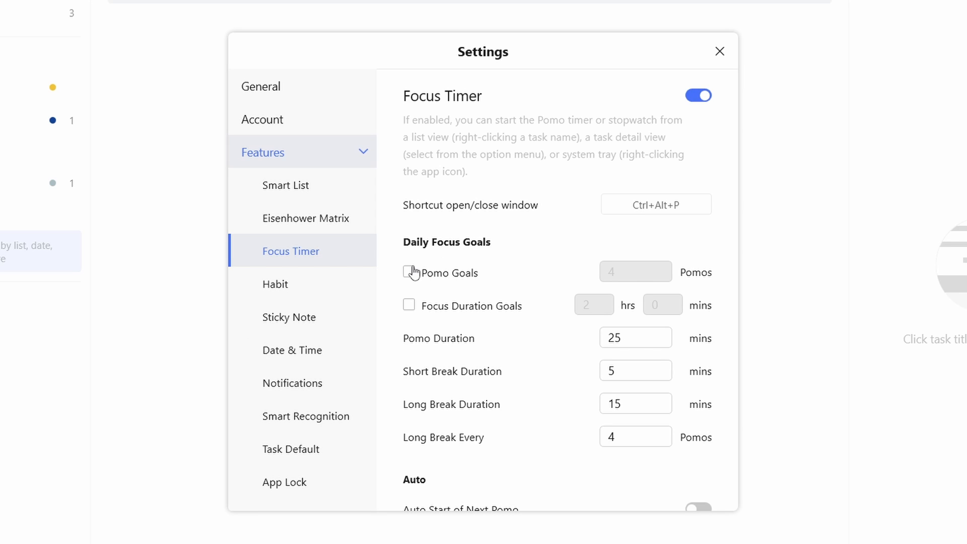
Step: Enable Pomo Goals (2 pomos) and Focus Duration Goals (2 hours), then move on to Eisenhower Matrix settings
click(408, 272)
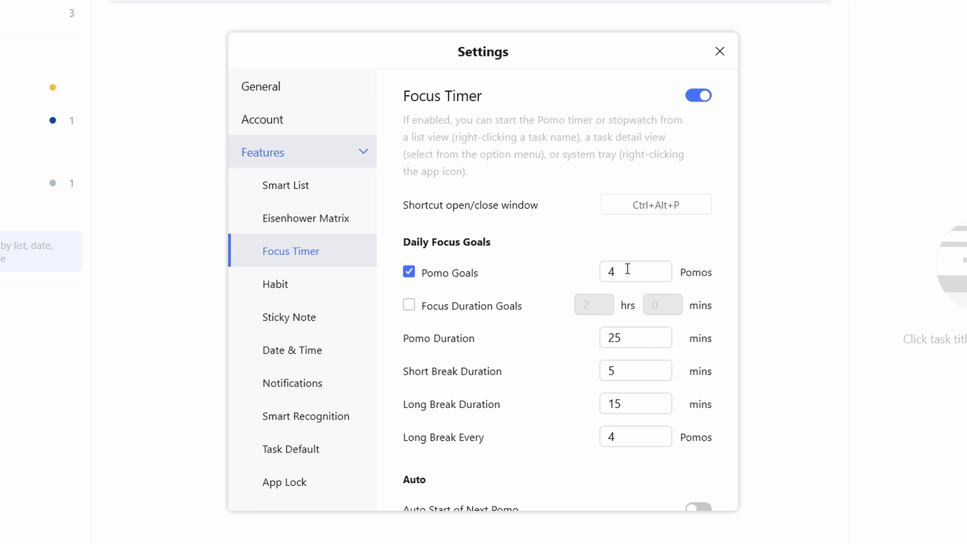
click(408, 305)
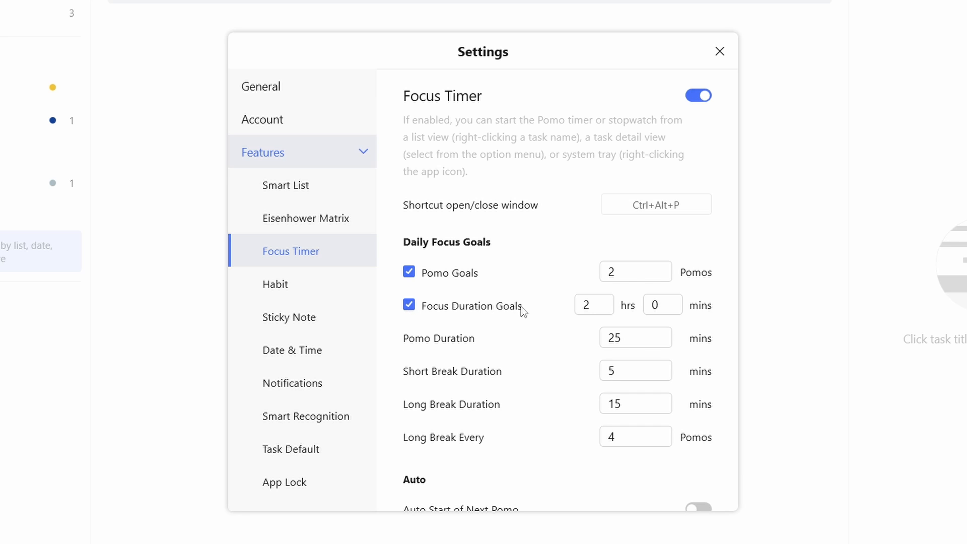
mouse_move(511, 325)
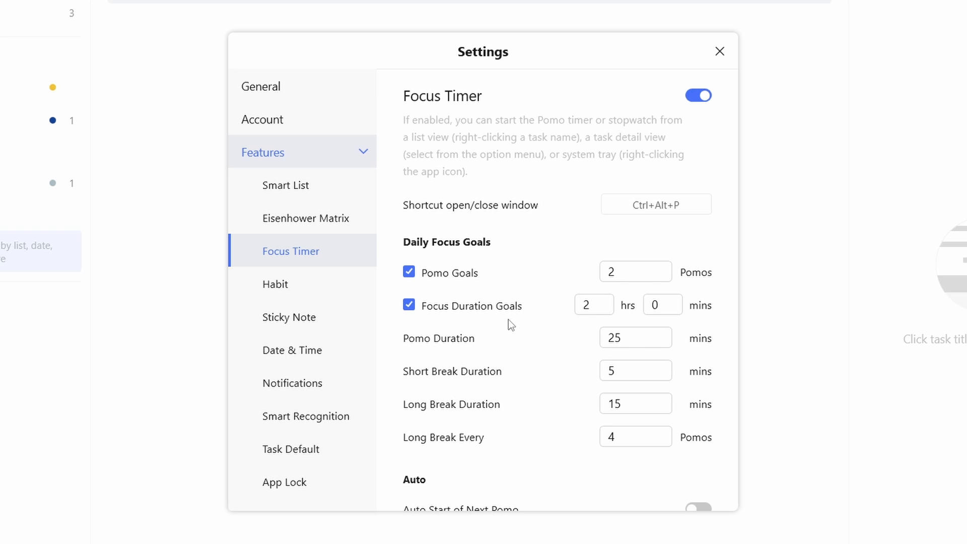
mouse_move(563, 369)
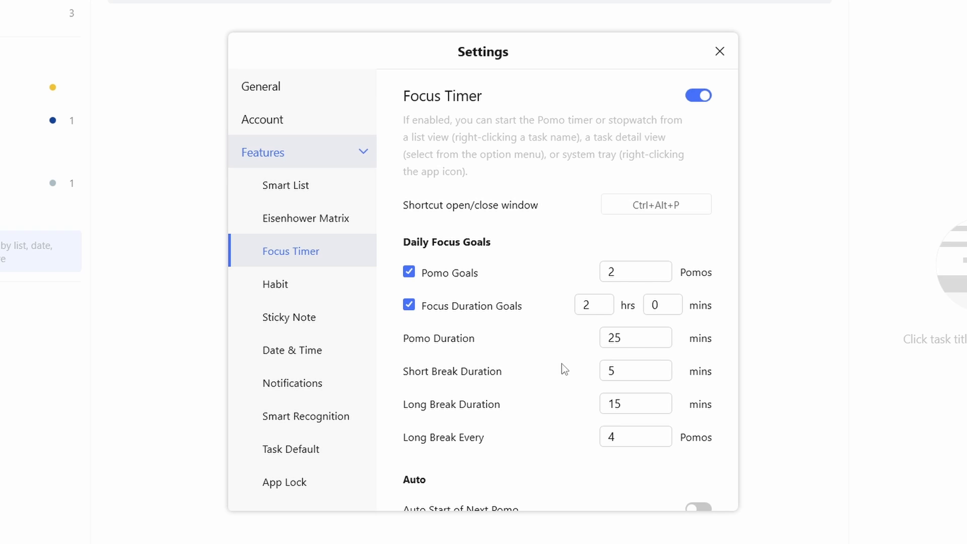
mouse_move(572, 392)
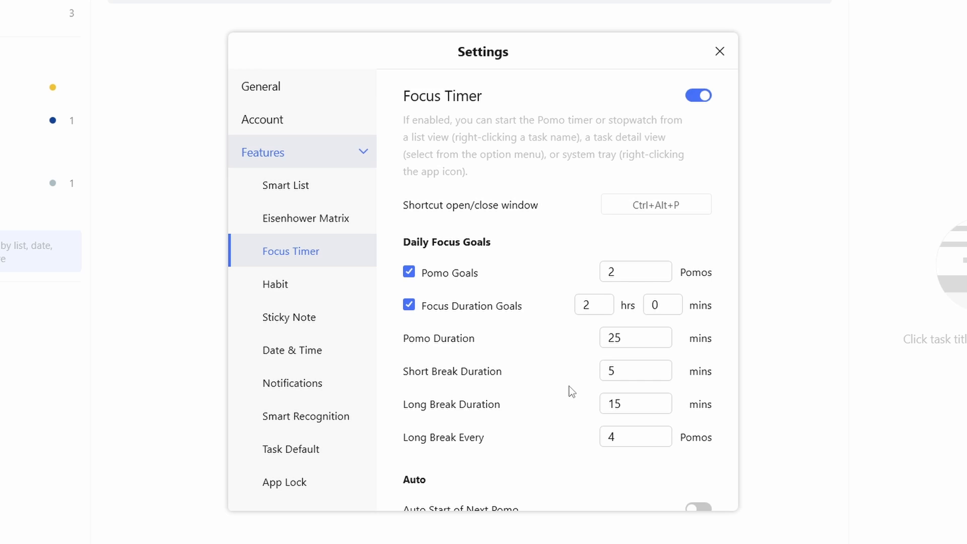
click(306, 218)
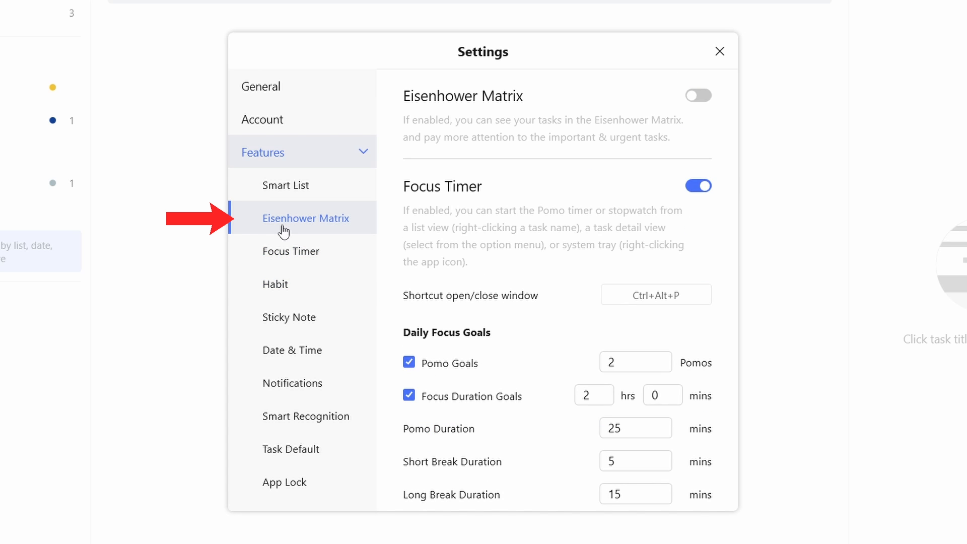
mouse_move(705, 110)
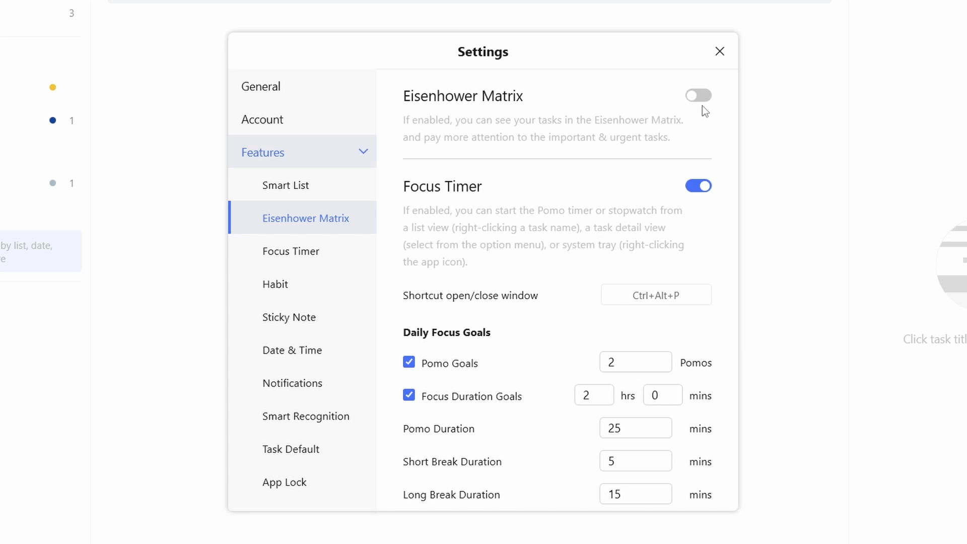
Step: Toggle the Eisenhower Matrix feature on and close Settings back to Today
click(699, 95)
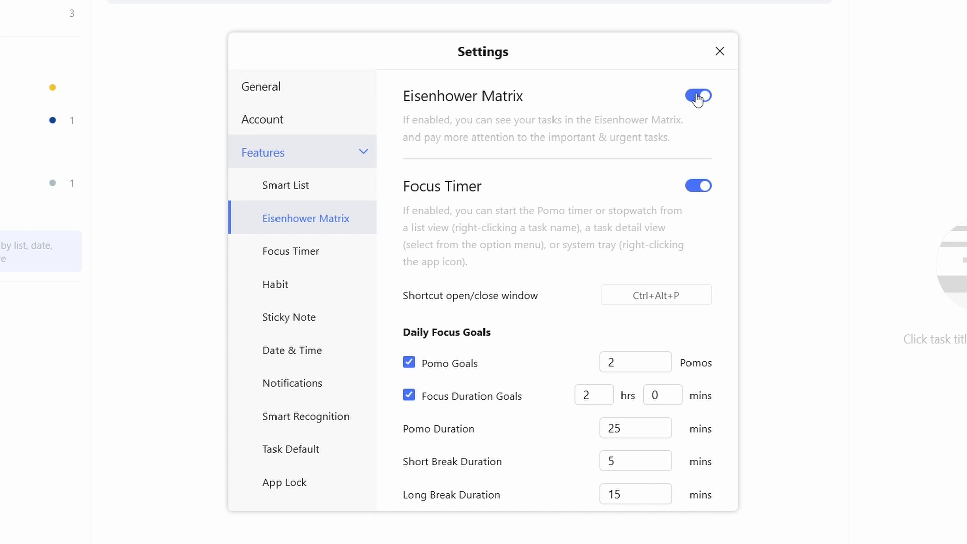
click(719, 51)
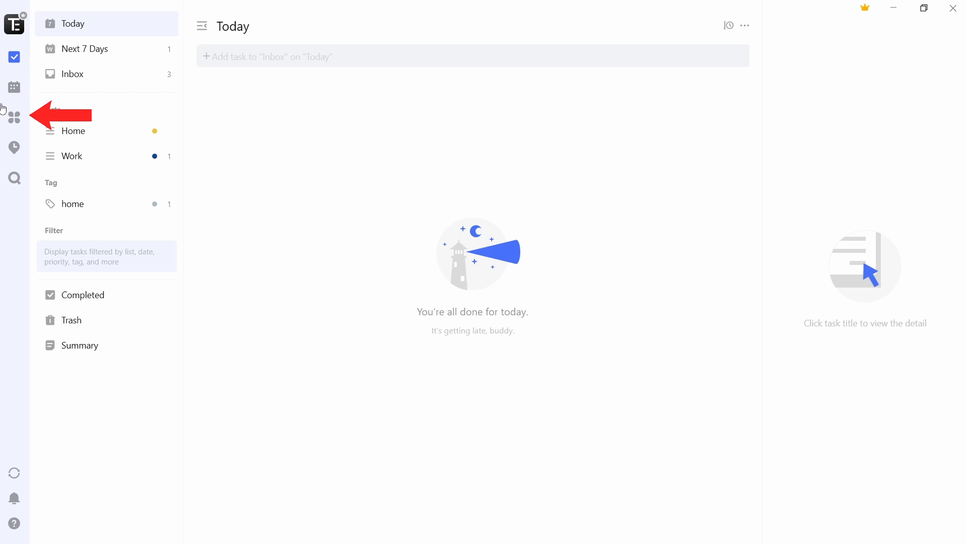
mouse_move(13, 117)
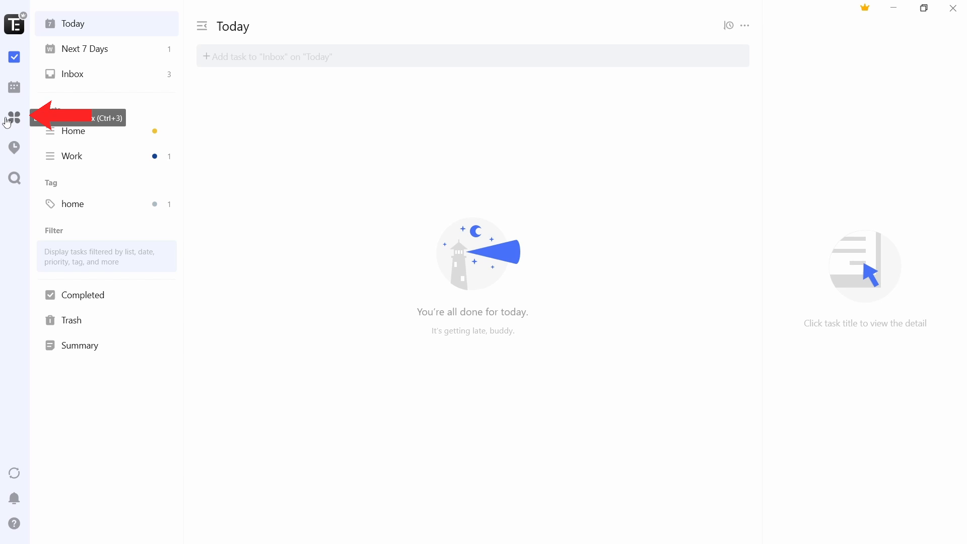
mouse_move(13, 119)
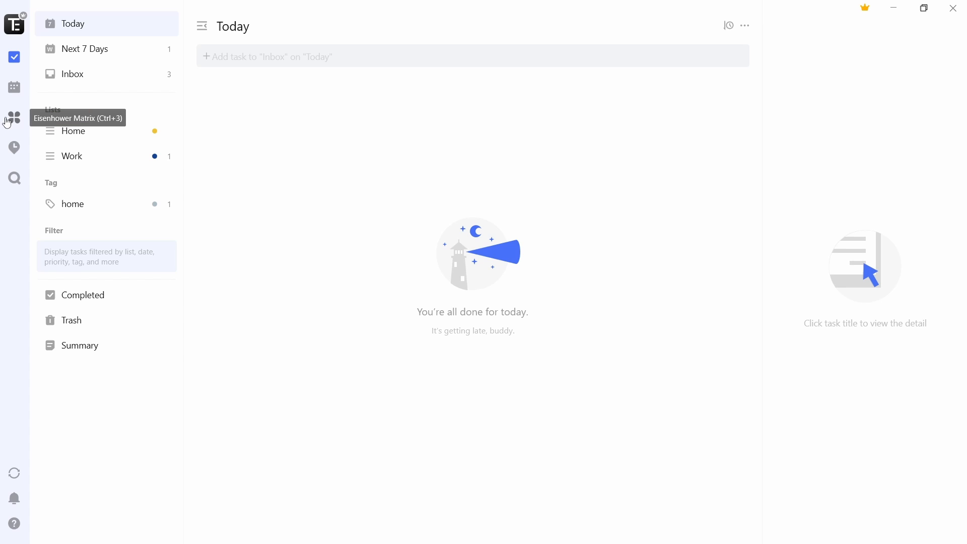
Step: Add a task 'Work!' in the Urgent & Unimportant quadrant of the Eisenhower Matrix view
click(13, 117)
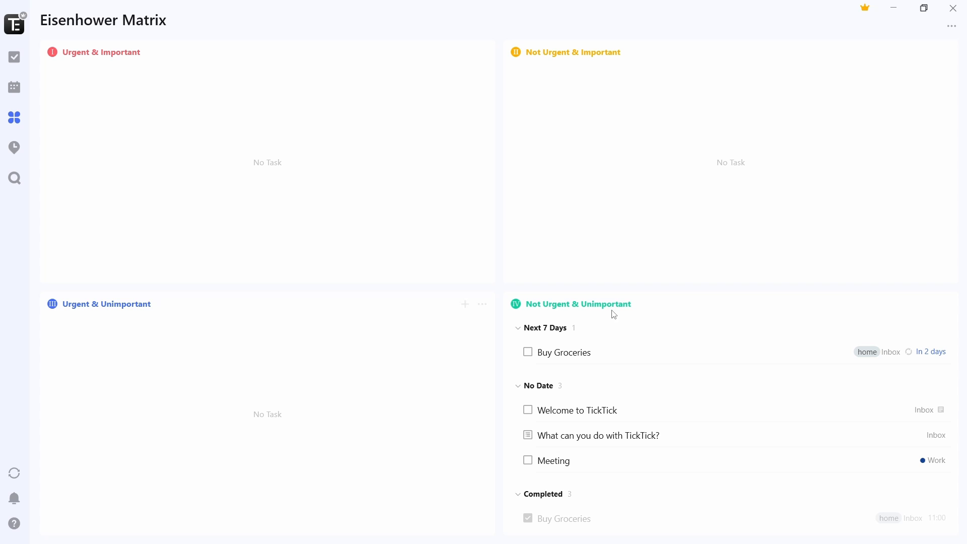
mouse_move(365, 412)
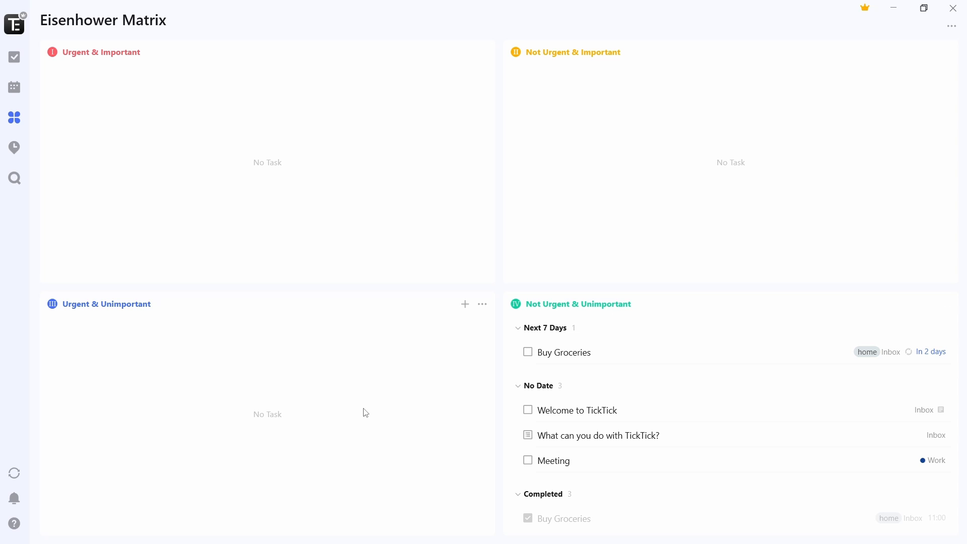
mouse_move(335, 362)
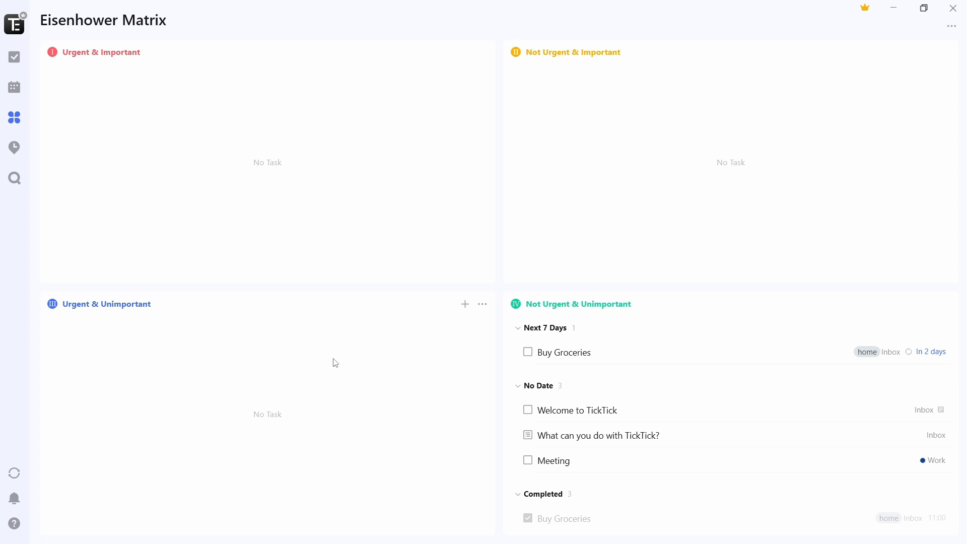
mouse_move(262, 312)
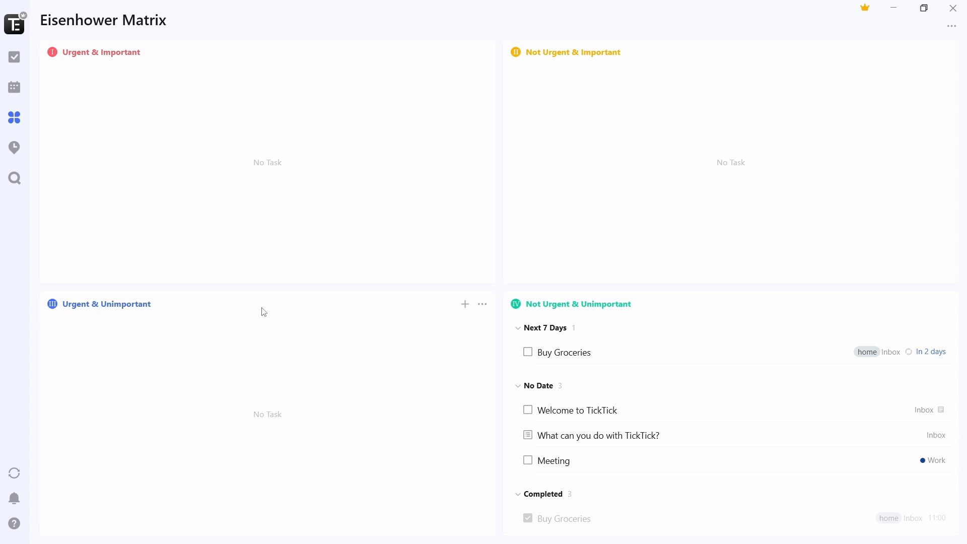
click(466, 304)
text(Work!)
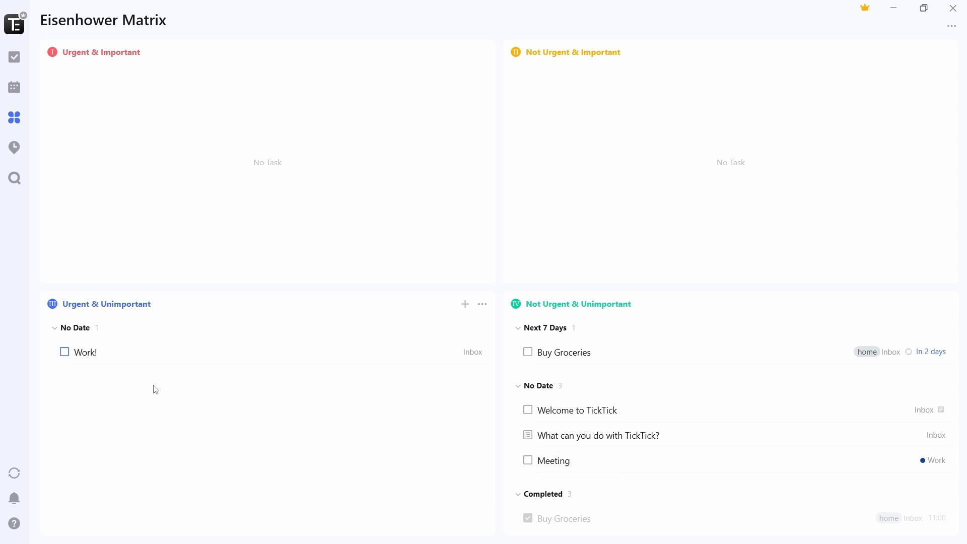
mouse_move(174, 178)
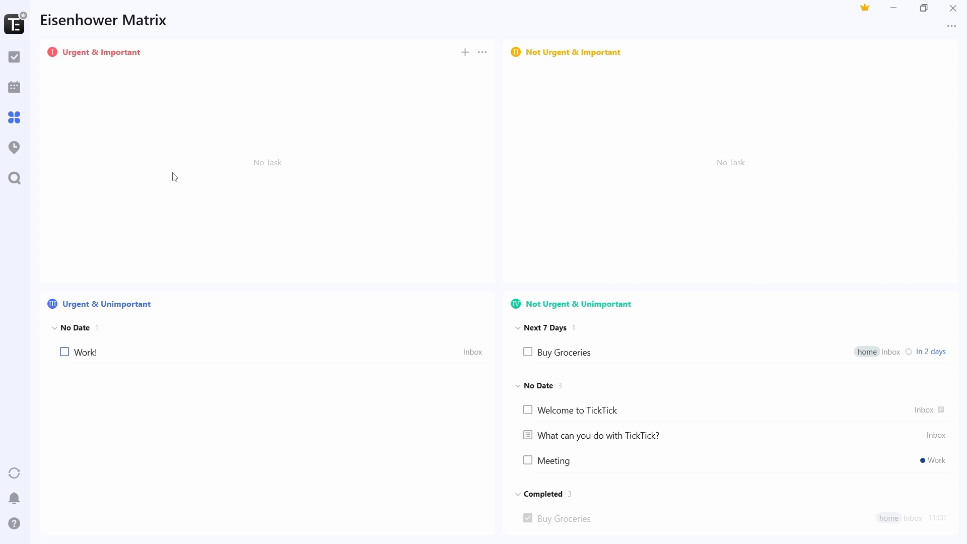
mouse_move(105, 164)
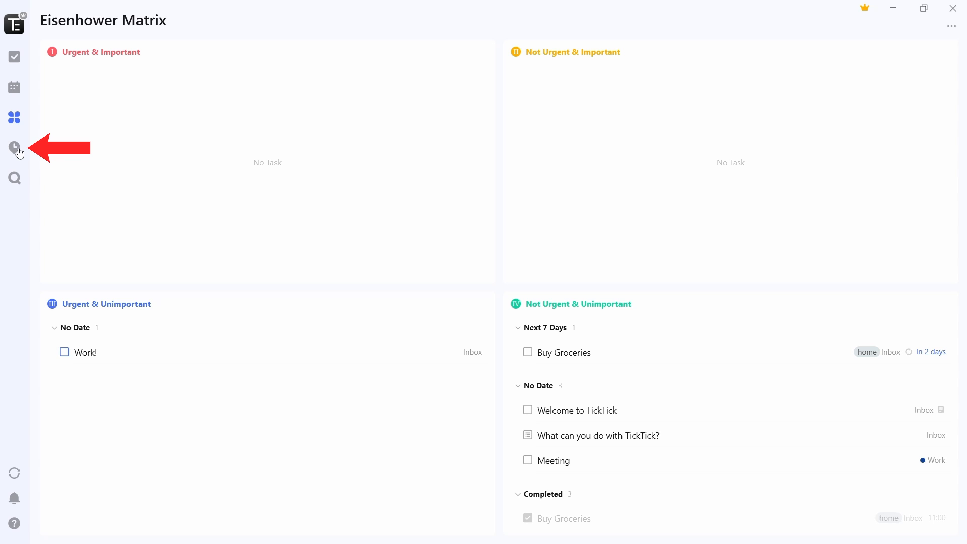
mouse_move(13, 148)
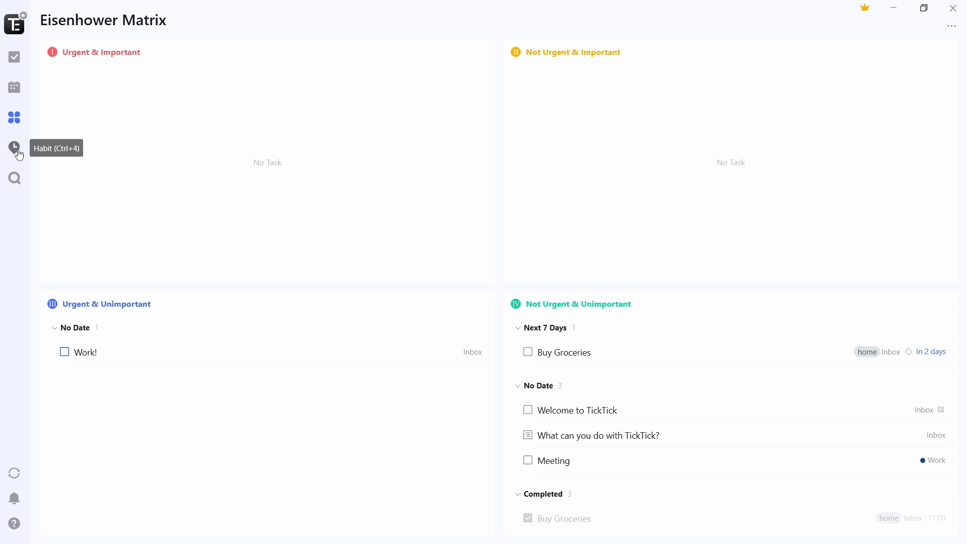
Step: Start a new habit named Workout repeating Monday to Friday
click(13, 148)
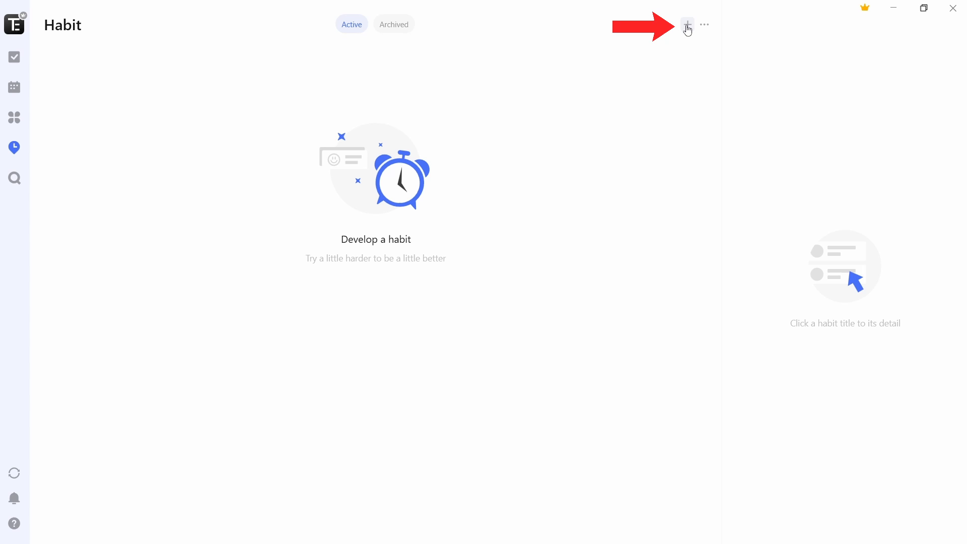
click(687, 24)
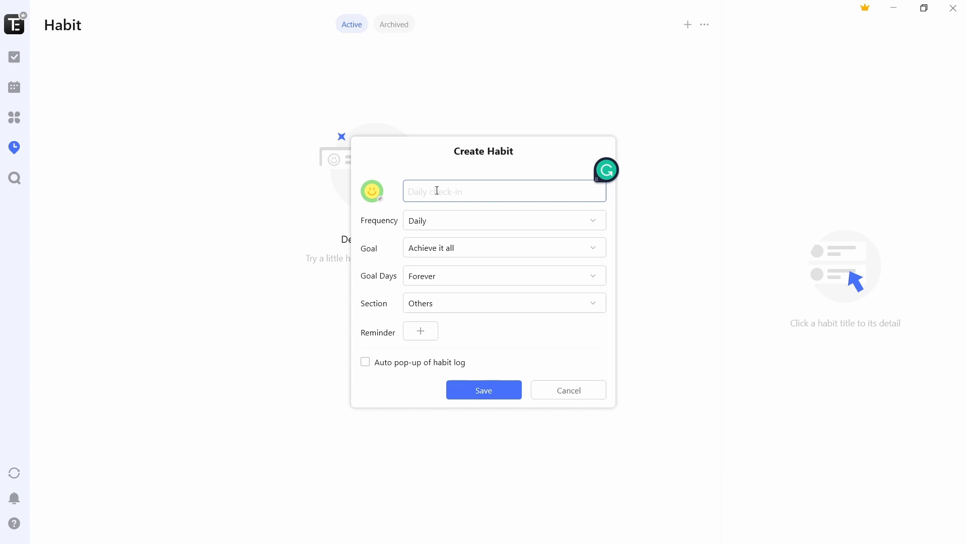
text(Worko)
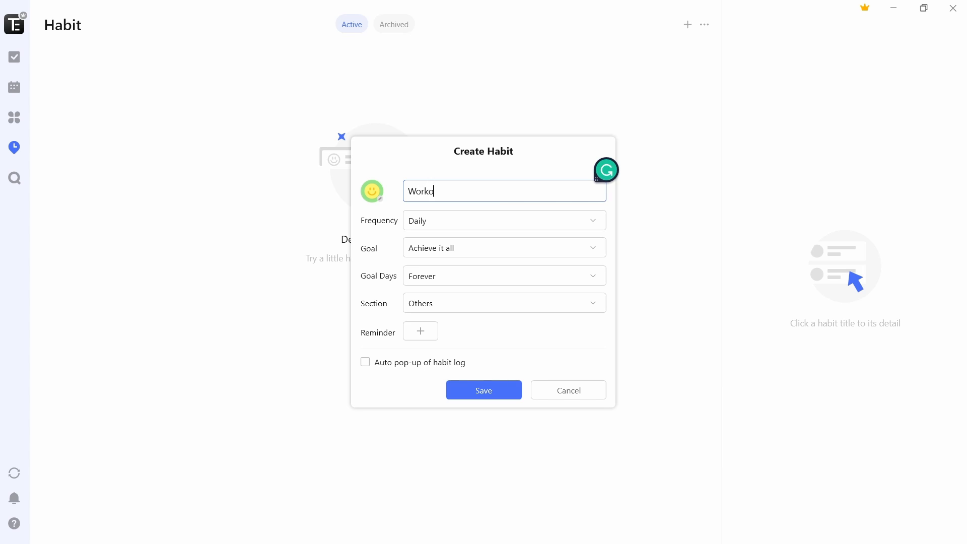
text(ut)
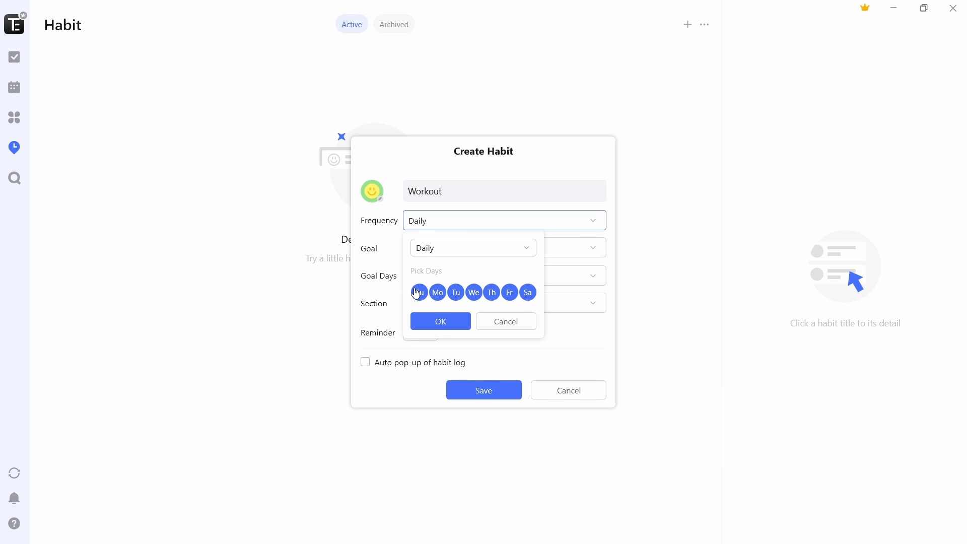
click(440, 321)
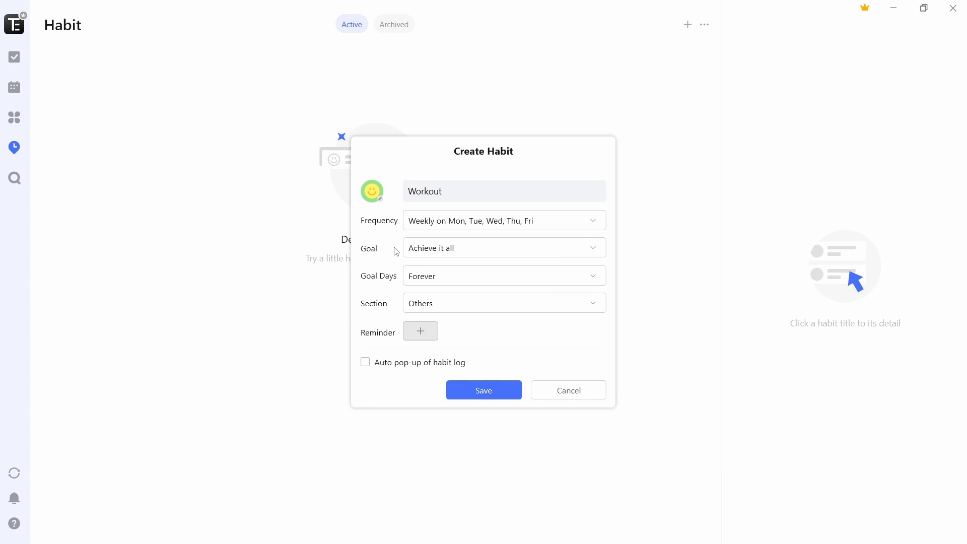
mouse_move(460, 253)
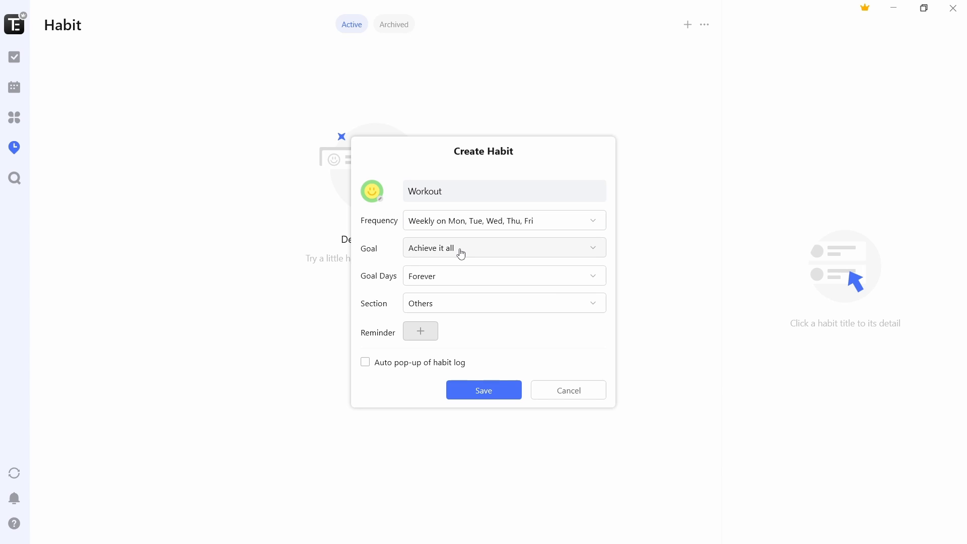
mouse_move(424, 274)
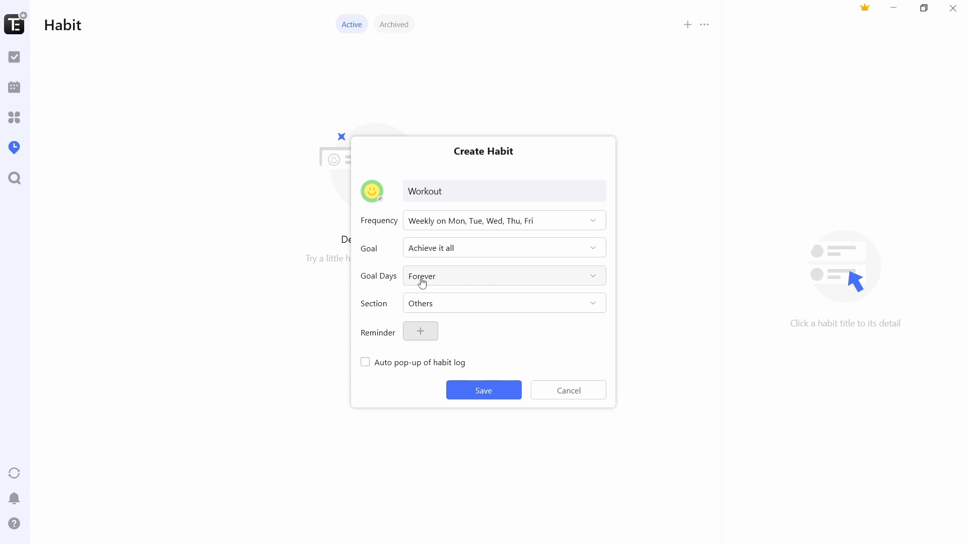
Step: Set Goal Days to 30 days, save the habit and confirm starting the 30-day cycle
click(503, 276)
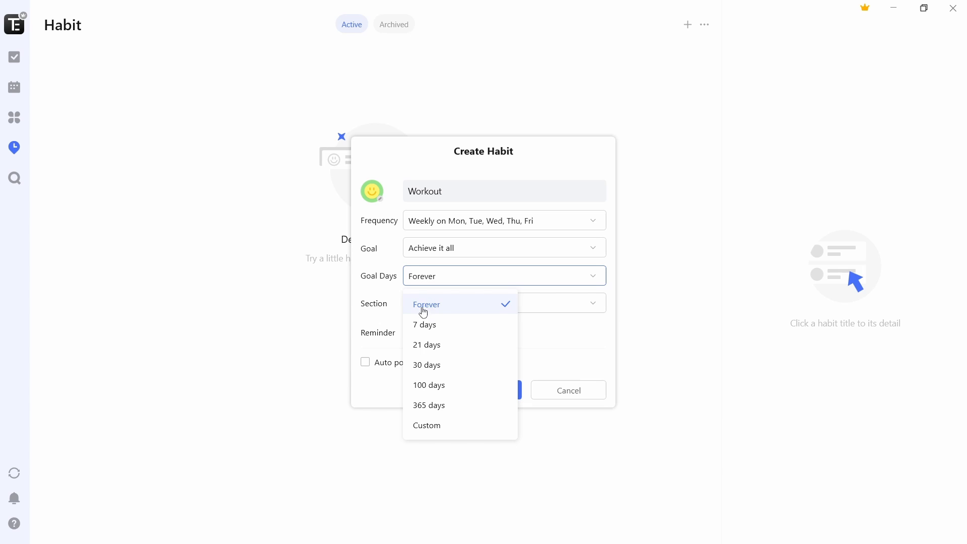
mouse_move(422, 344)
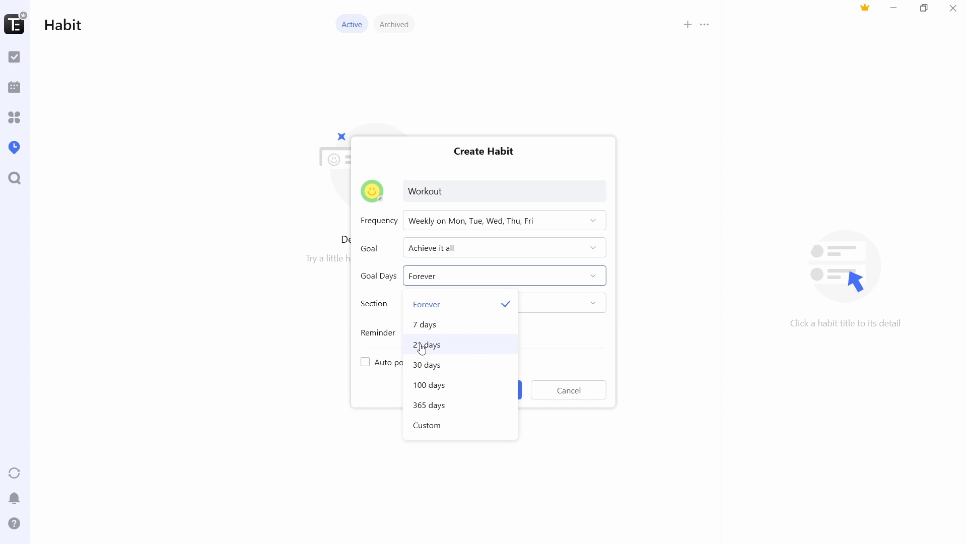
mouse_move(463, 333)
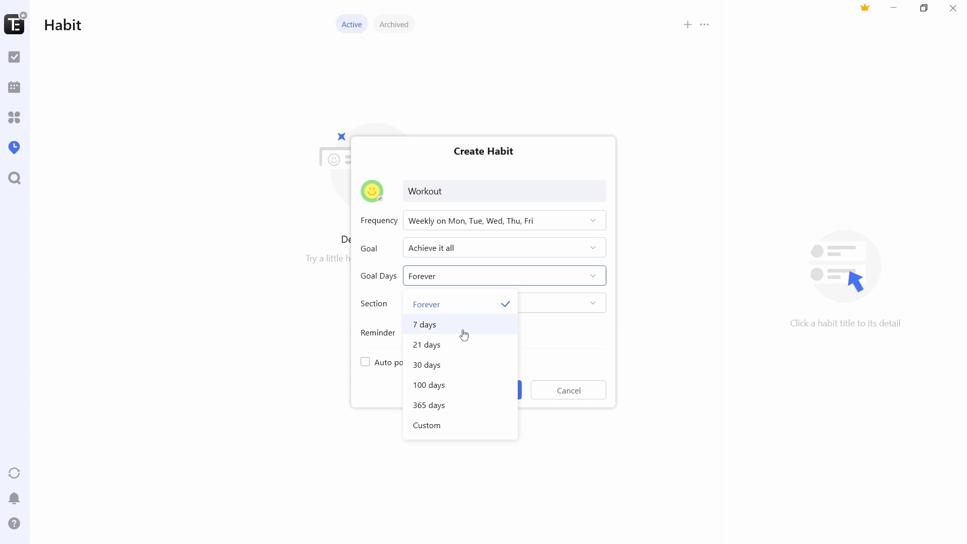
click(427, 364)
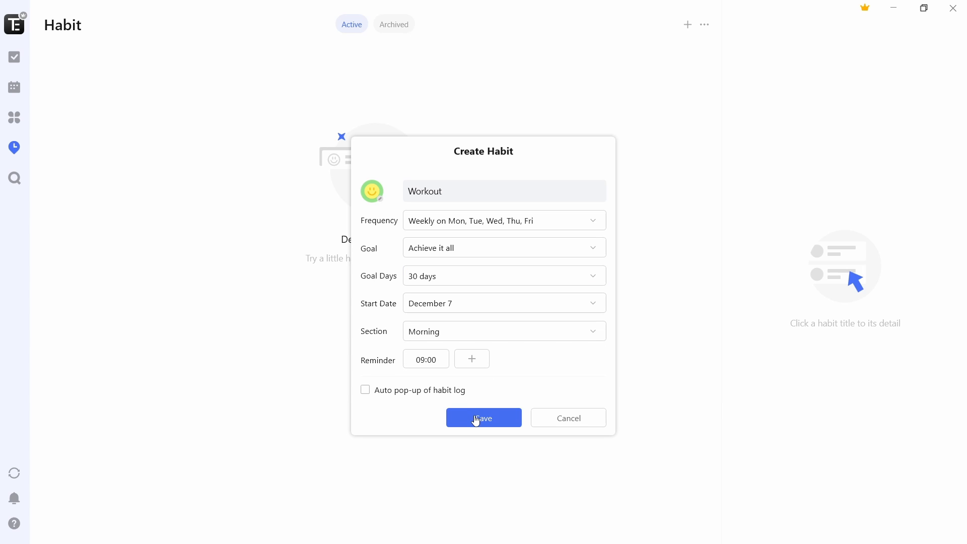
click(482, 418)
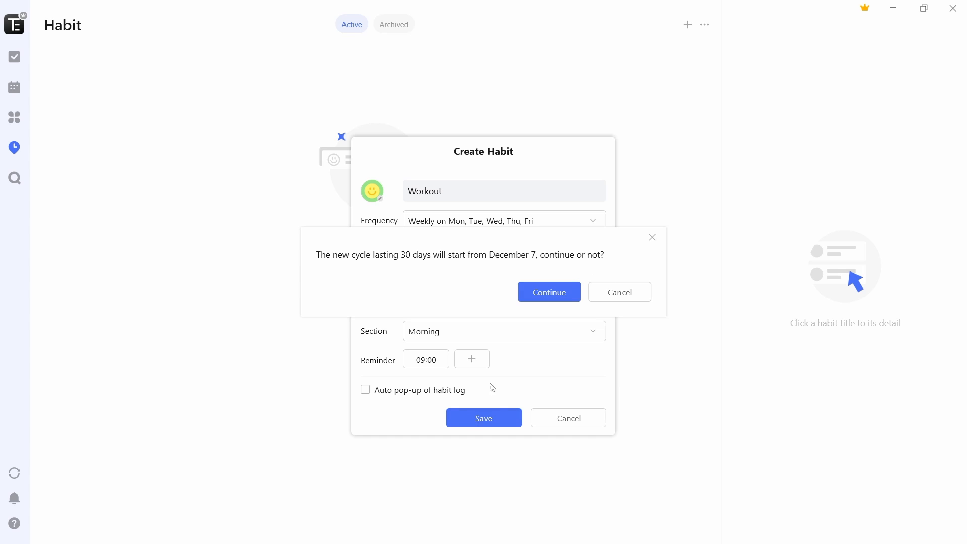
click(548, 291)
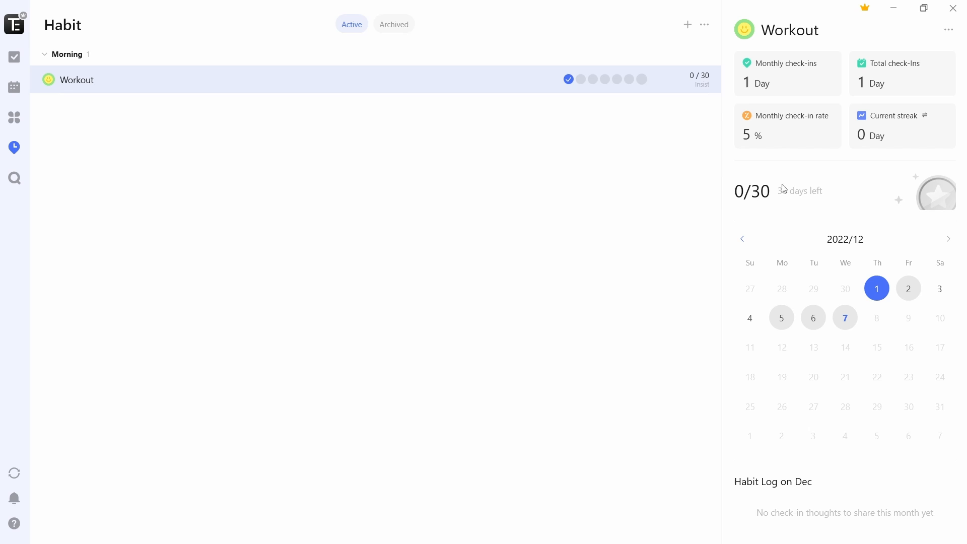
mouse_move(795, 171)
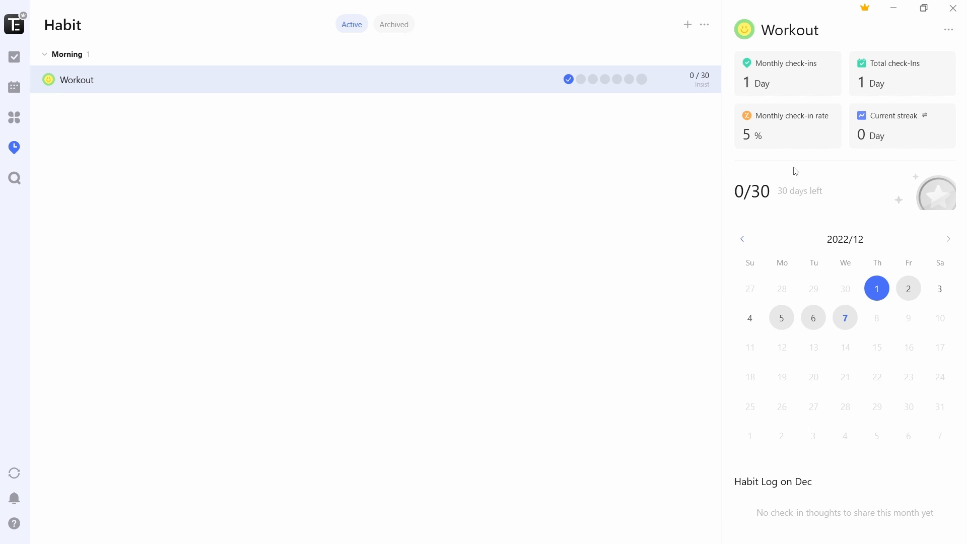
Step: Turn on Smart Date Parsing under Smart Recognition and close Settings back to Today
click(13, 56)
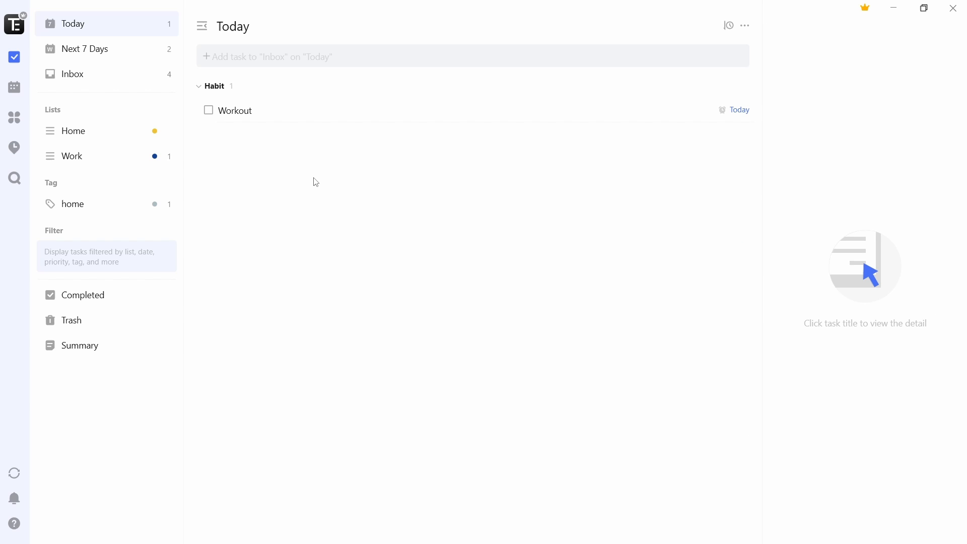
mouse_move(34, 16)
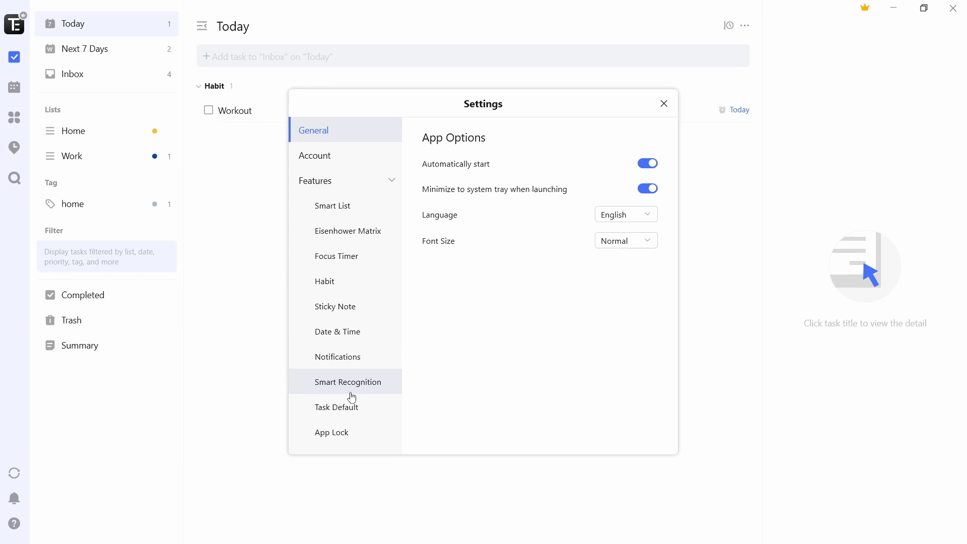
click(348, 382)
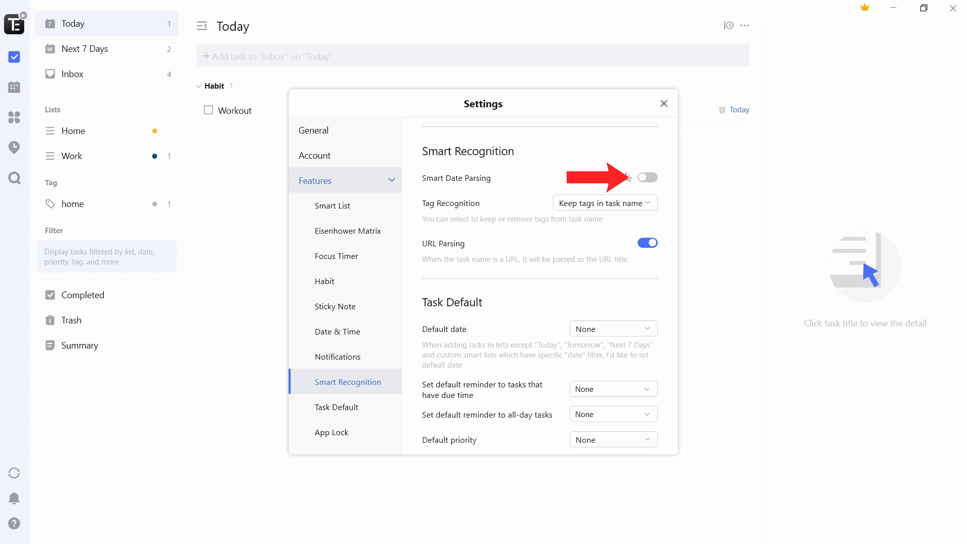
click(648, 178)
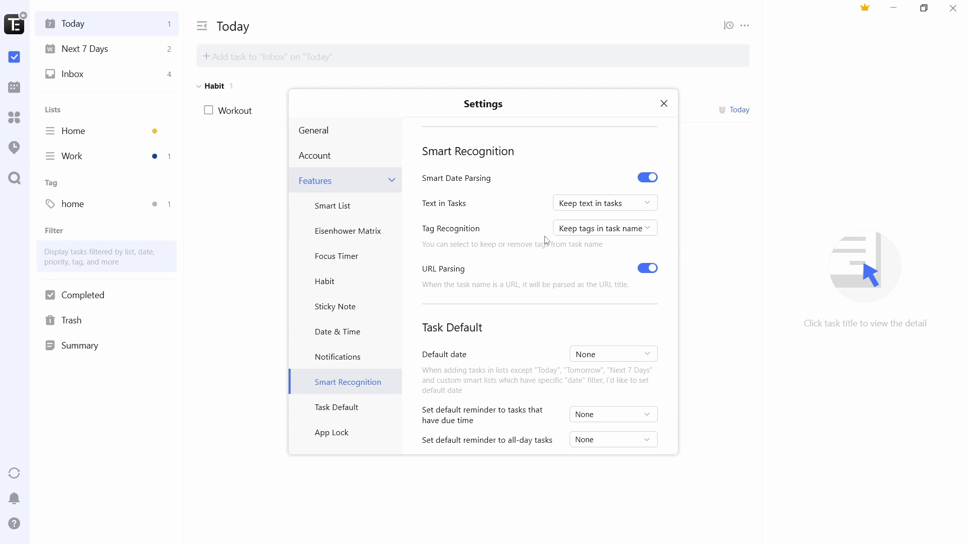
mouse_move(527, 248)
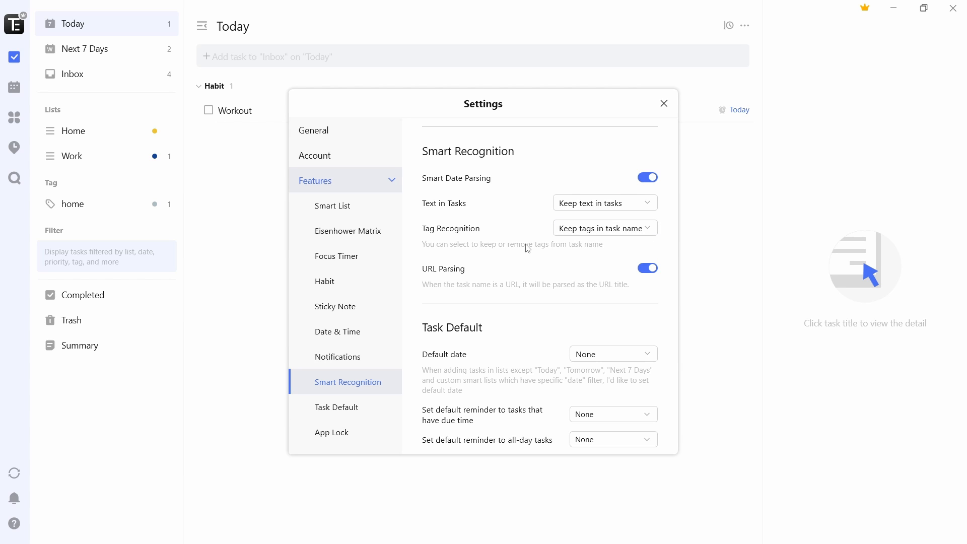
click(664, 103)
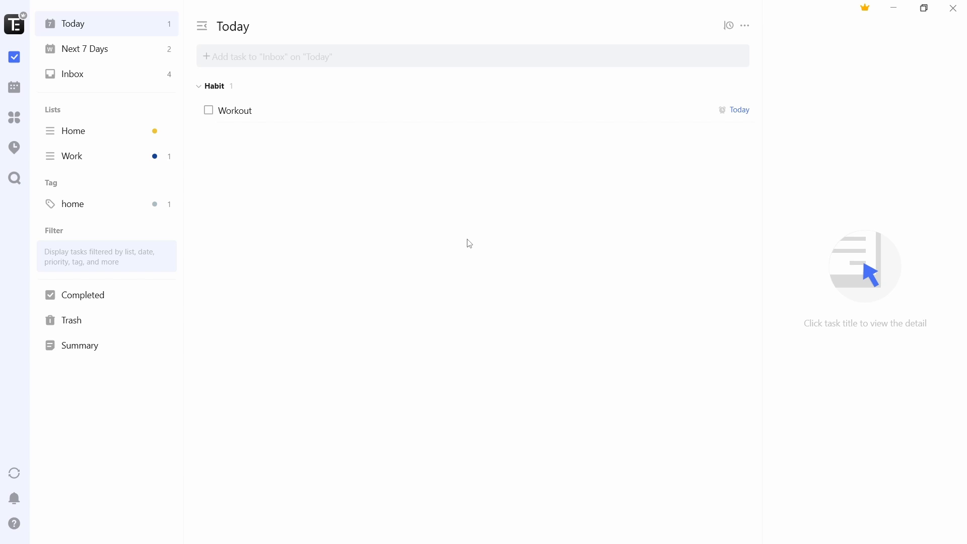
mouse_move(266, 260)
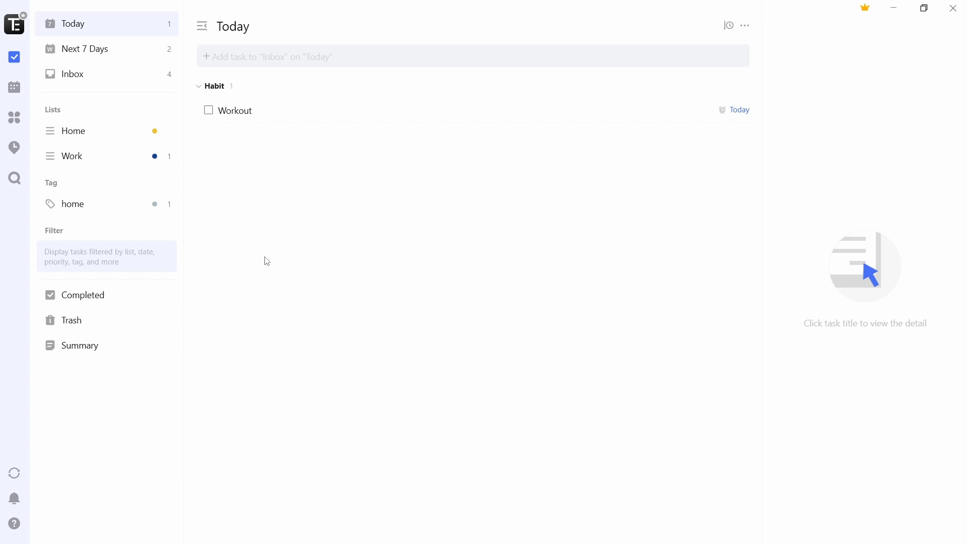
Step: Add the task 'Finish project by Friday', auto-dated to Friday, and view it in Next 7 Days
text(Finish project)
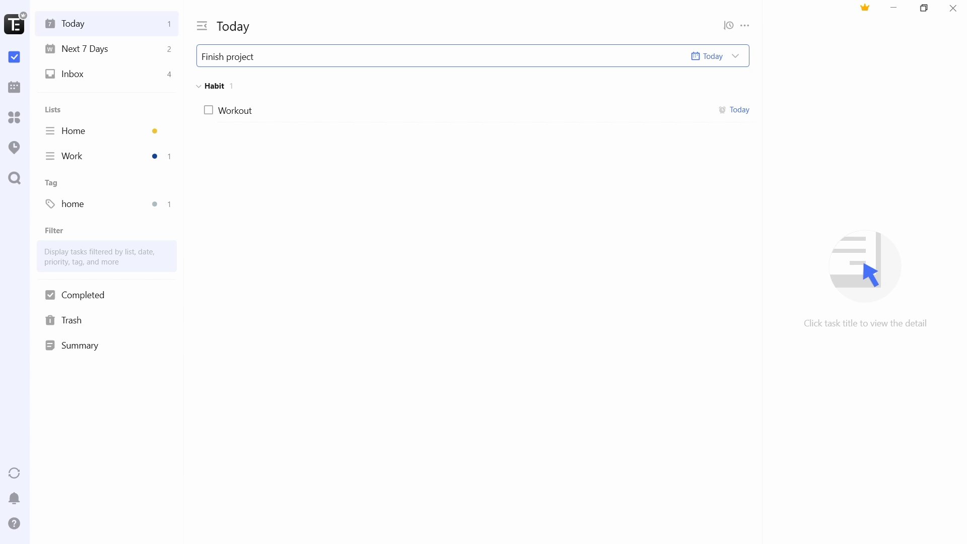
text(by Friday)
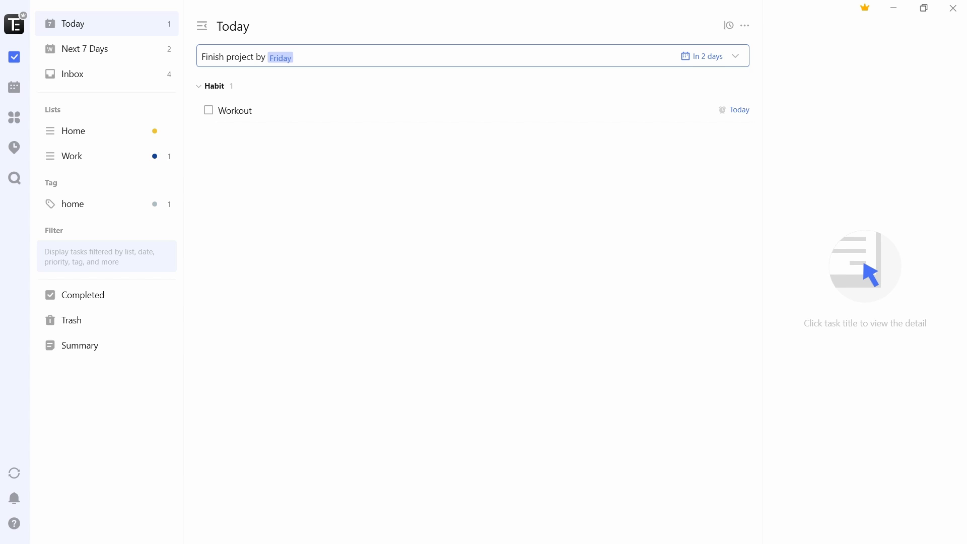
click(302, 57)
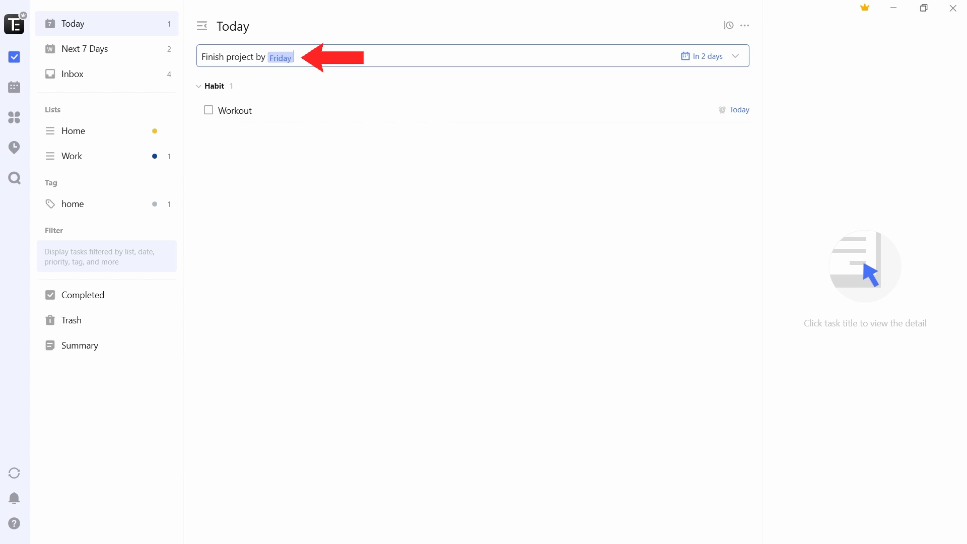
click(85, 48)
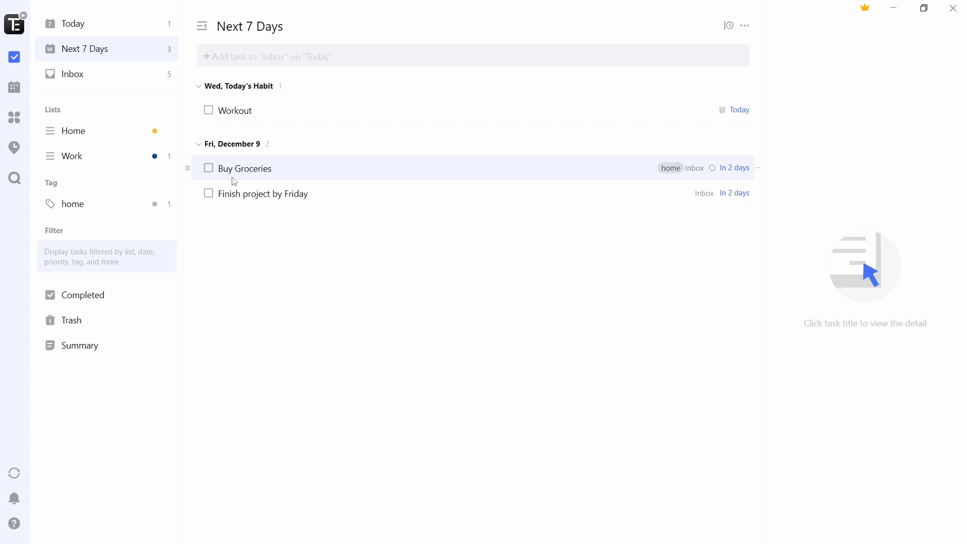
mouse_move(309, 223)
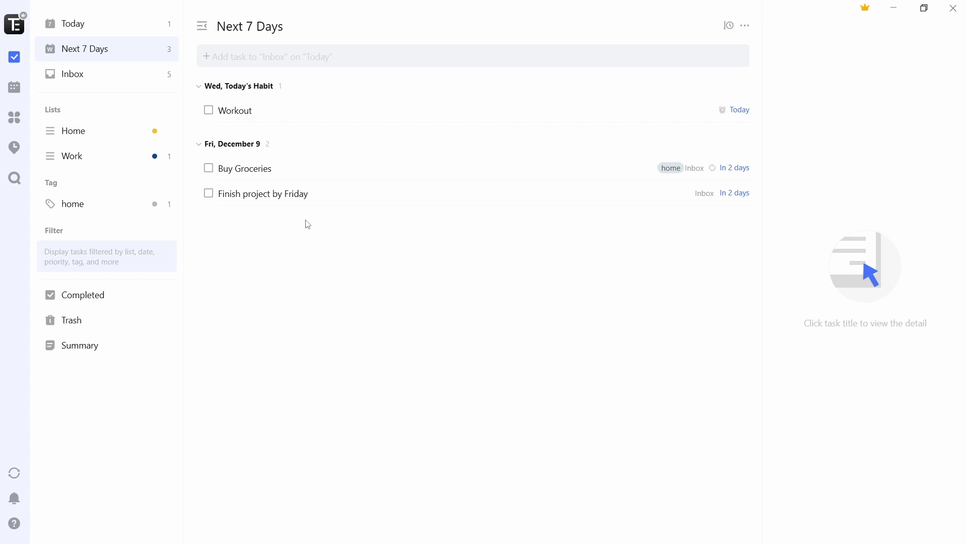
click(289, 529)
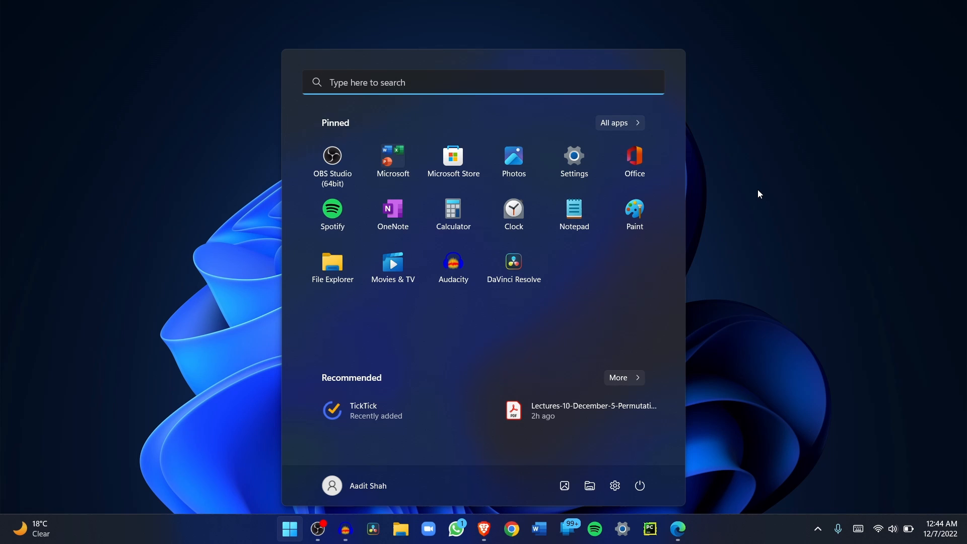
Step: Search 'ticktick' in Start and choose Add List Widget to place it on the desktop
text(tickTick)
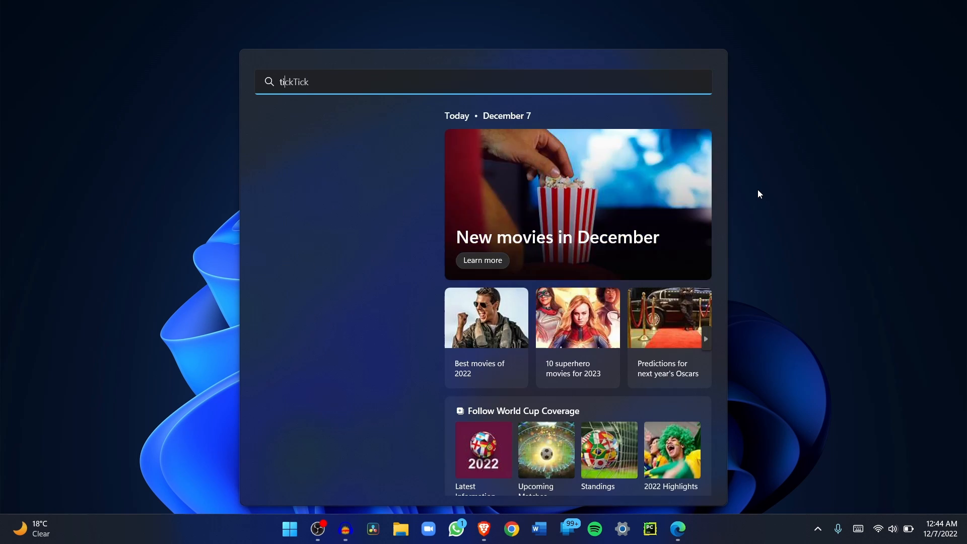
text(ticktick)
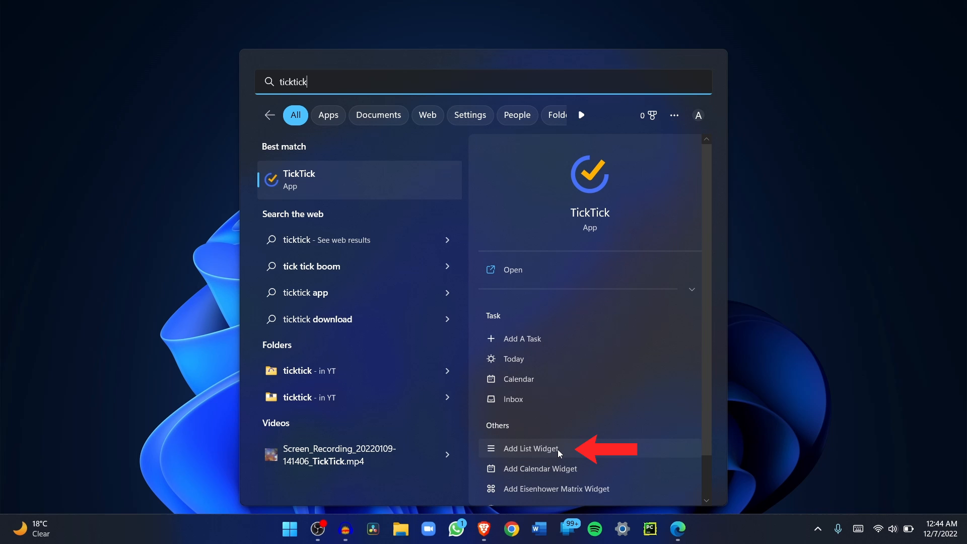
click(529, 449)
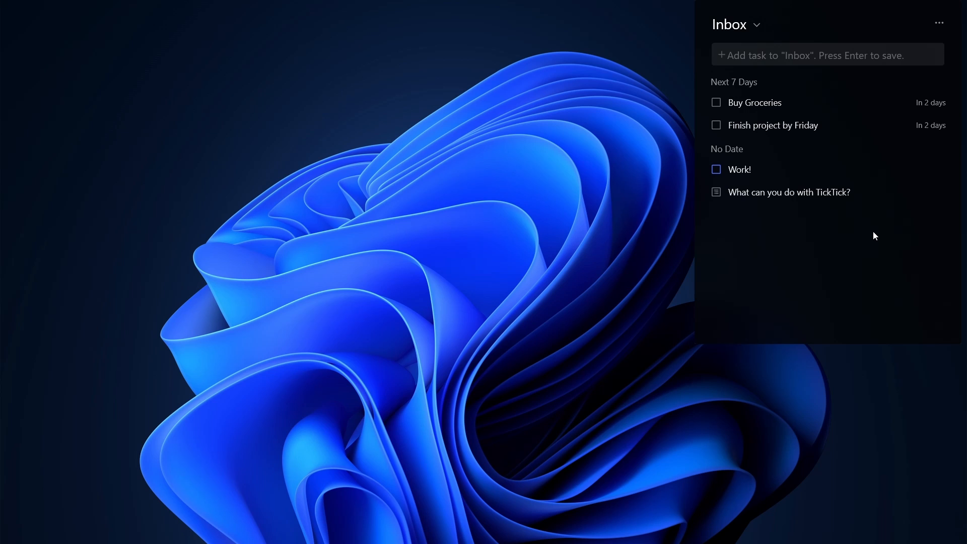
mouse_move(804, 236)
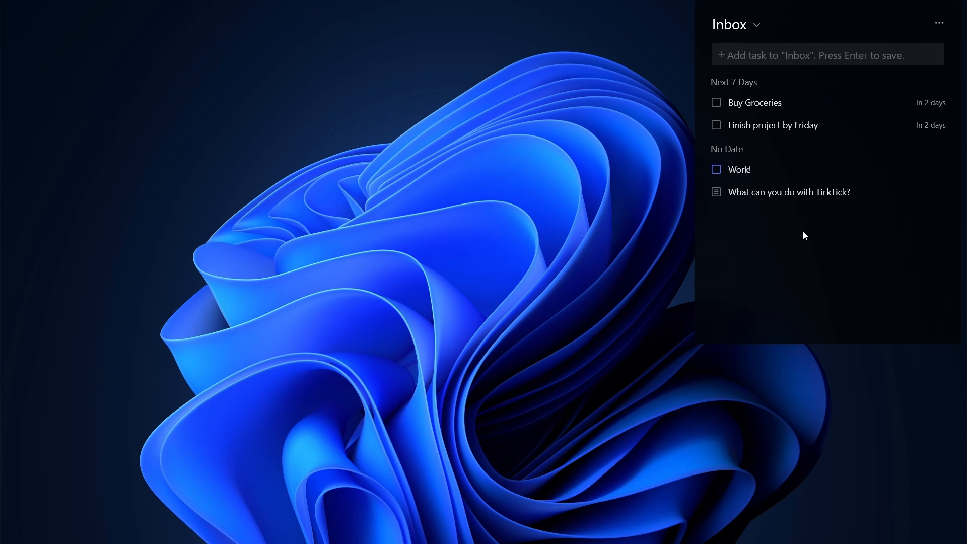
mouse_move(753, 230)
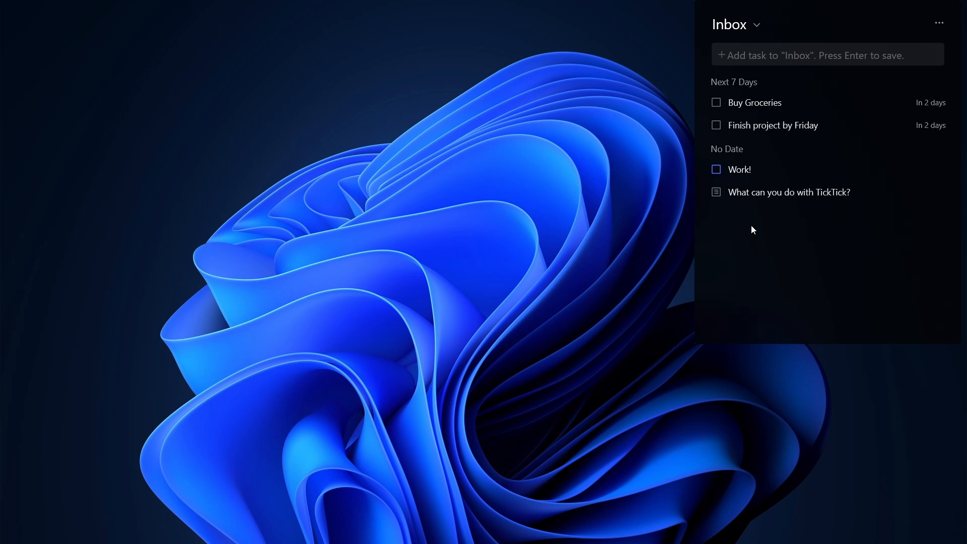
mouse_move(716, 196)
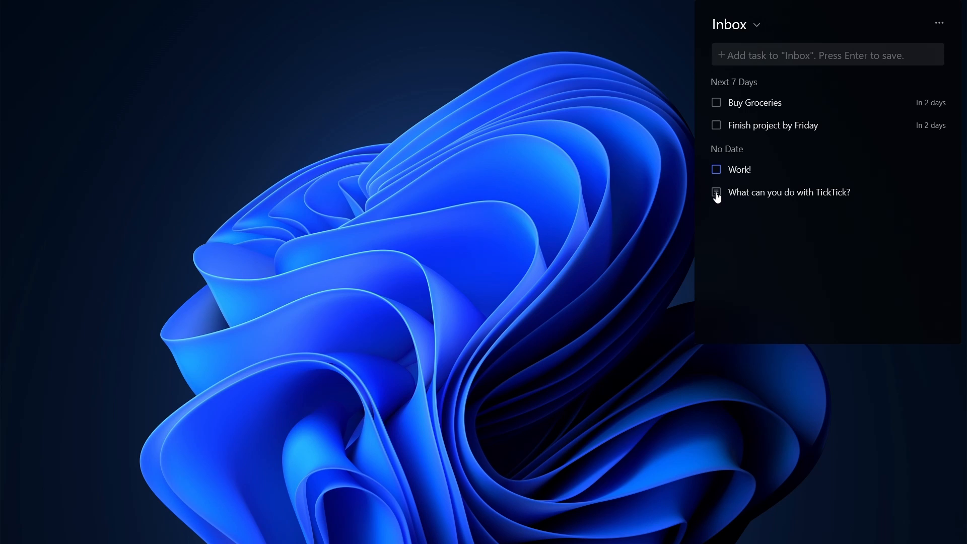
Step: In the Inbox widget, complete 'What can you do with TickTick?' and add a task 'work'
click(716, 193)
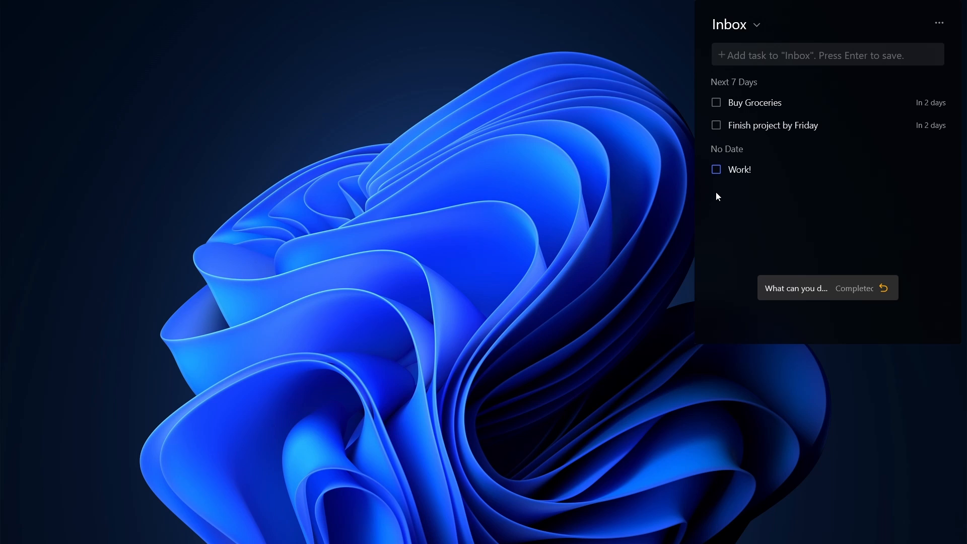
mouse_move(803, 236)
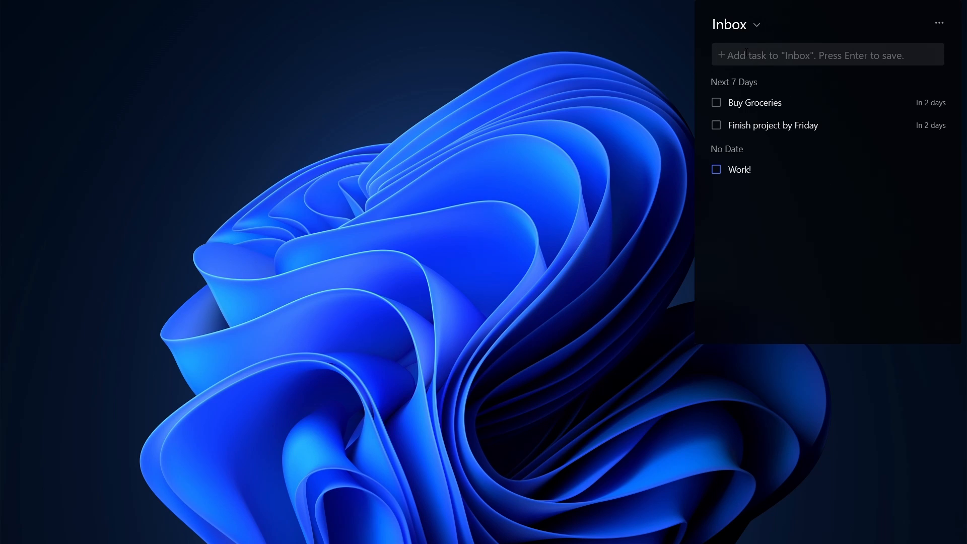
text(work)
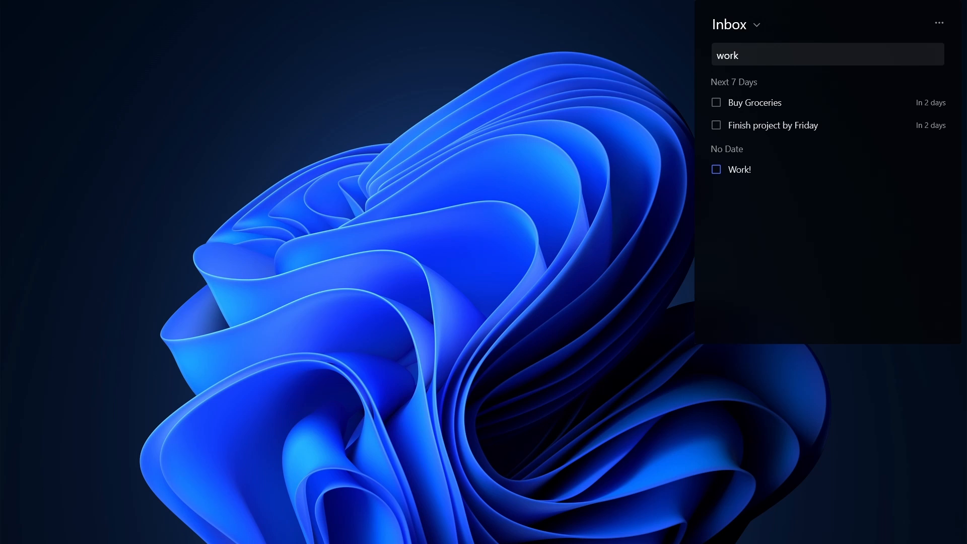
key(Return)
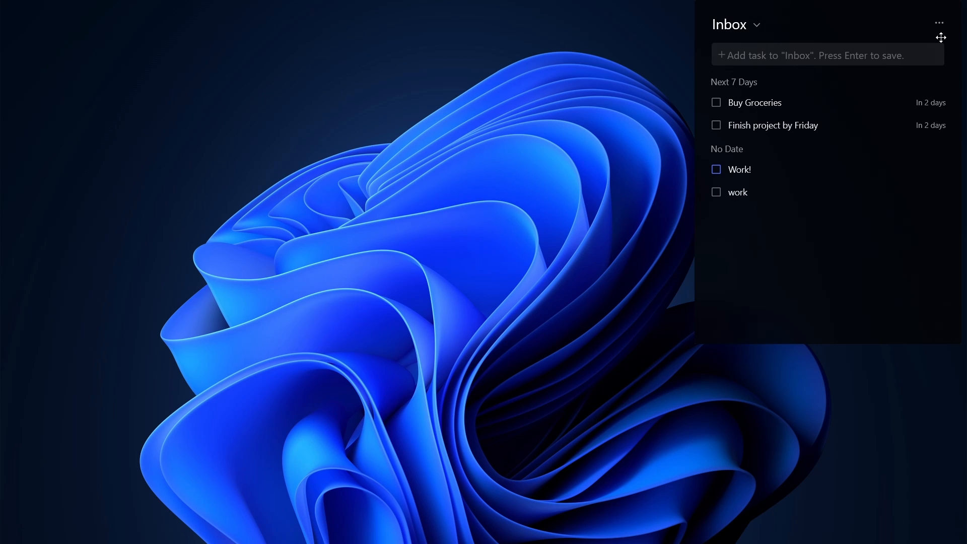
mouse_move(905, 33)
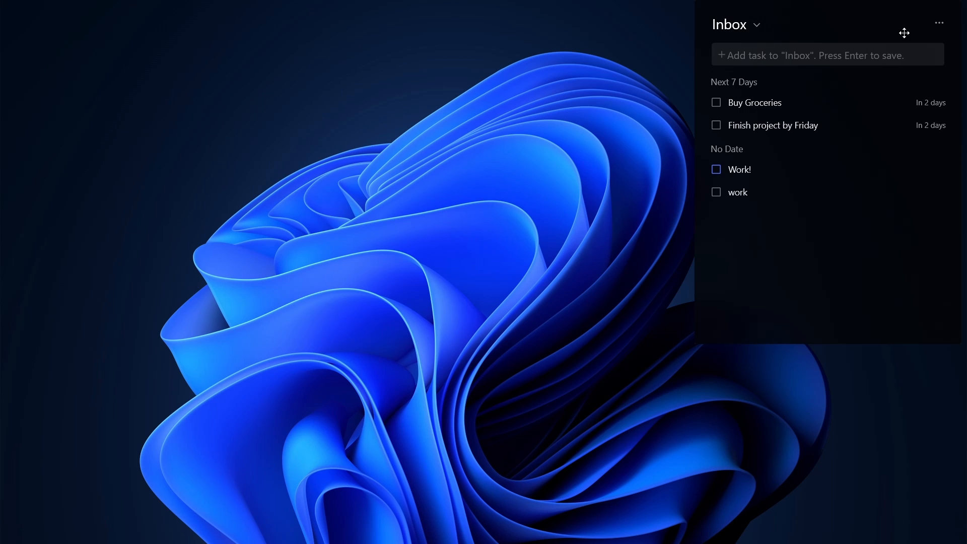
mouse_move(927, 47)
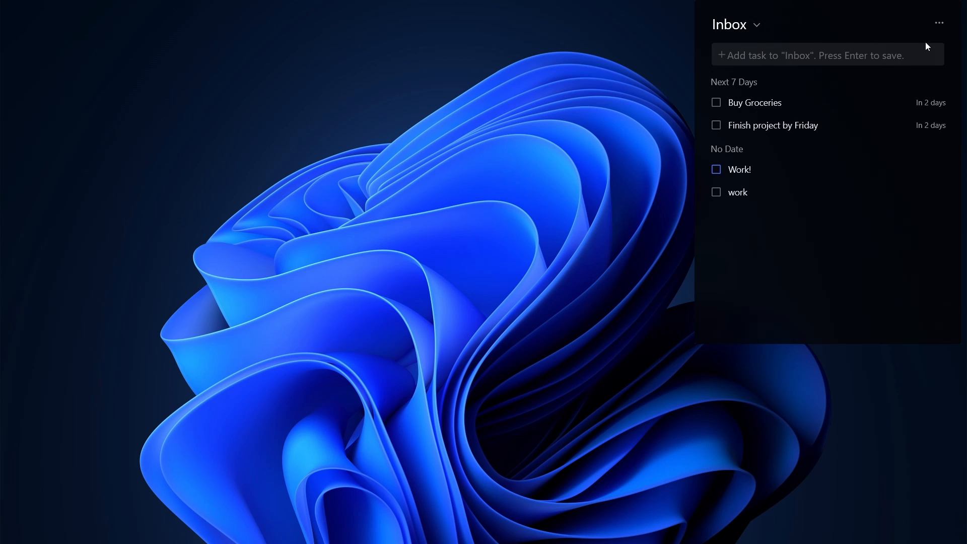
click(938, 23)
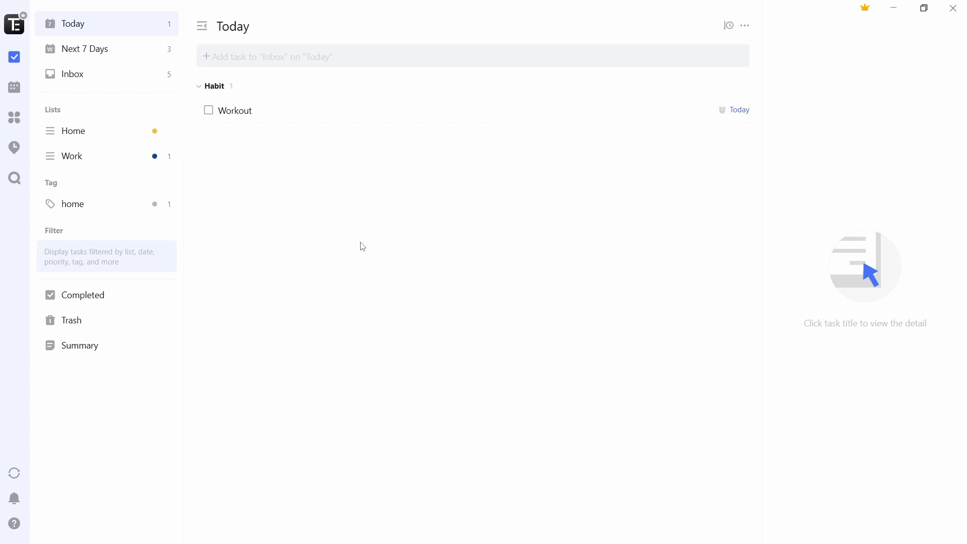
mouse_move(364, 167)
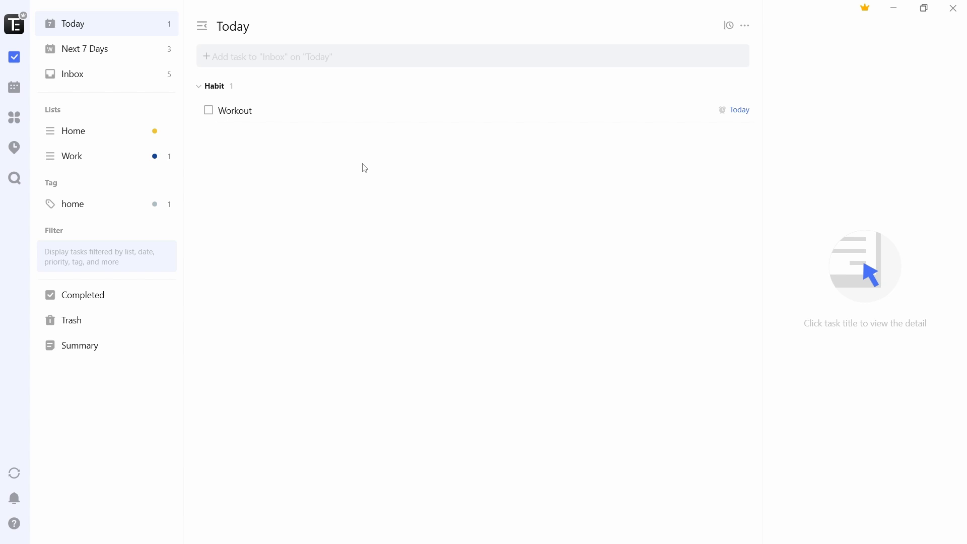
mouse_move(319, 168)
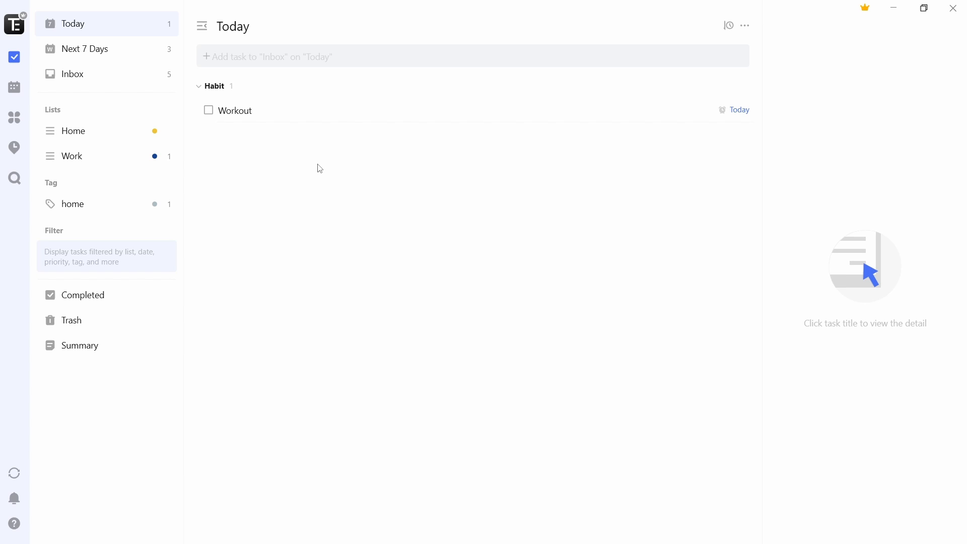
Step: In Appearance, enable 'Auto switch theme according to system' and save, turning the app dark
click(13, 23)
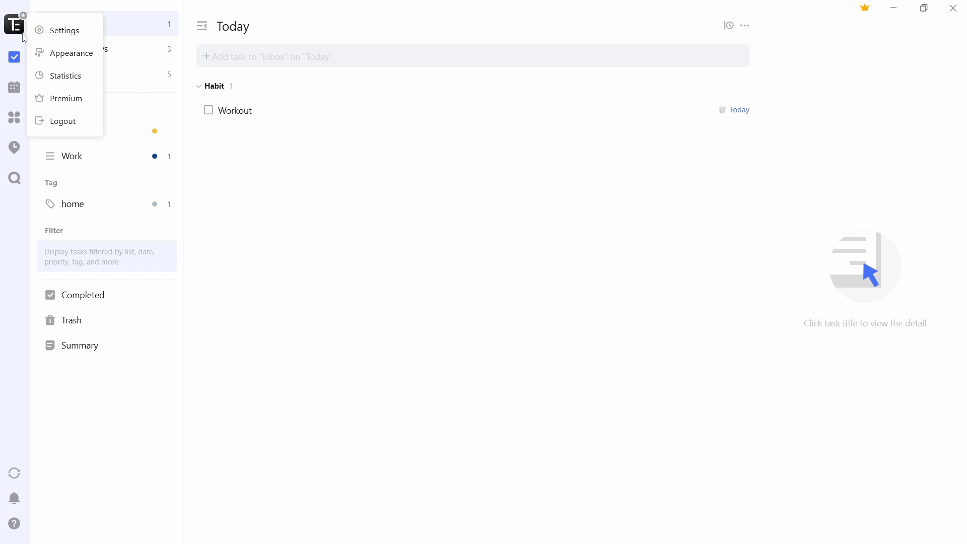
click(71, 52)
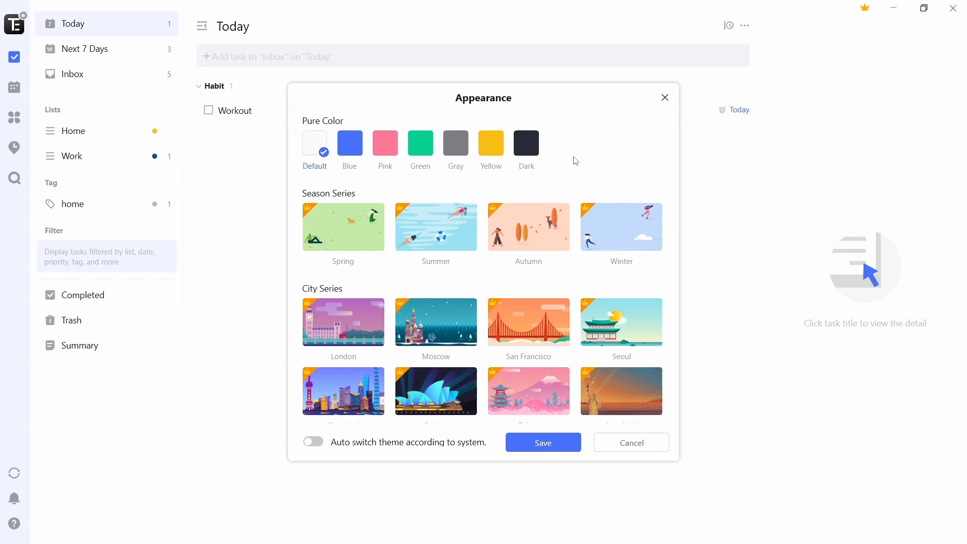
mouse_move(602, 149)
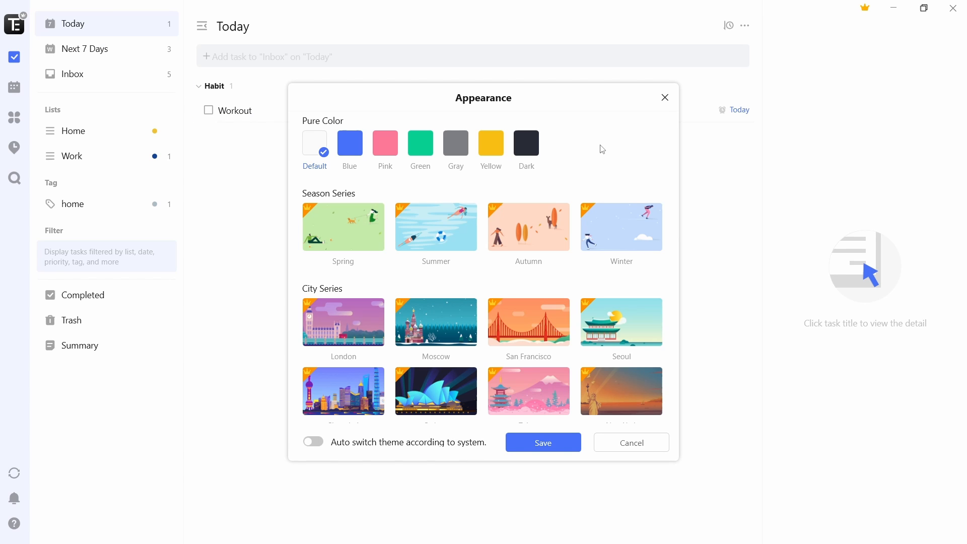
mouse_move(566, 172)
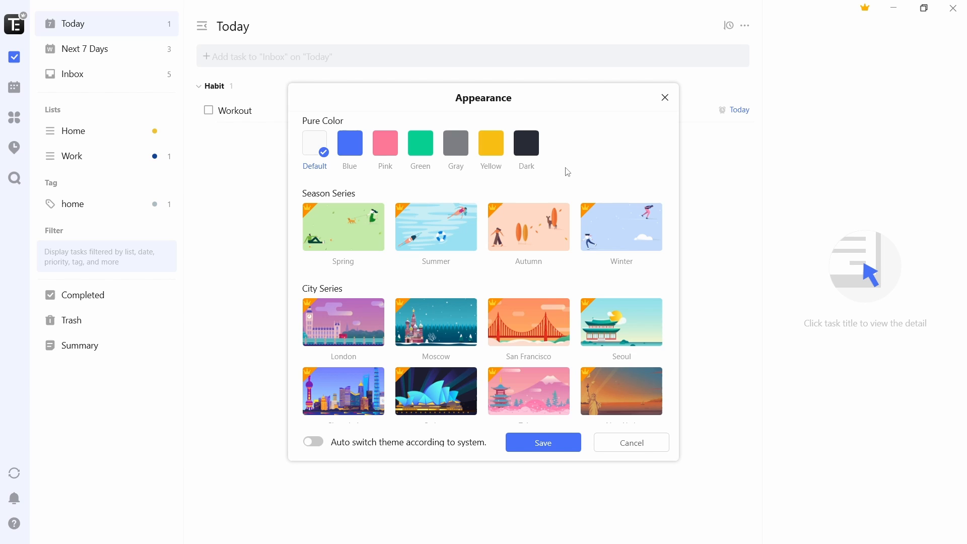
mouse_move(374, 383)
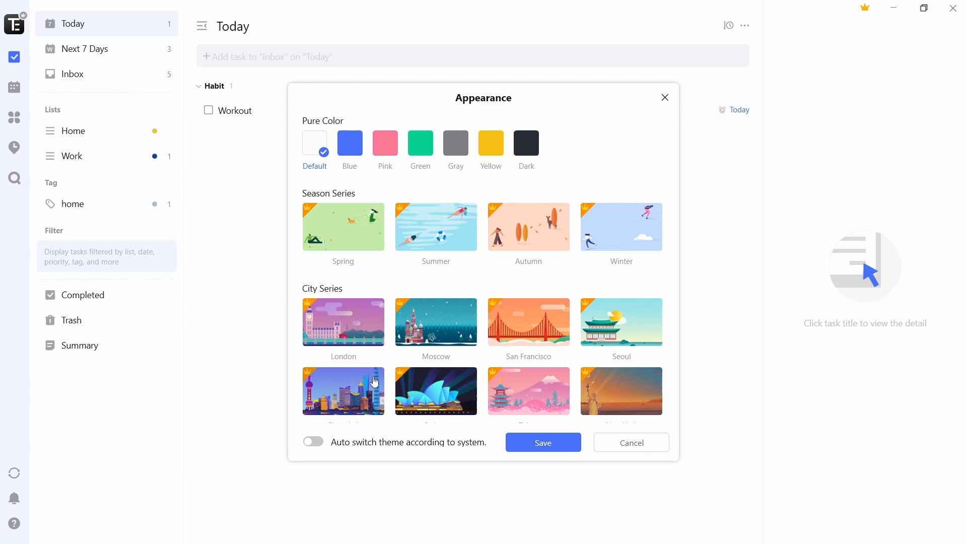
click(312, 441)
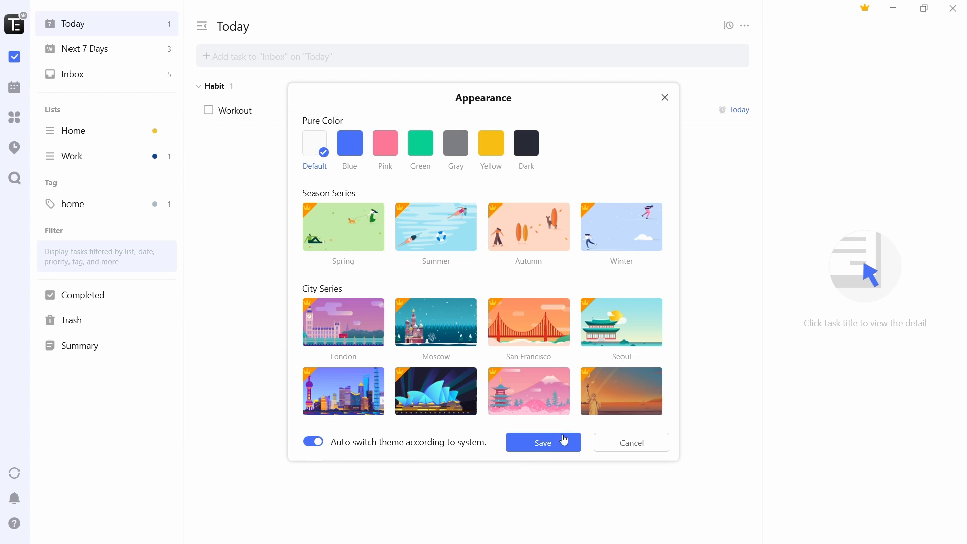
click(542, 443)
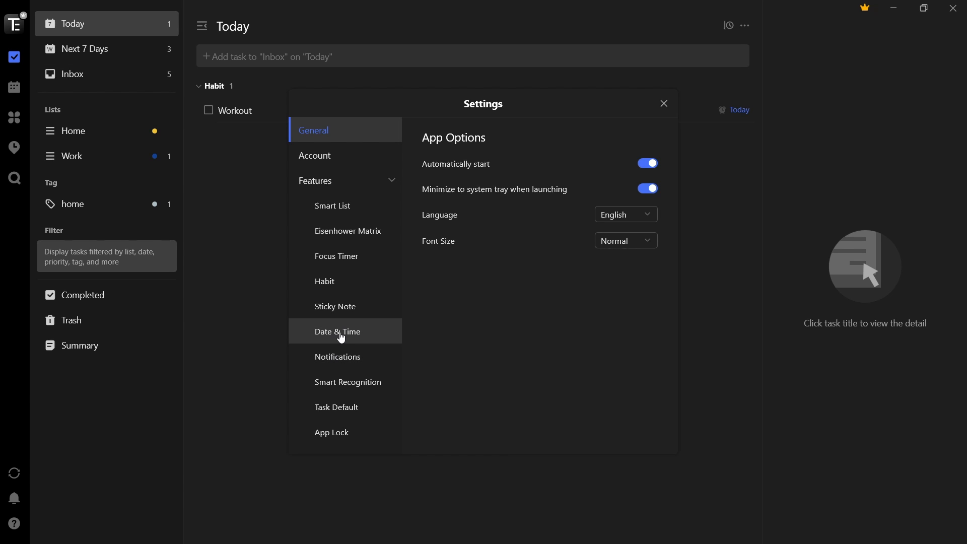
Step: Check Smart Date Parsing under Date & Time, then close Settings to the dark Today view
click(338, 357)
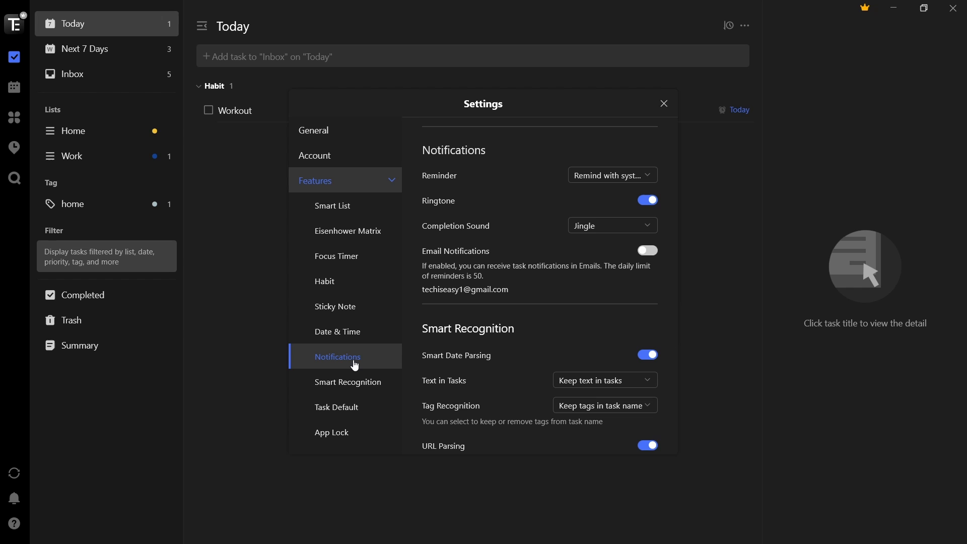
click(664, 104)
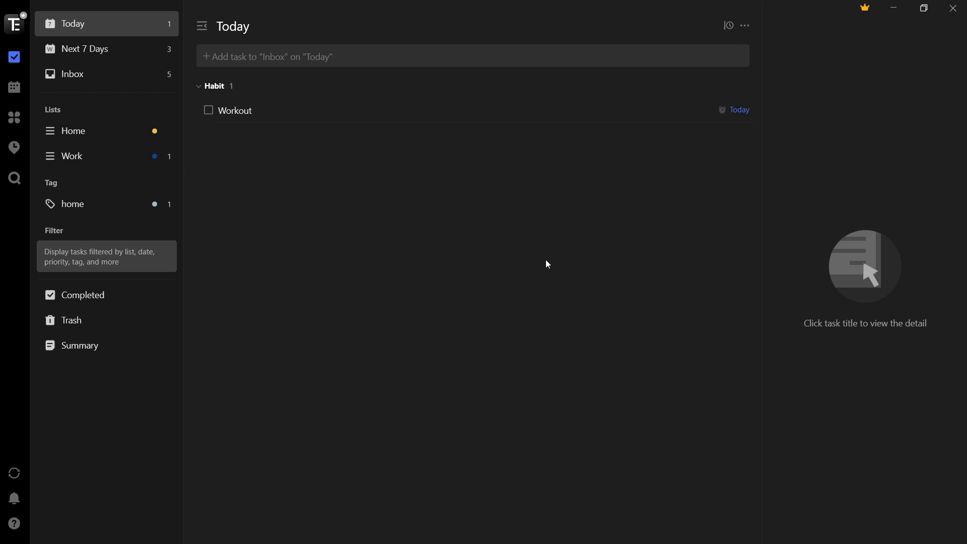
mouse_move(135, 349)
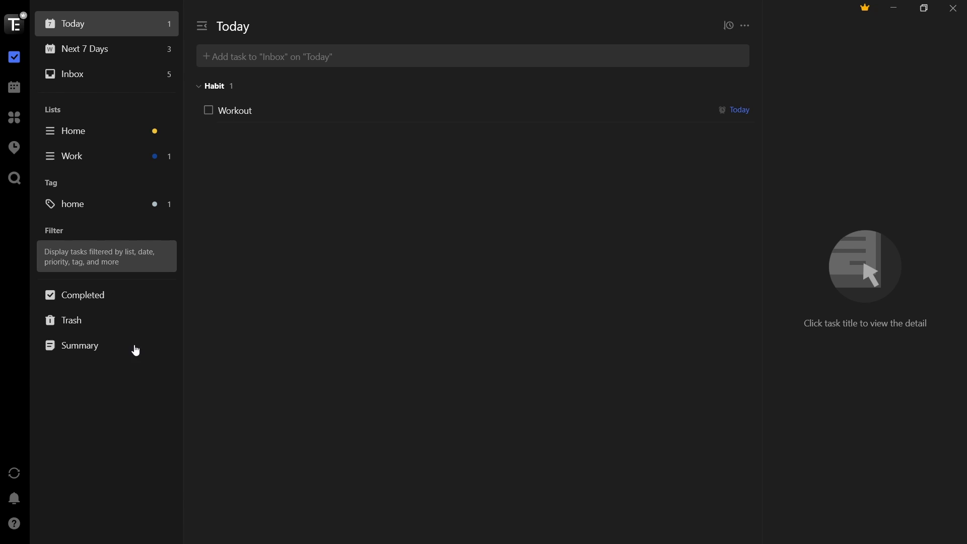
mouse_move(272, 437)
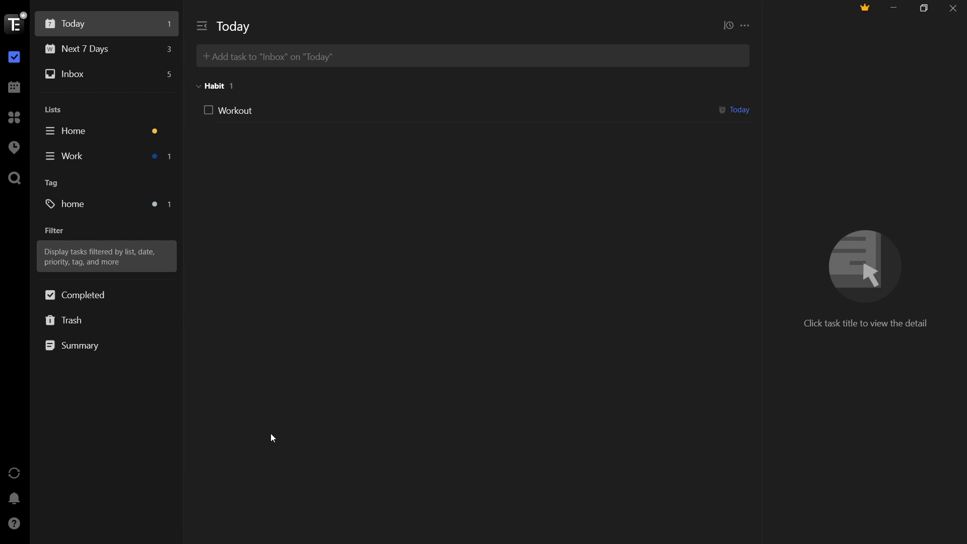